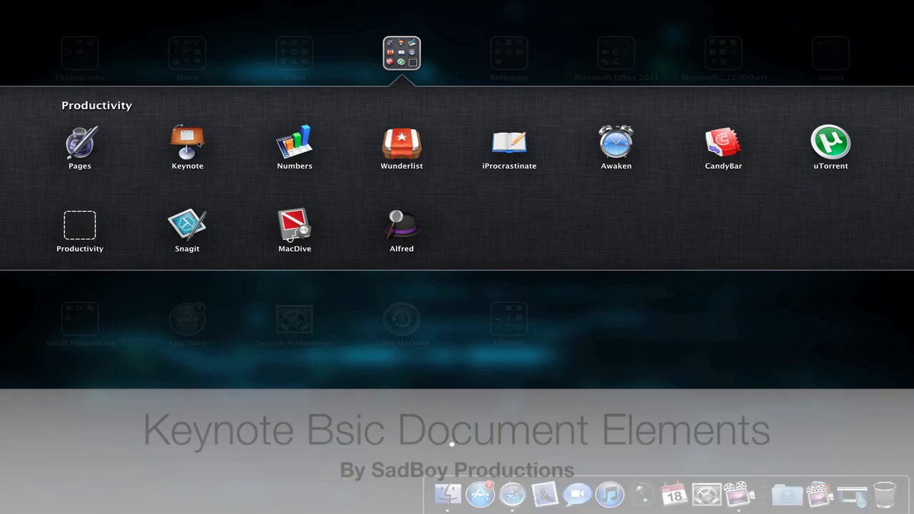
Start Keynote from Launchpad so its Theme Chooser appears.
click(187, 141)
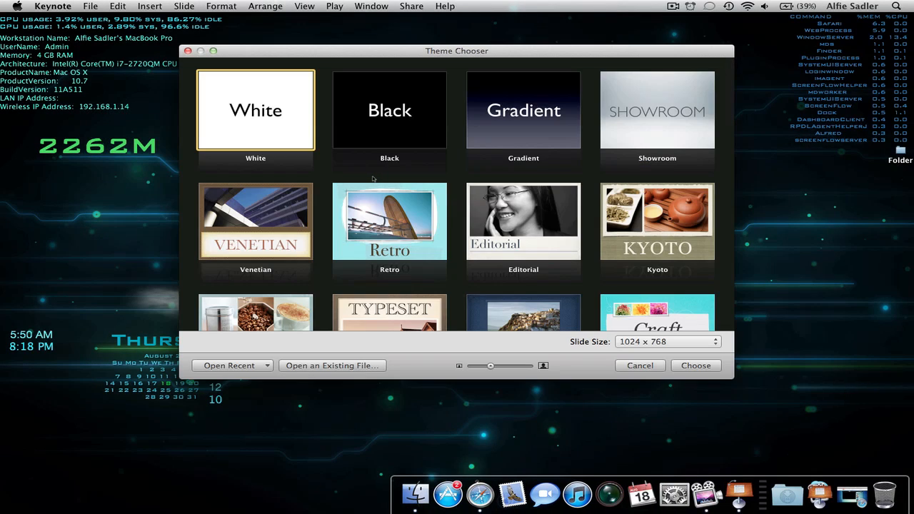
mouse_move(377, 147)
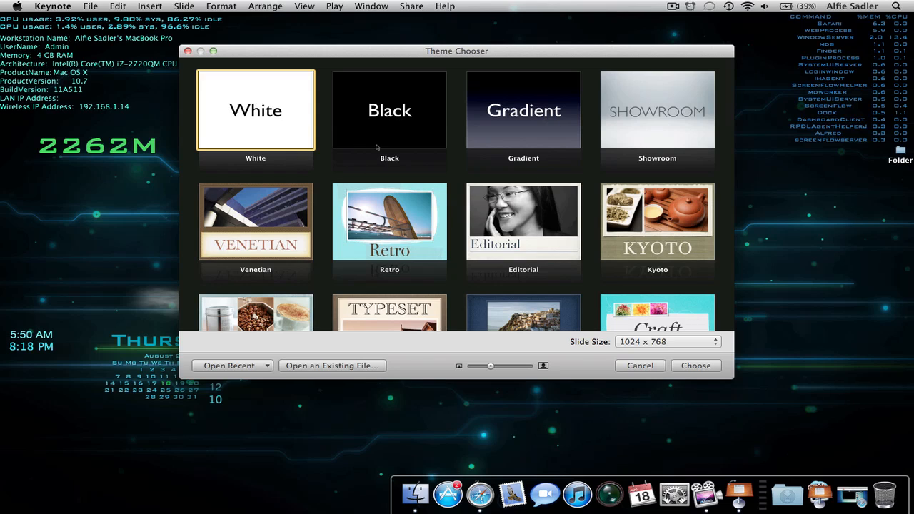
mouse_move(463, 166)
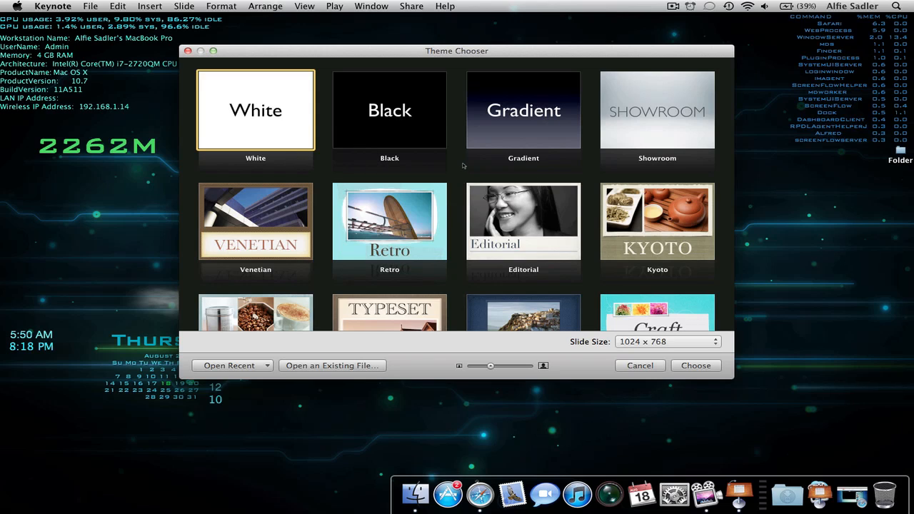
scroll(down, 3)
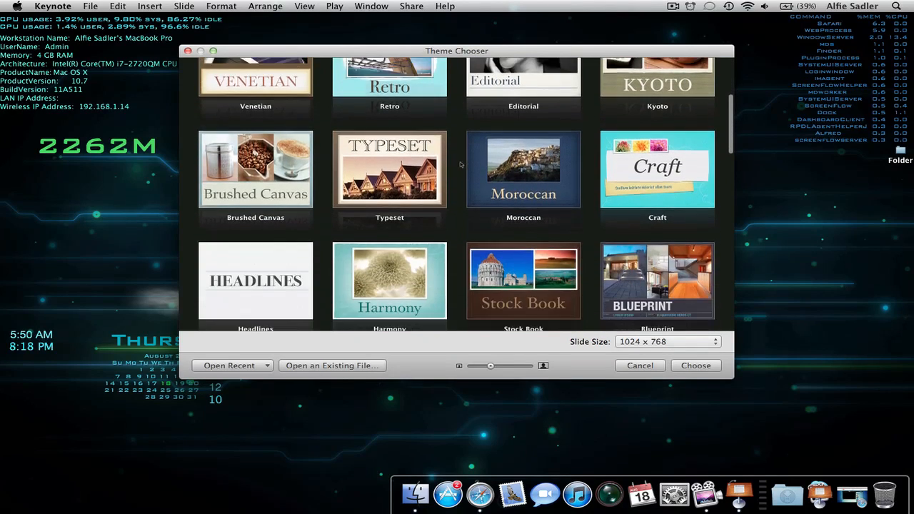
scroll(down, 3)
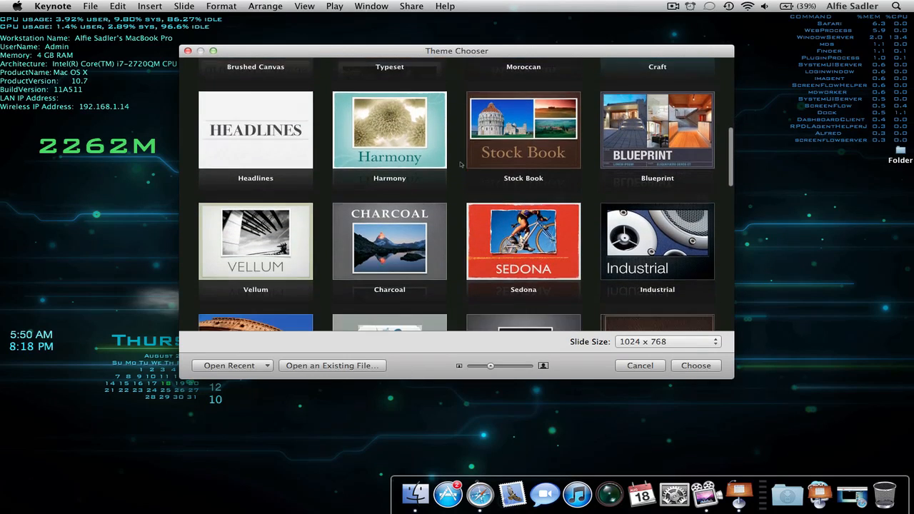
scroll(down, 3)
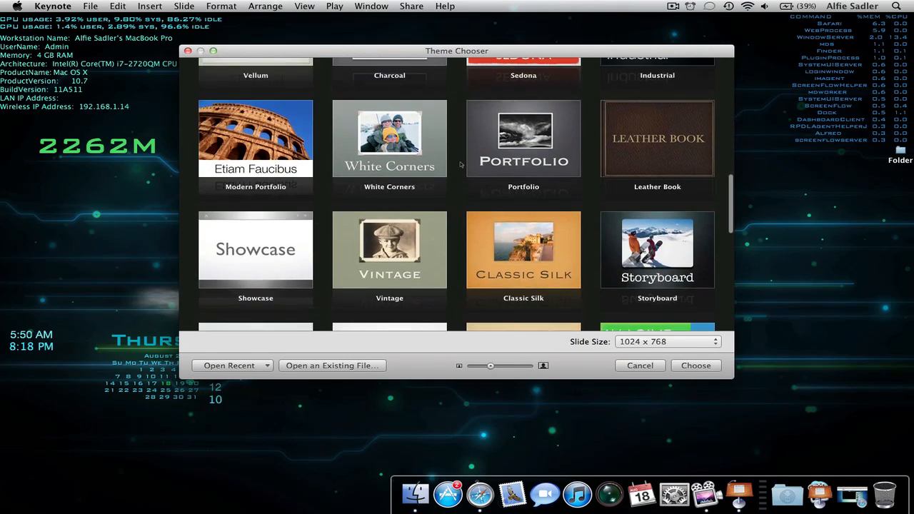
scroll(down, 3)
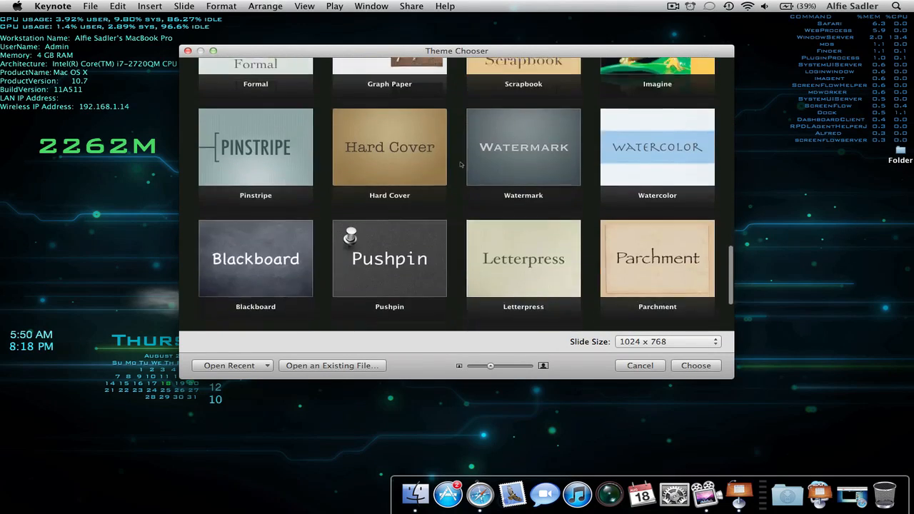
scroll(down, 3)
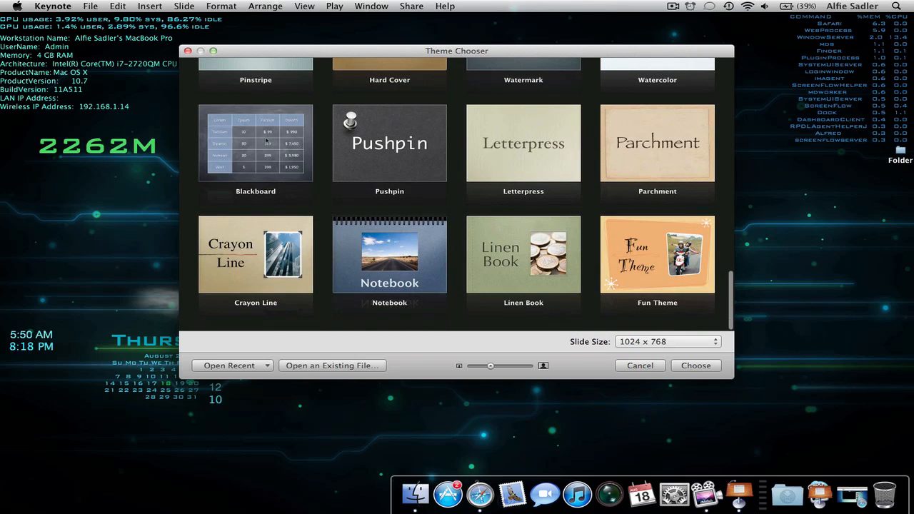
scroll(up, 3)
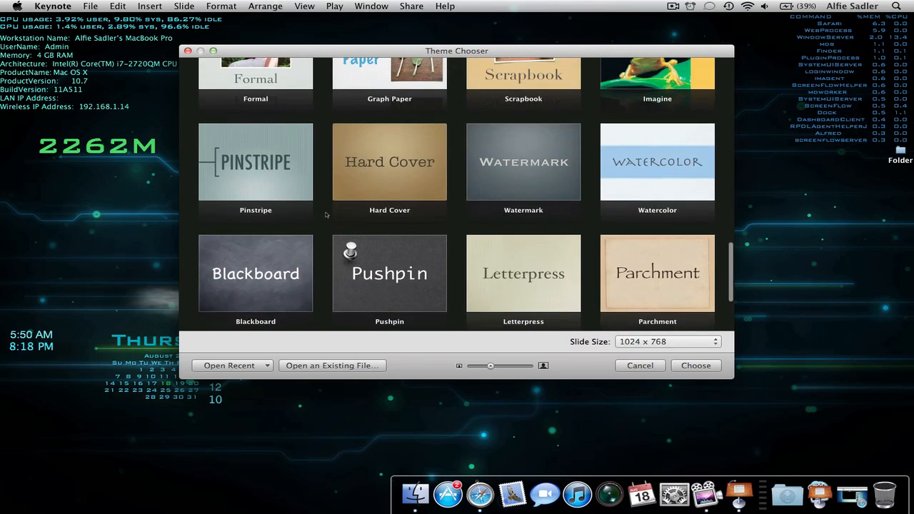
scroll(up, 3)
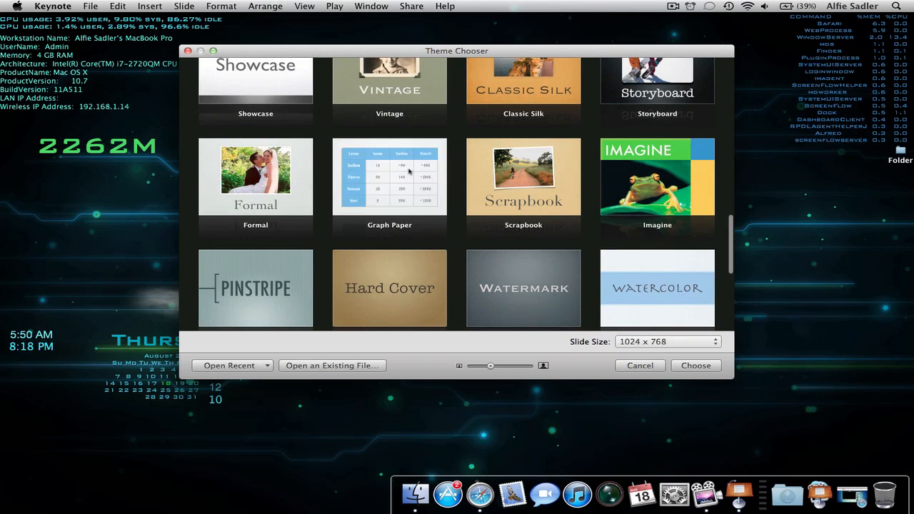
scroll(up, 3)
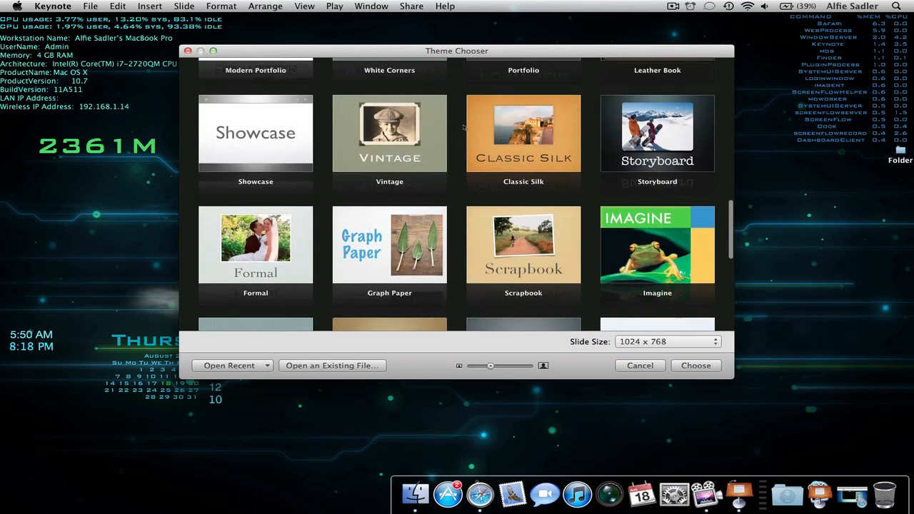
scroll(up, 3)
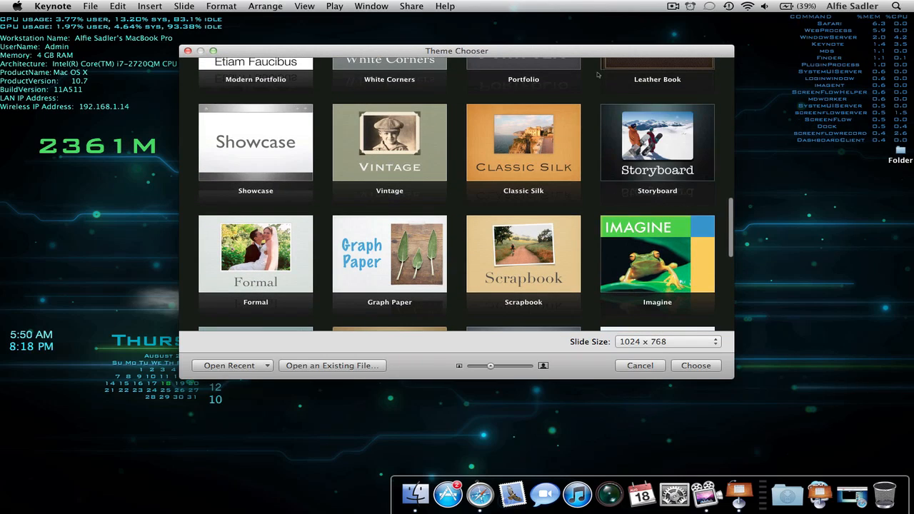
scroll(up, 3)
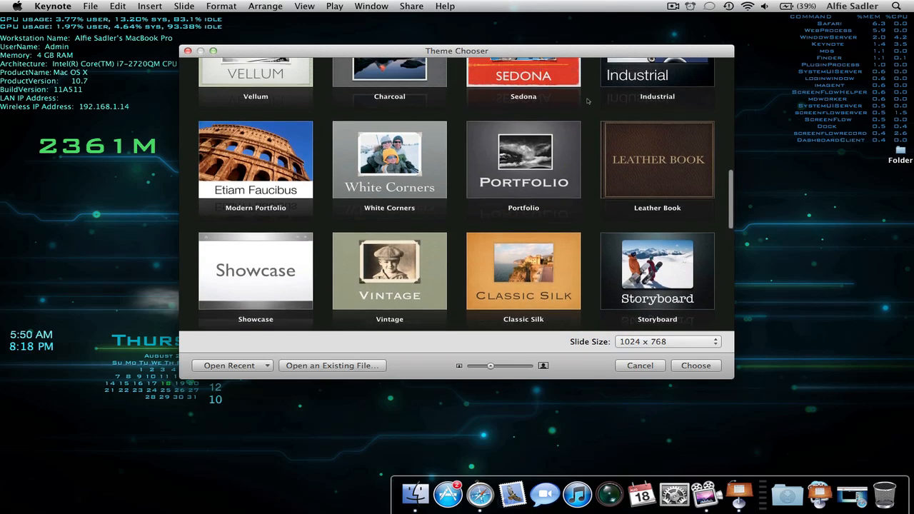
scroll(up, 3)
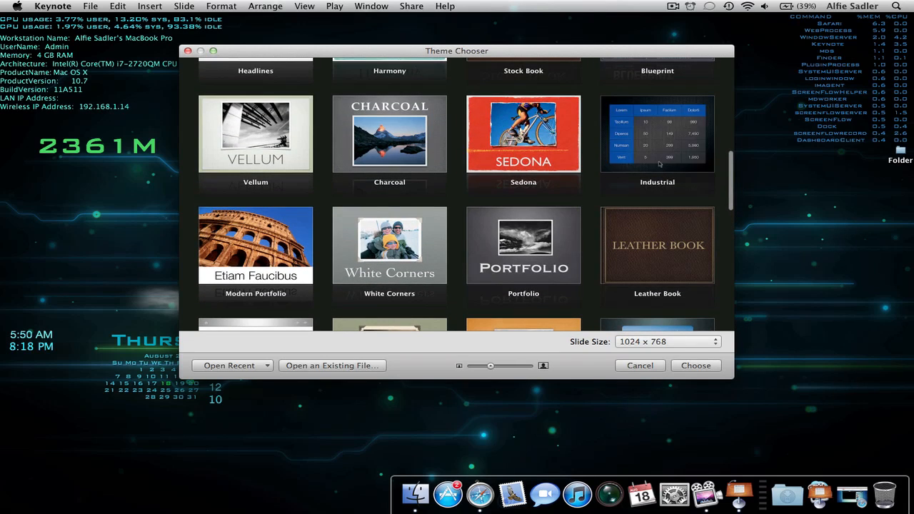
scroll(up, 3)
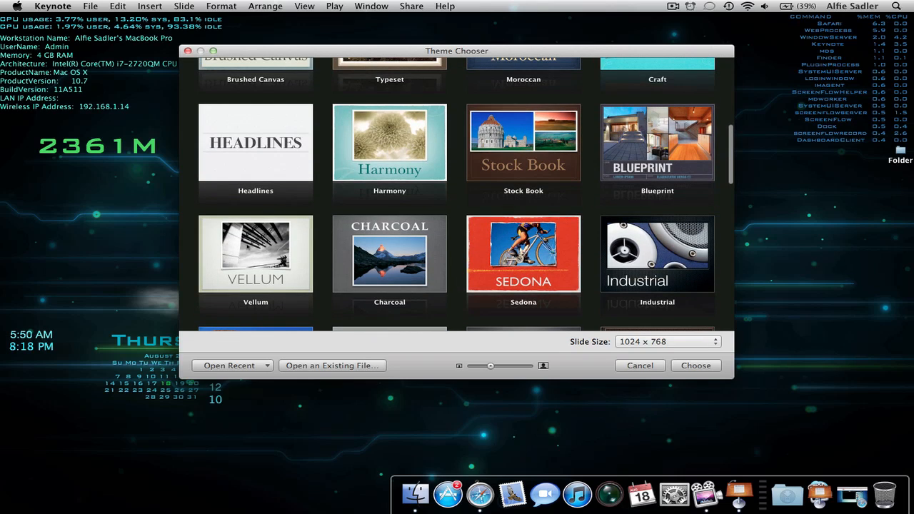
mouse_move(352, 154)
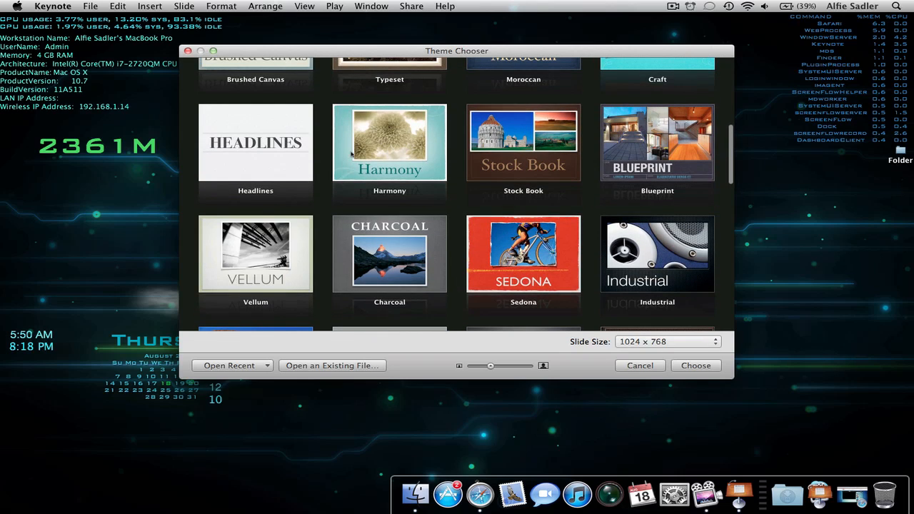
mouse_move(597, 152)
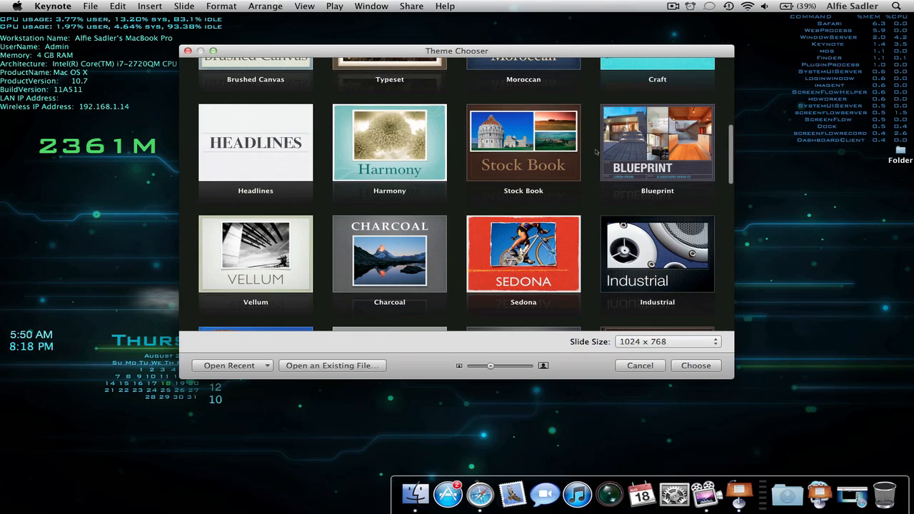
mouse_move(657, 143)
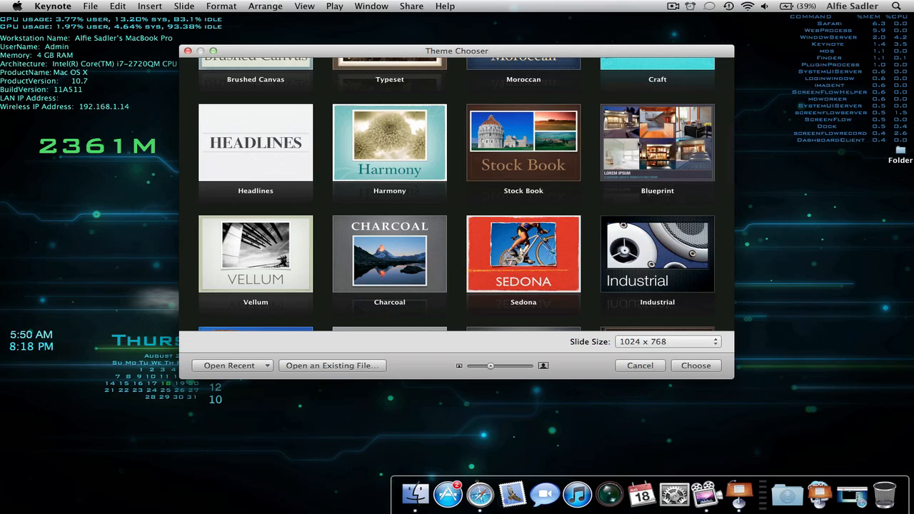
scroll(up, 3)
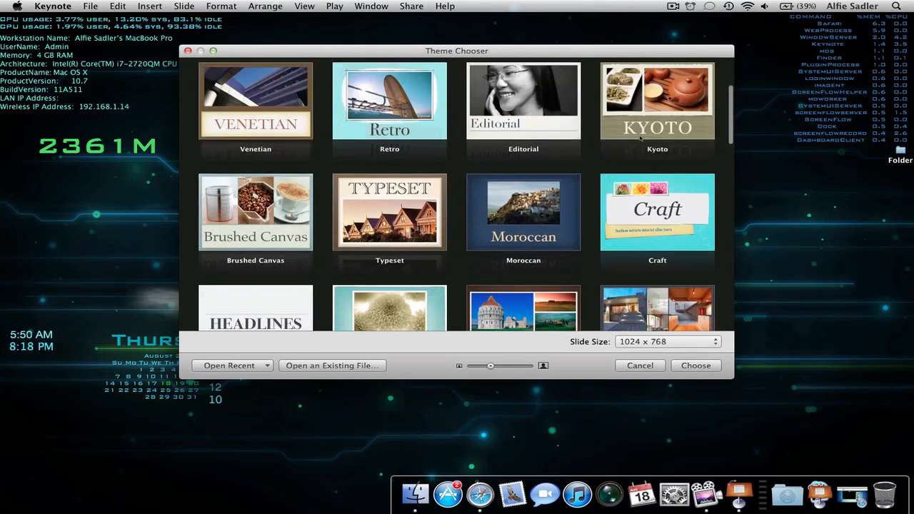
scroll(up, 3)
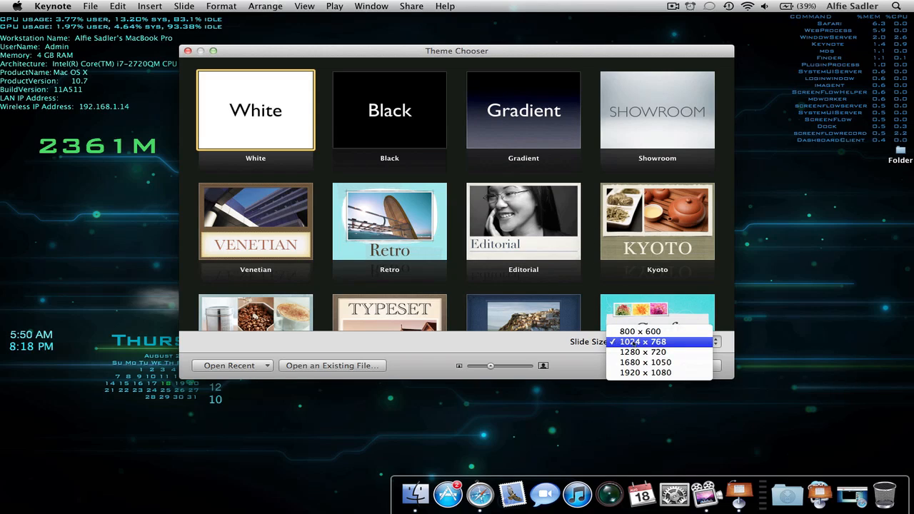
Try slide sizes 800 × 600, 1280 × 720 and 1680 × 1050 in the Theme Chooser.
click(642, 341)
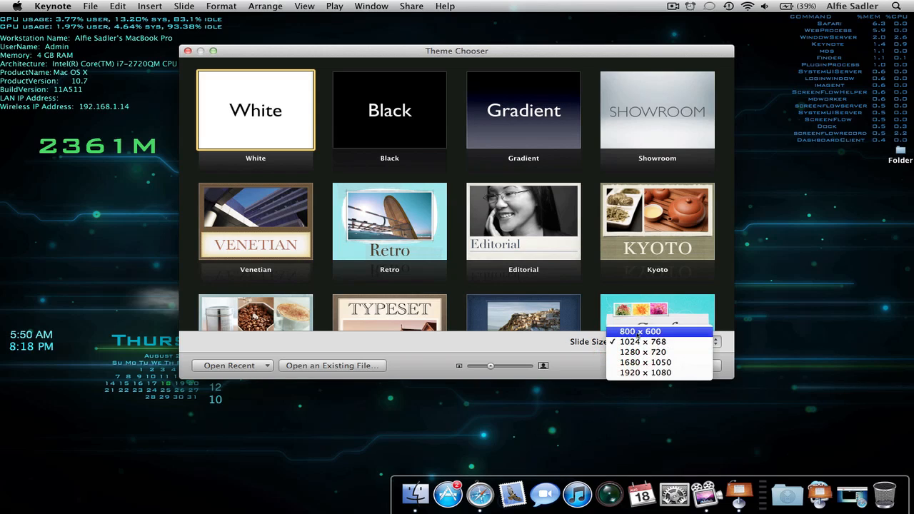
click(640, 332)
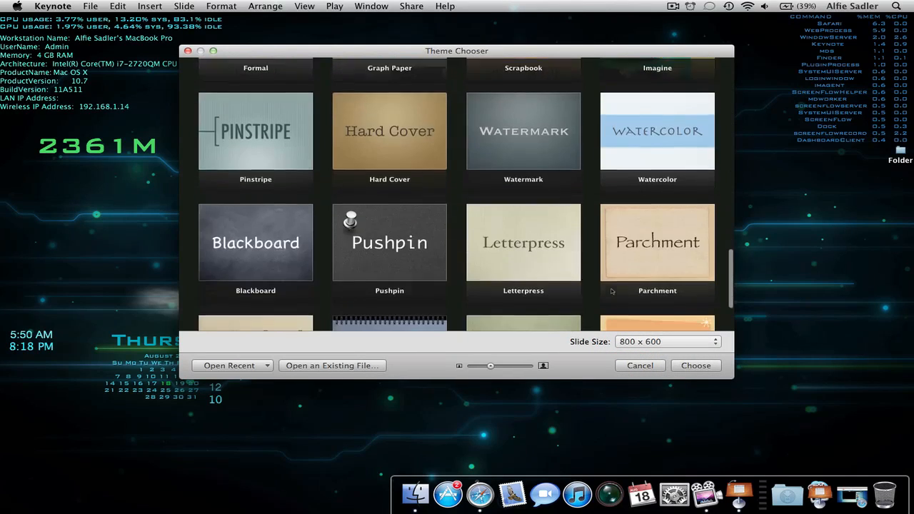
click(668, 342)
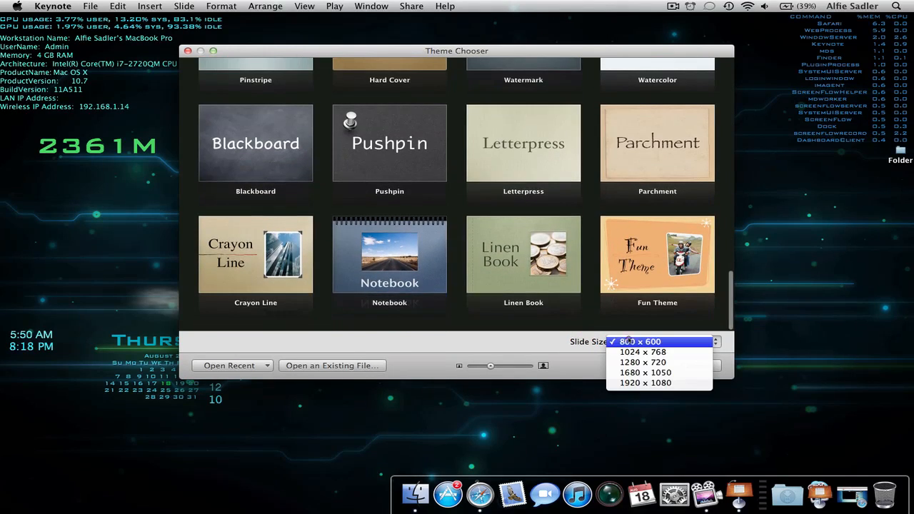
click(643, 351)
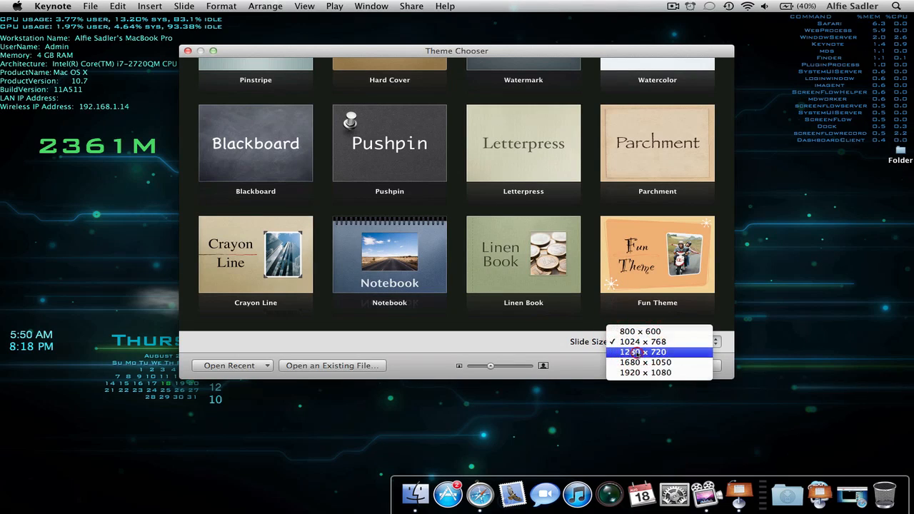
click(642, 352)
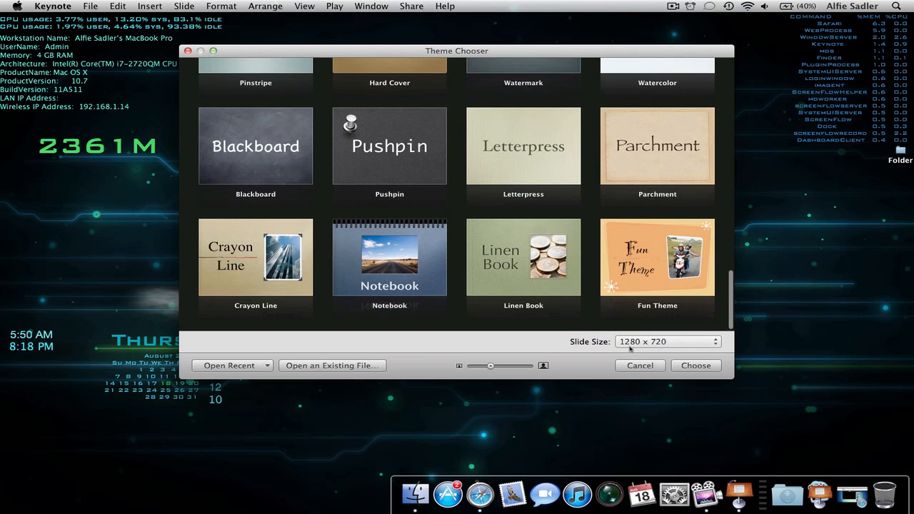
click(666, 341)
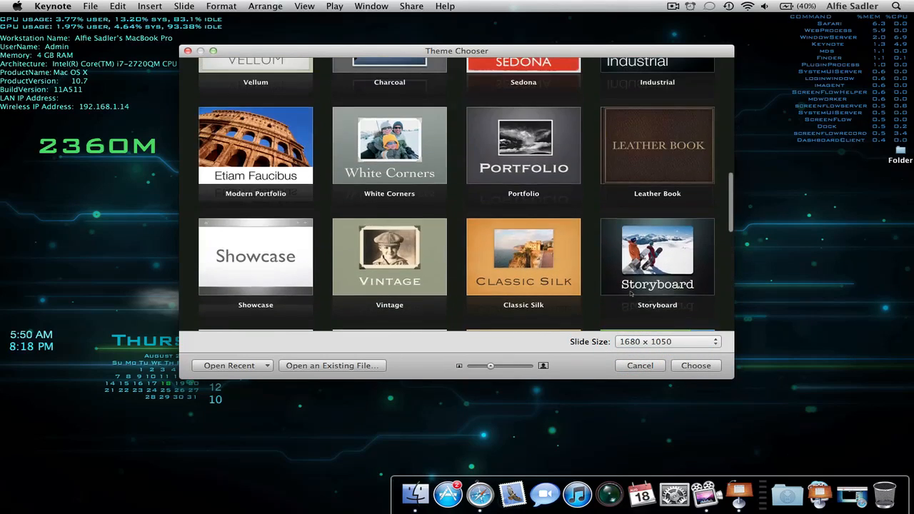
Settle the slide size on 1920 × 1080, leaving the theme gallery at White, Black and Gradient.
scroll(down, 3)
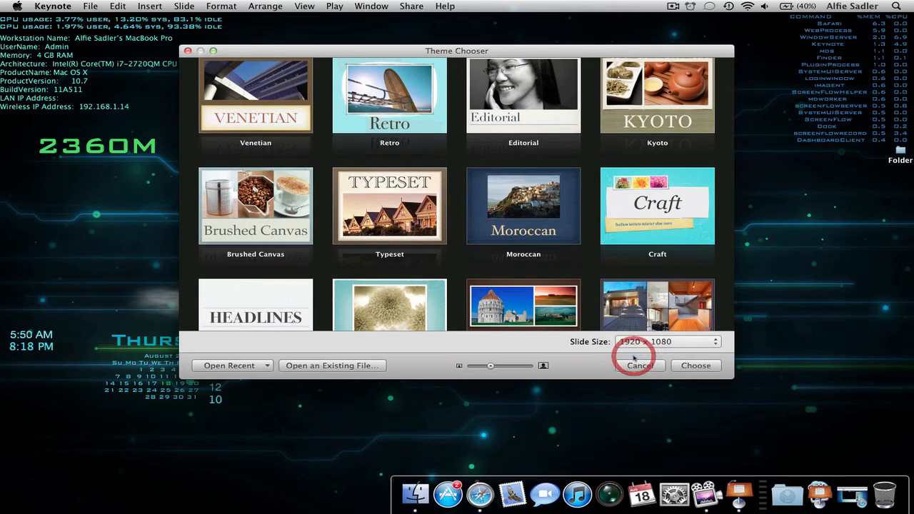
scroll(down, 3)
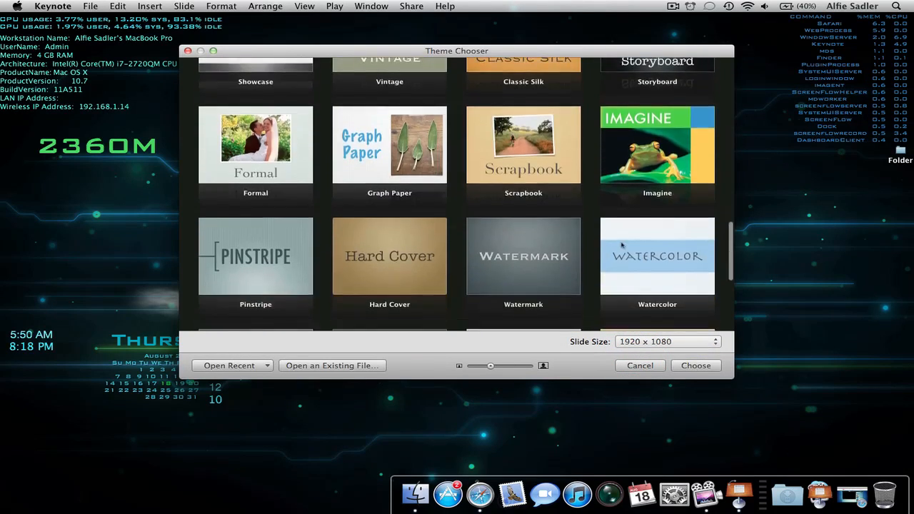
scroll(up, 3)
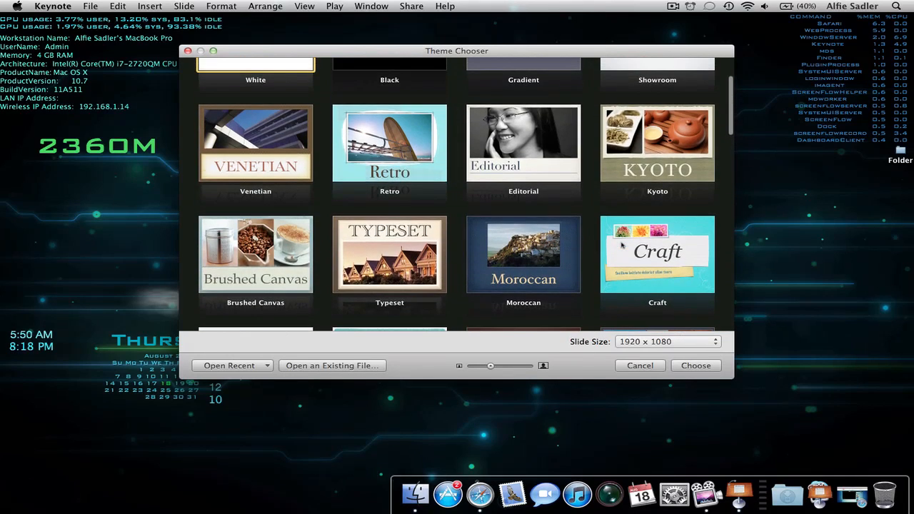
scroll(up, 3)
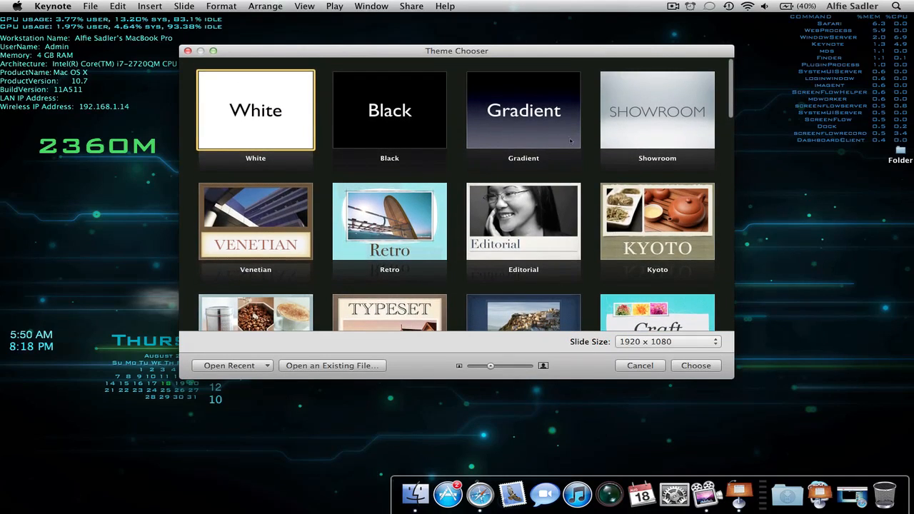
mouse_move(442, 166)
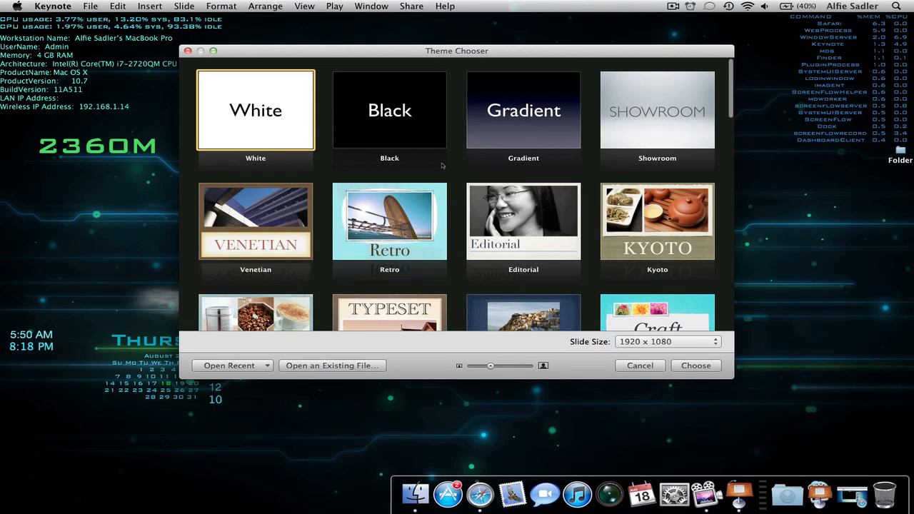
mouse_move(424, 160)
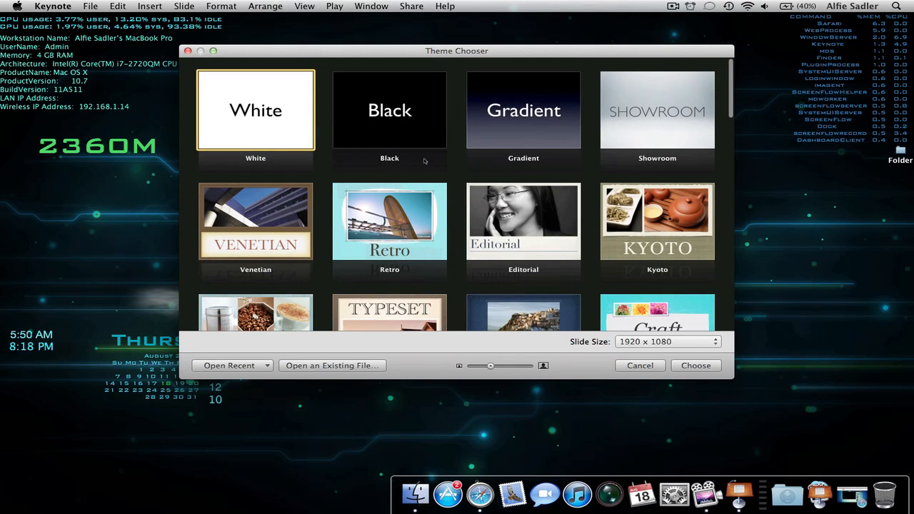
mouse_move(454, 167)
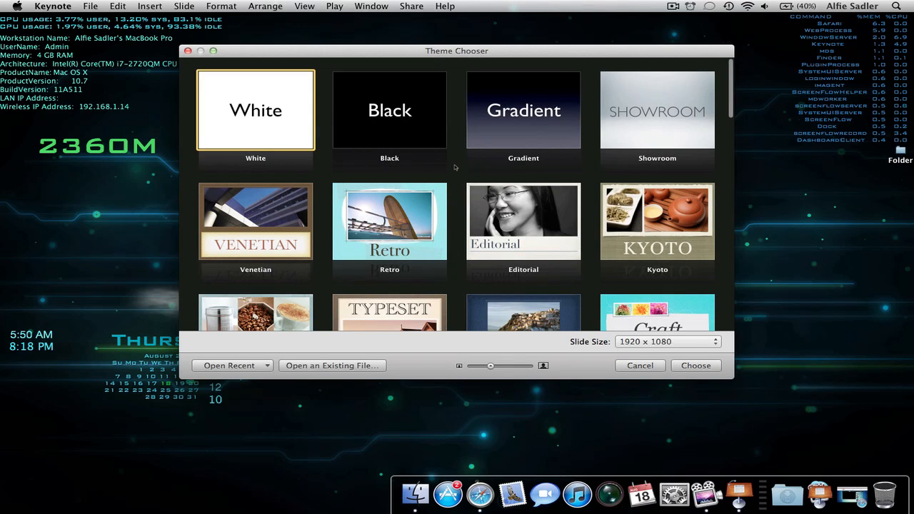
Create a new 1920 × 1080 presentation on the Gradient theme.
scroll(down, 3)
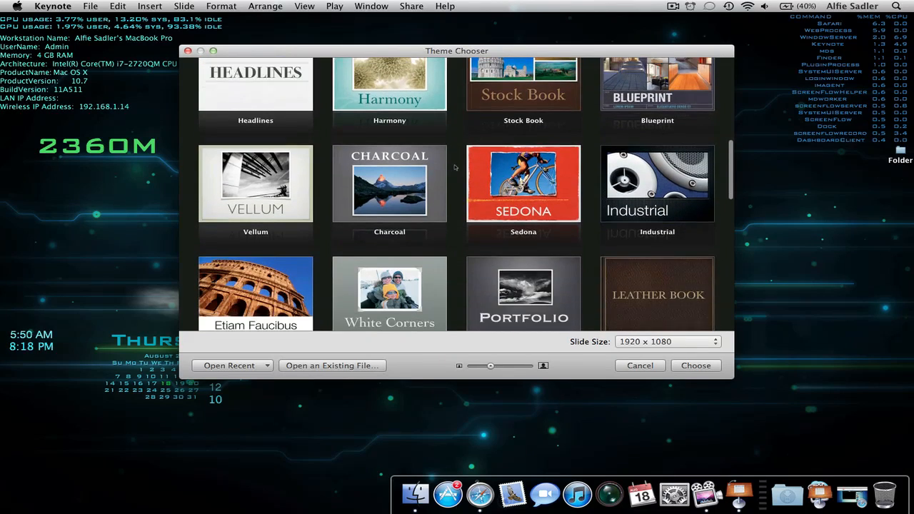
scroll(down, 3)
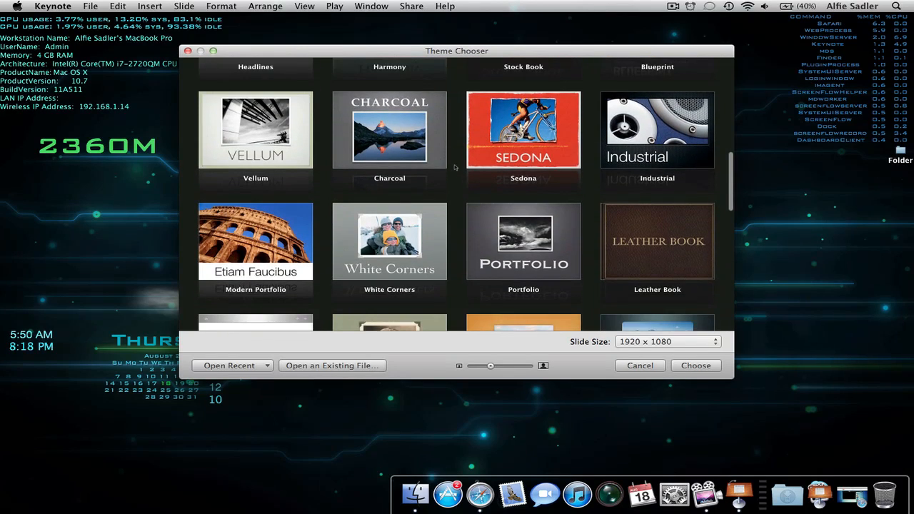
scroll(up, 3)
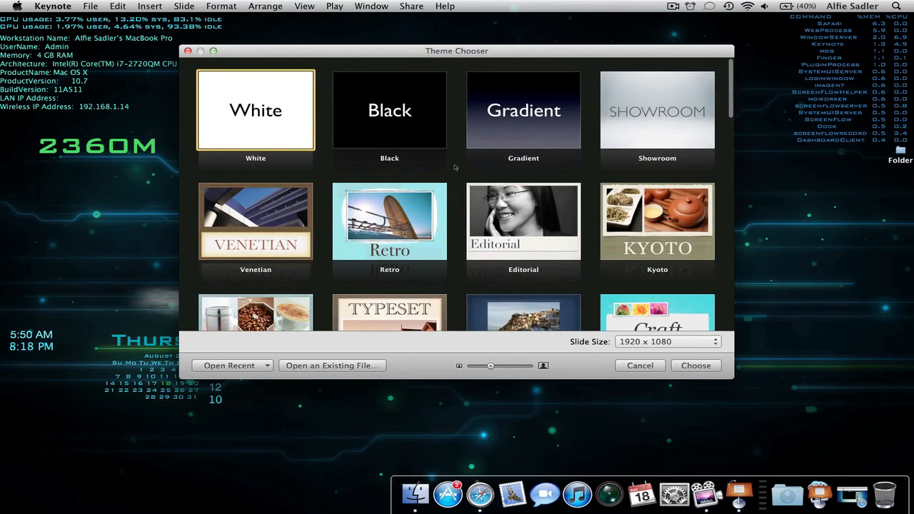
click(523, 110)
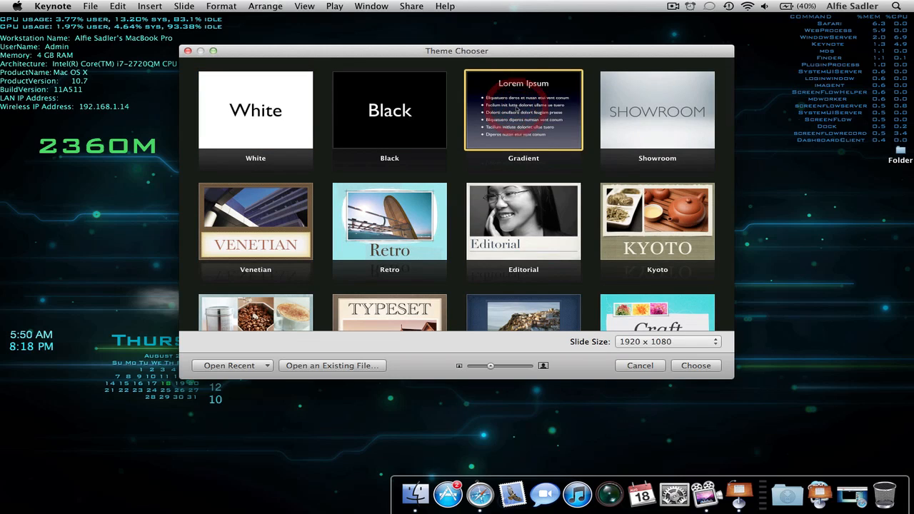
mouse_move(454, 158)
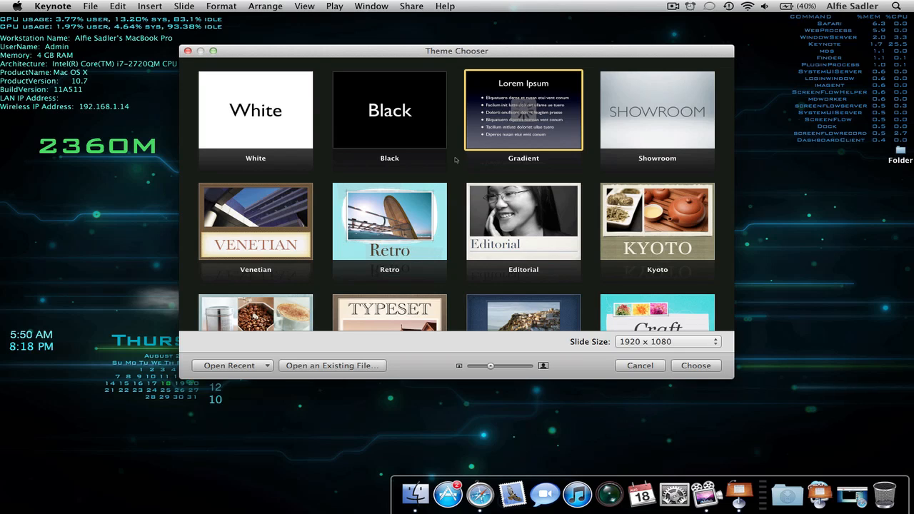
click(694, 366)
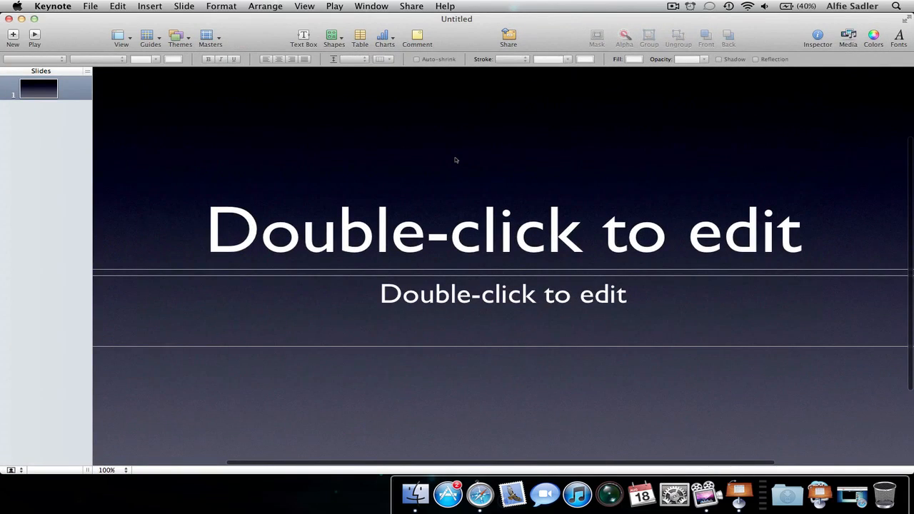
mouse_move(441, 183)
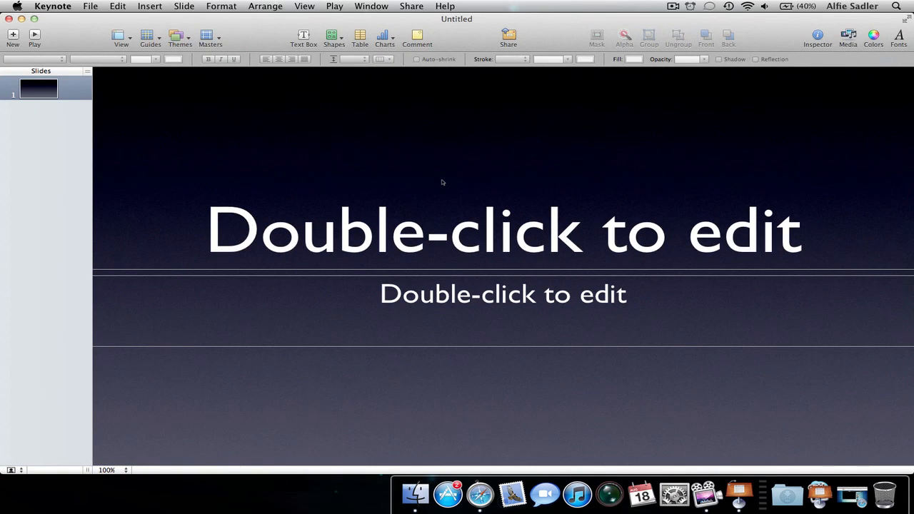
mouse_move(463, 172)
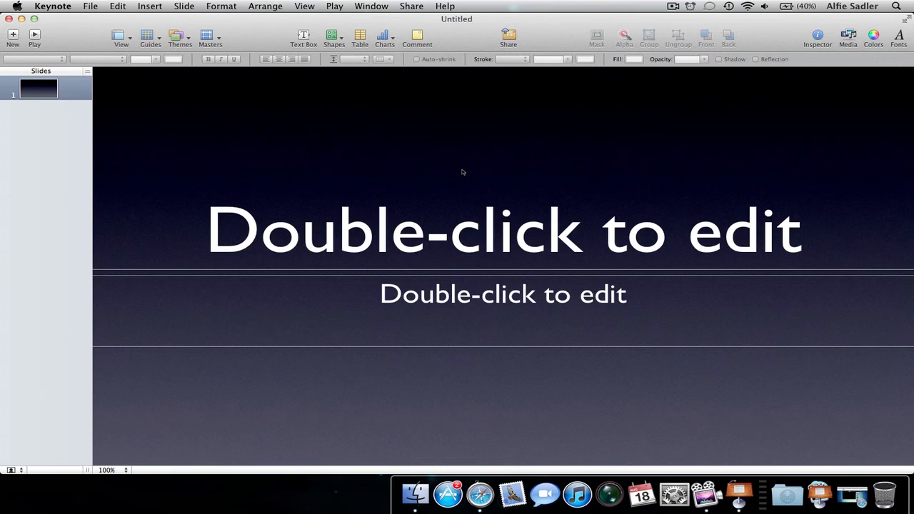
mouse_move(693, 105)
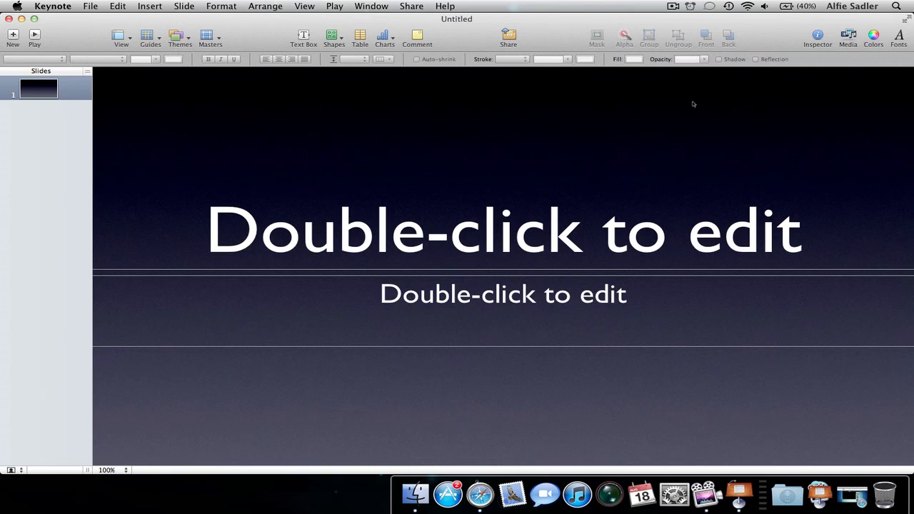
mouse_move(200, 386)
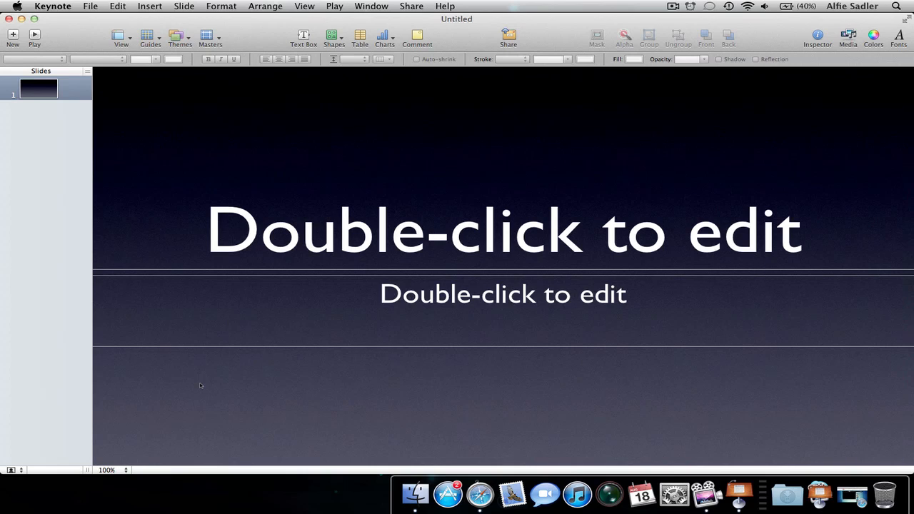
mouse_move(121, 462)
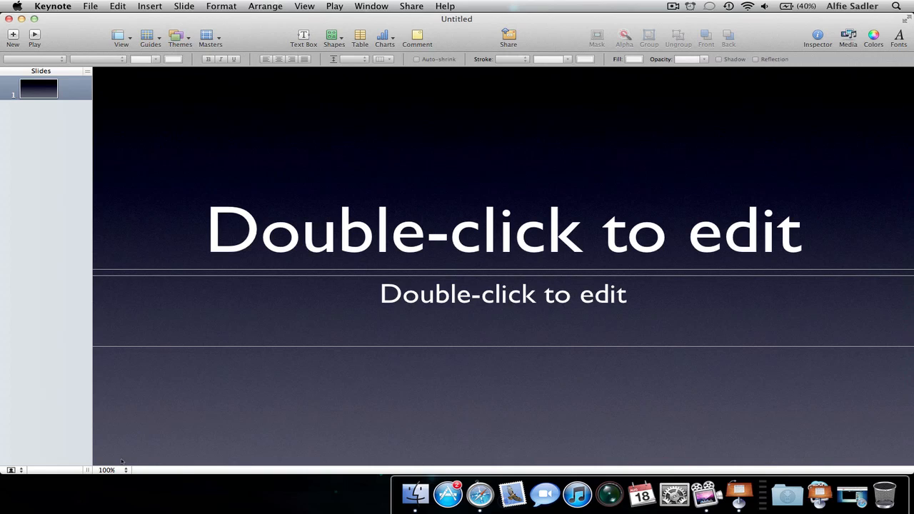
mouse_move(126, 471)
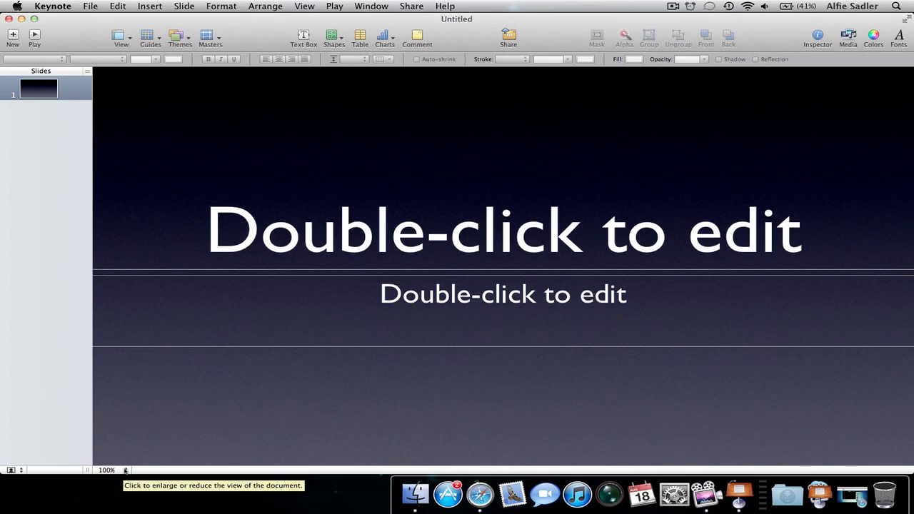
Set the view magnification to Fit in Window so the whole slide shows.
click(107, 470)
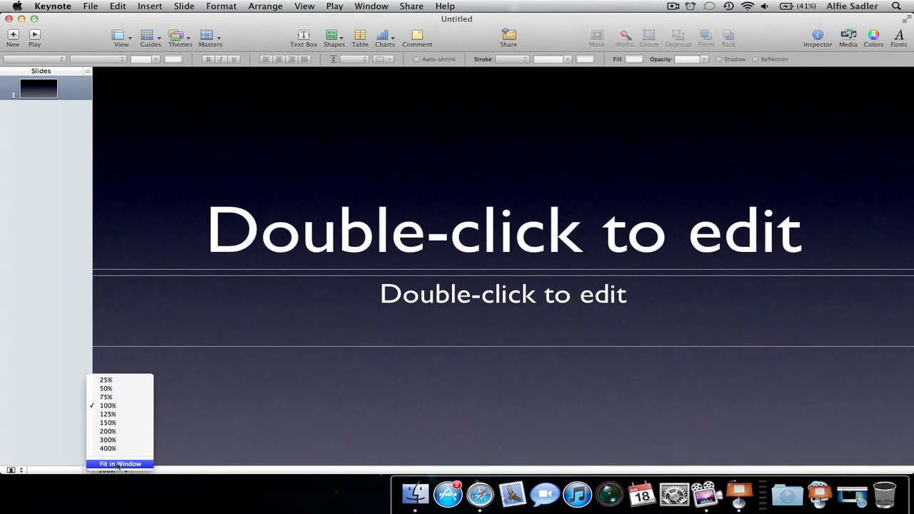
click(109, 406)
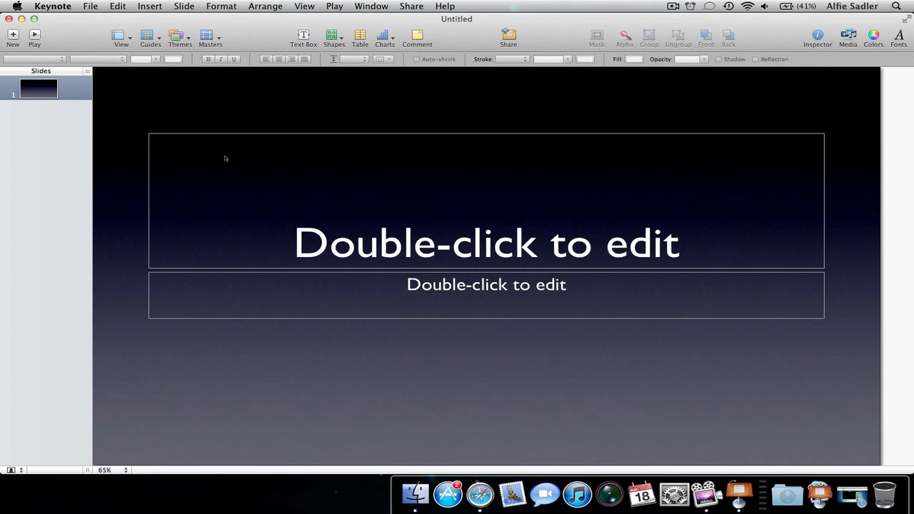
mouse_move(302, 223)
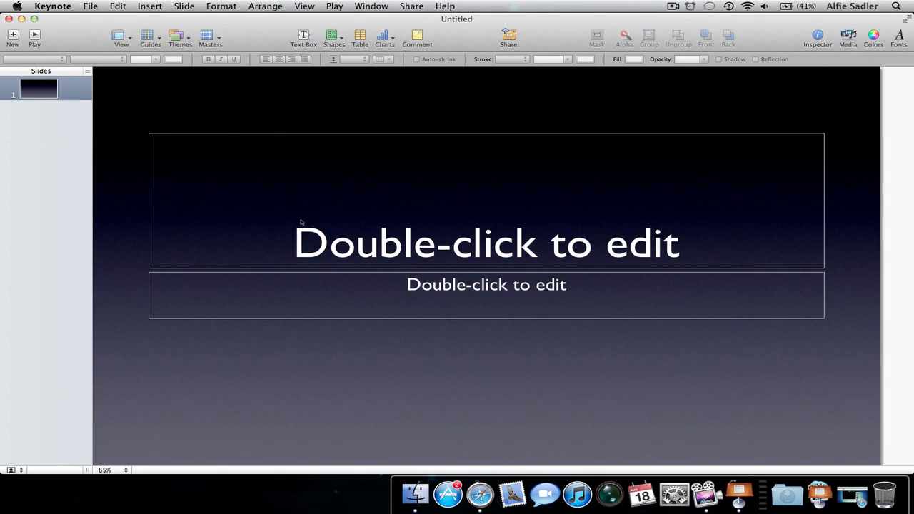
mouse_move(340, 225)
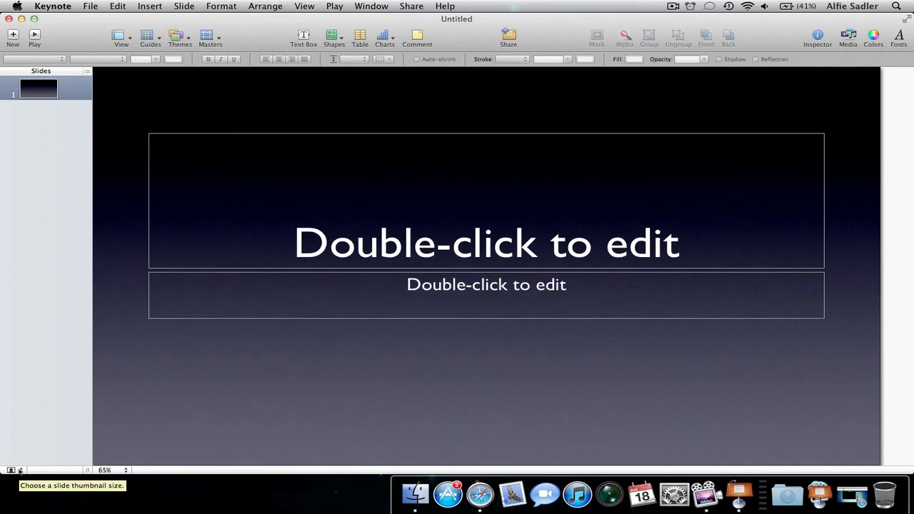
mouse_move(28, 462)
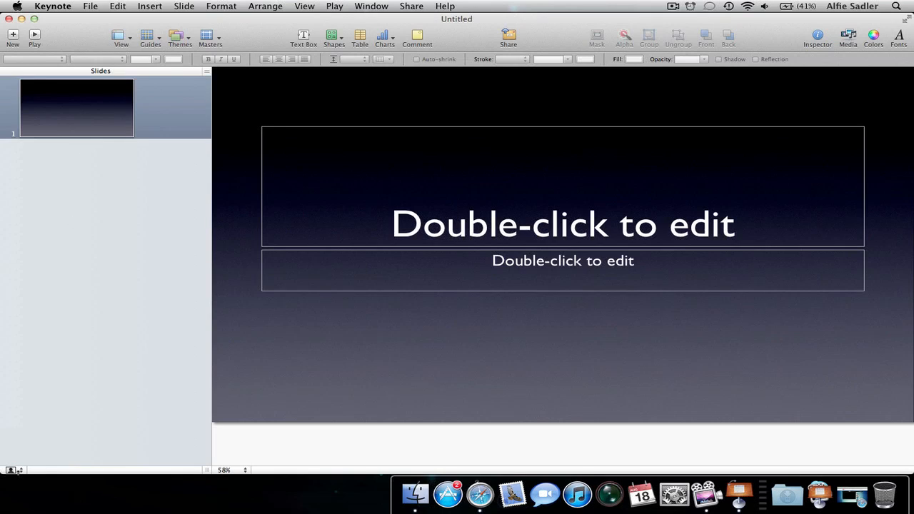
Return the slide thumbnails to small size.
click(11, 470)
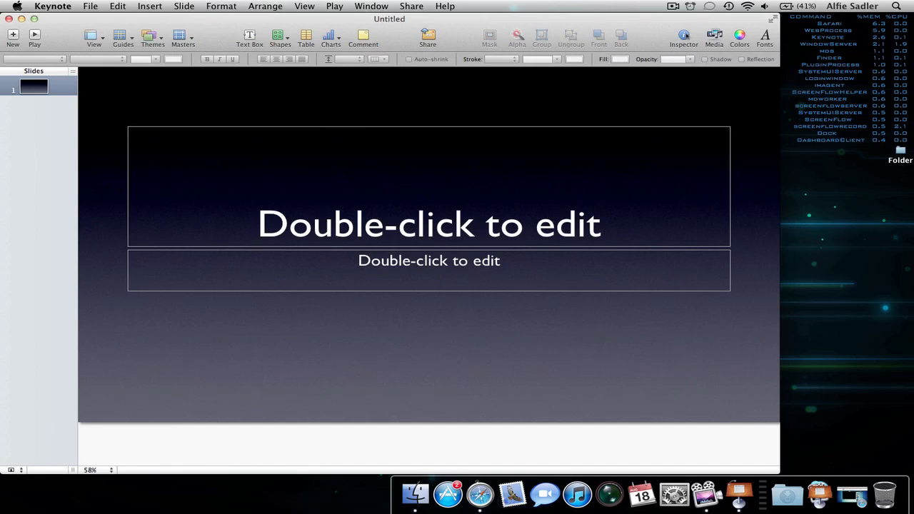
In the Document inspector, keep presentation type Normal and set slide size to 1920 × 1080.
click(683, 35)
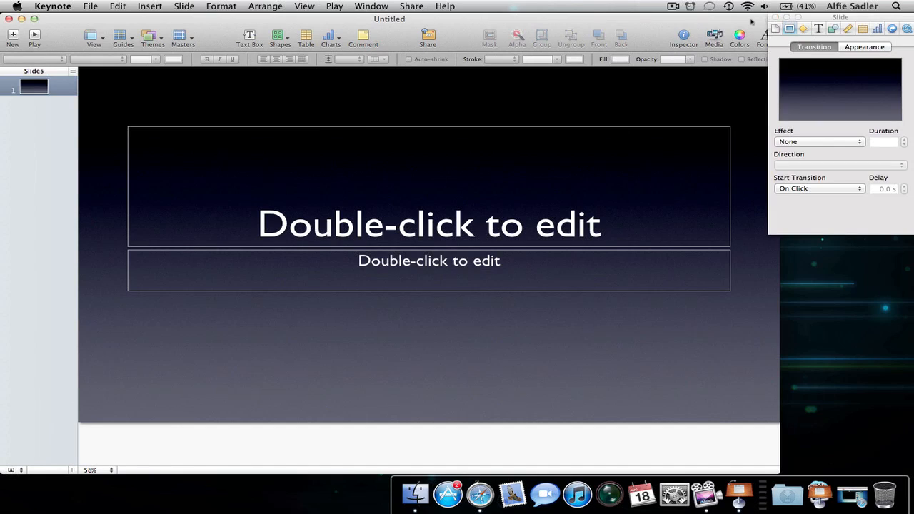
mouse_move(770, 450)
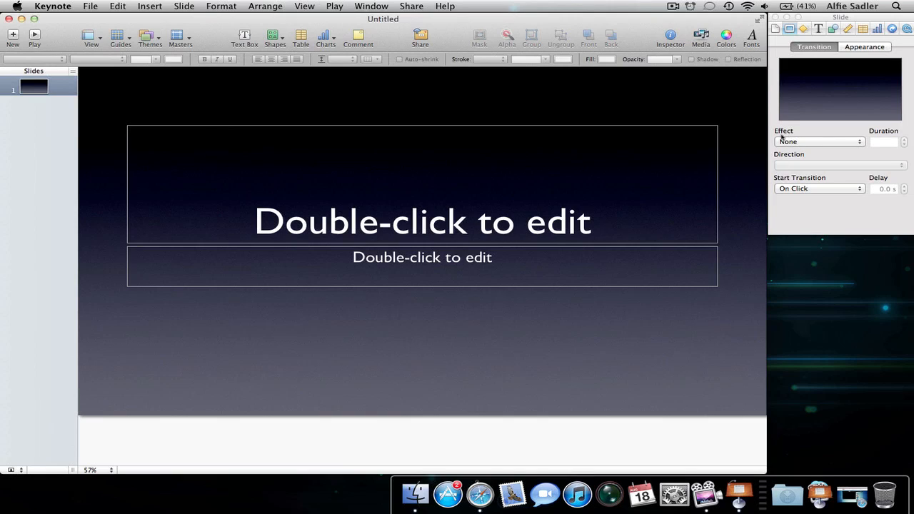
click(774, 29)
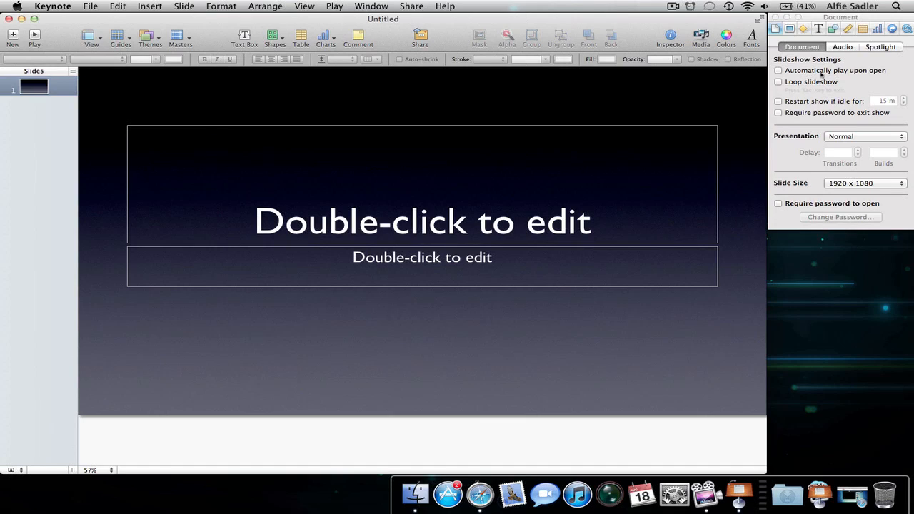
mouse_move(798, 192)
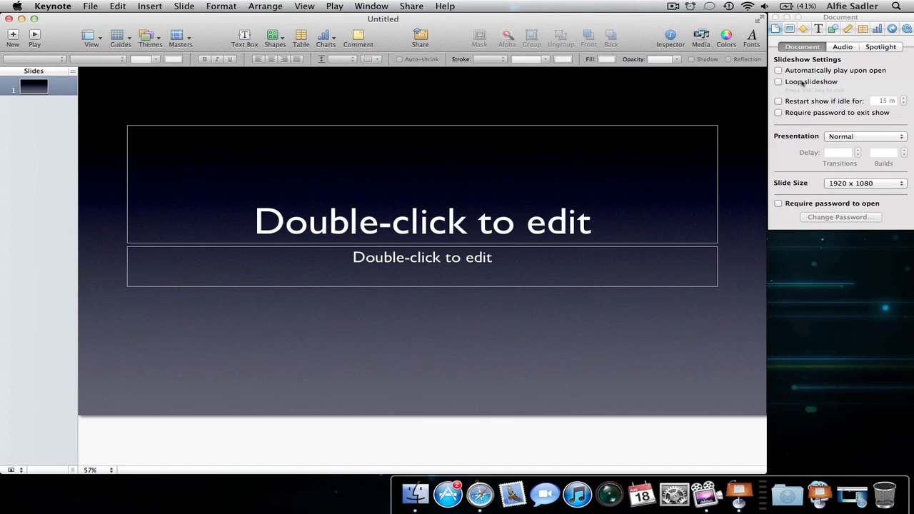
mouse_move(778, 81)
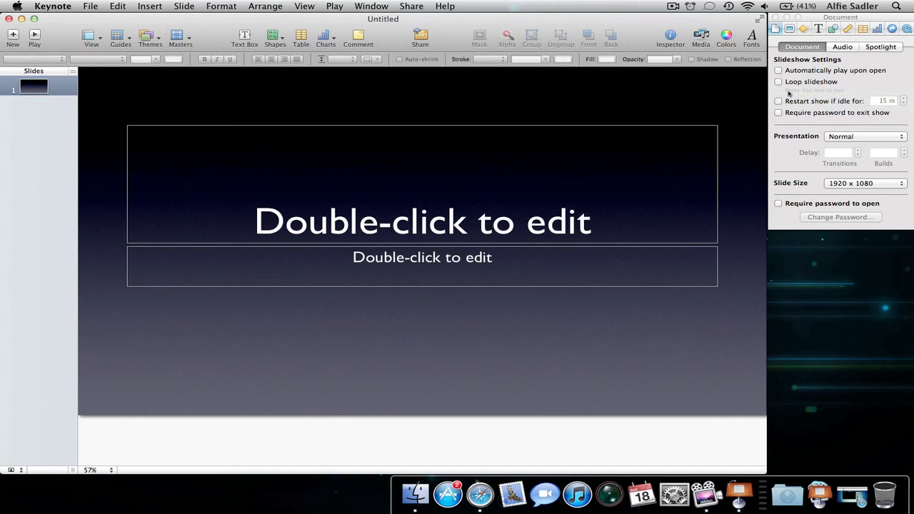
mouse_move(809, 93)
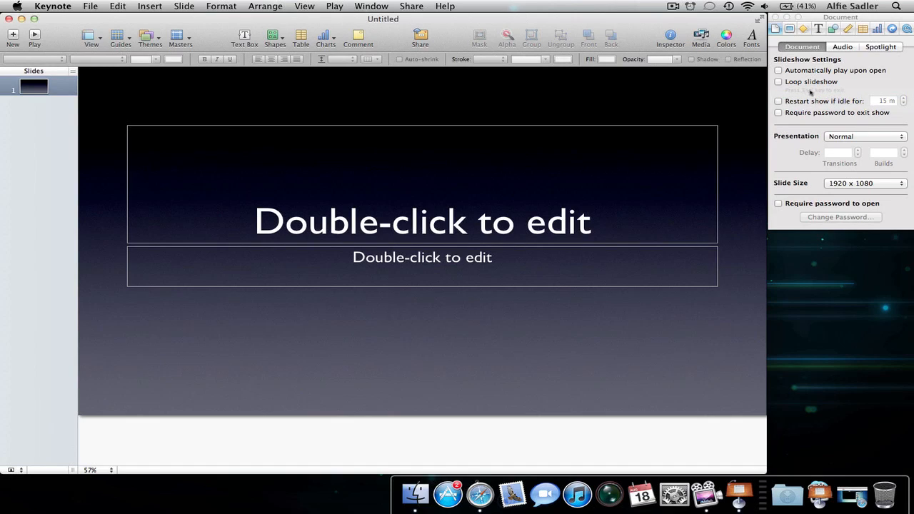
mouse_move(807, 100)
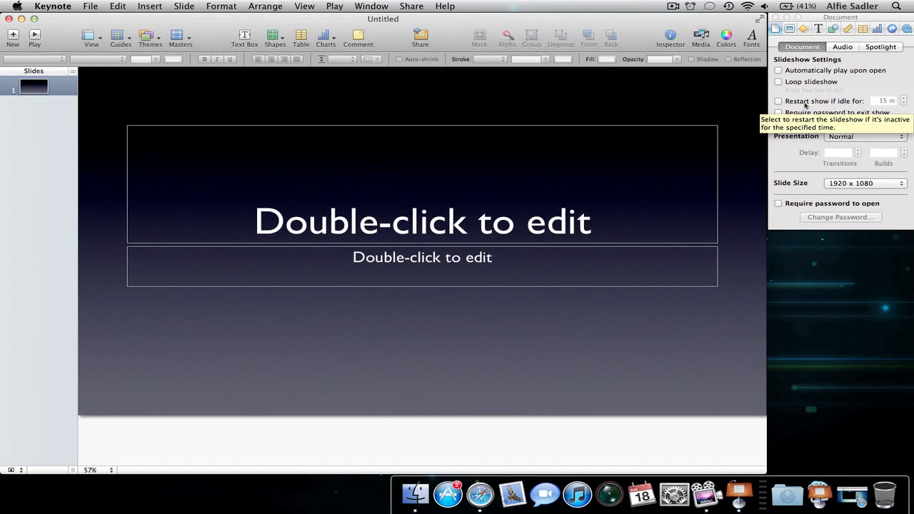
mouse_move(809, 107)
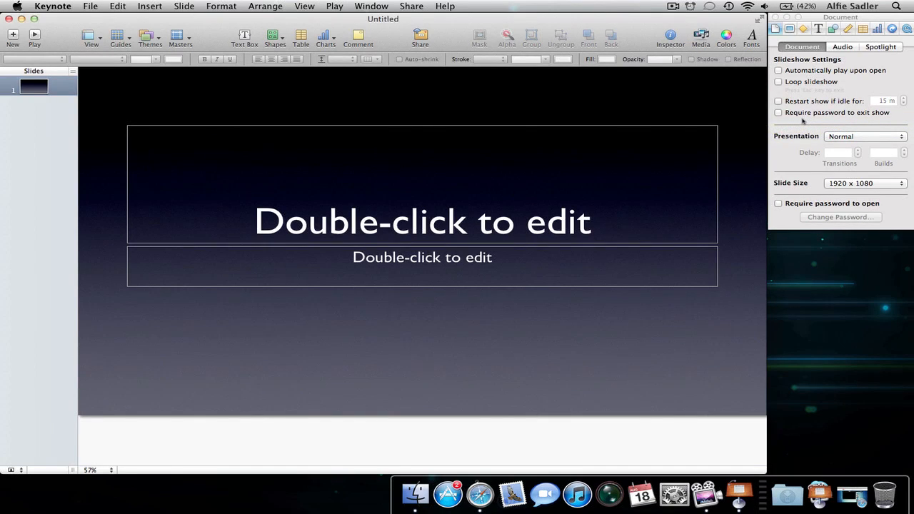
click(864, 138)
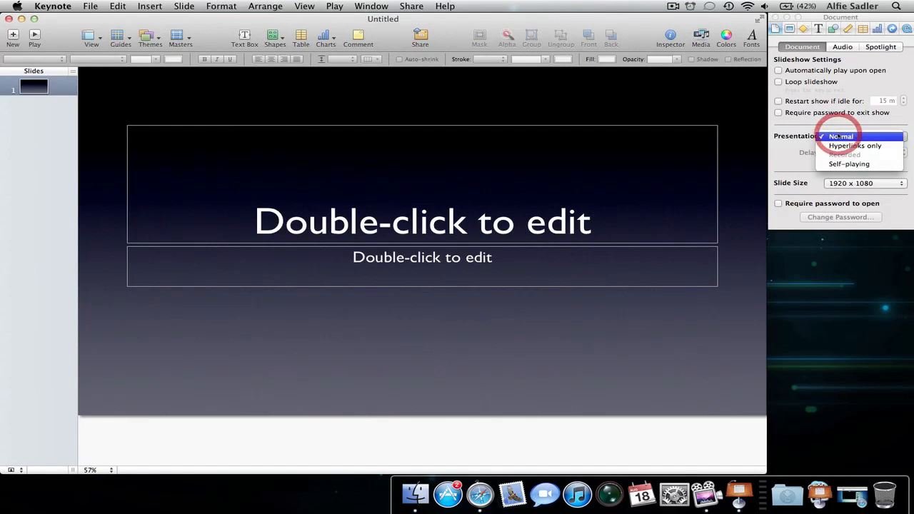
mouse_move(854, 145)
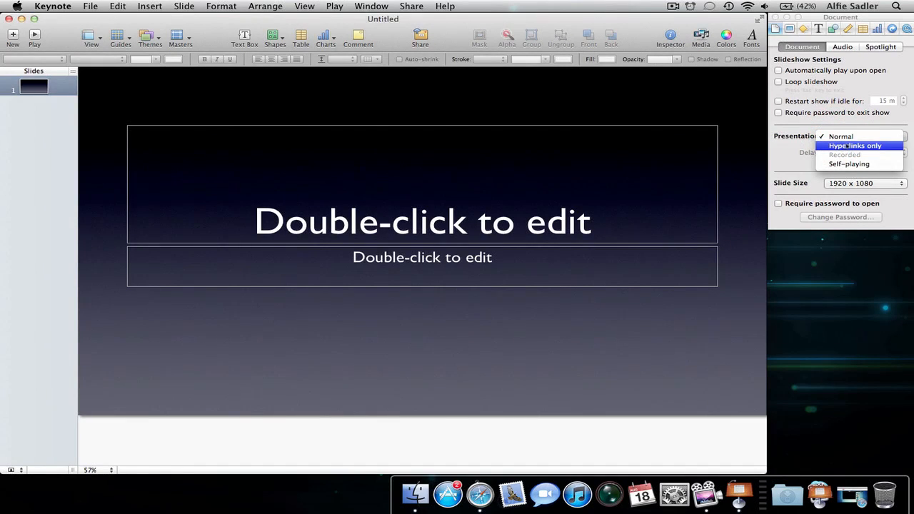
mouse_move(849, 163)
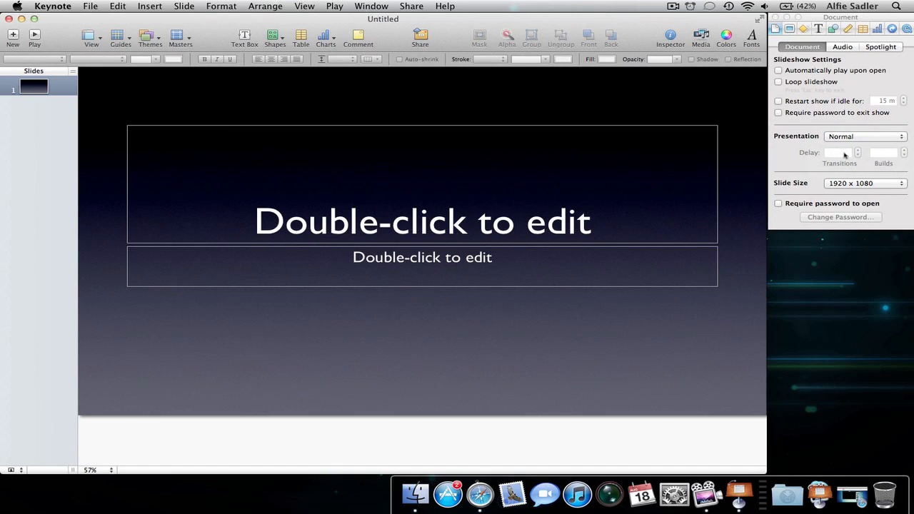
mouse_move(810, 183)
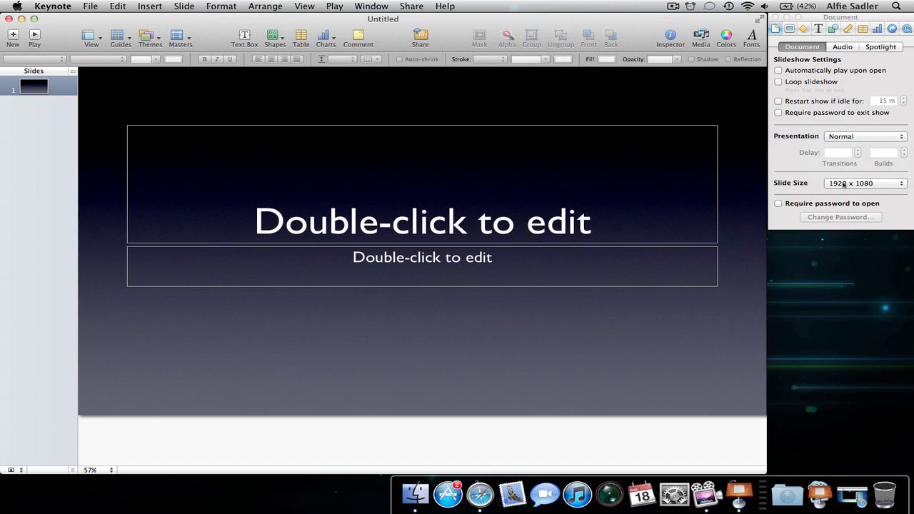
click(864, 183)
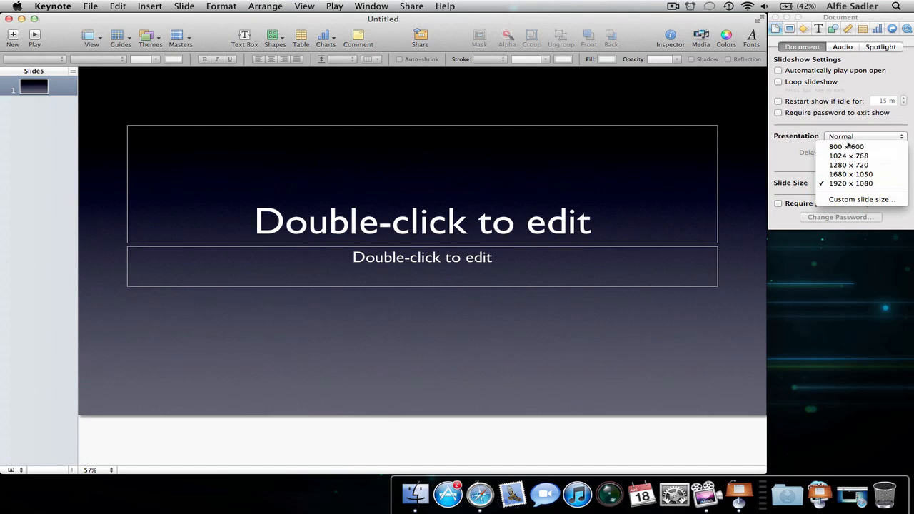
click(852, 182)
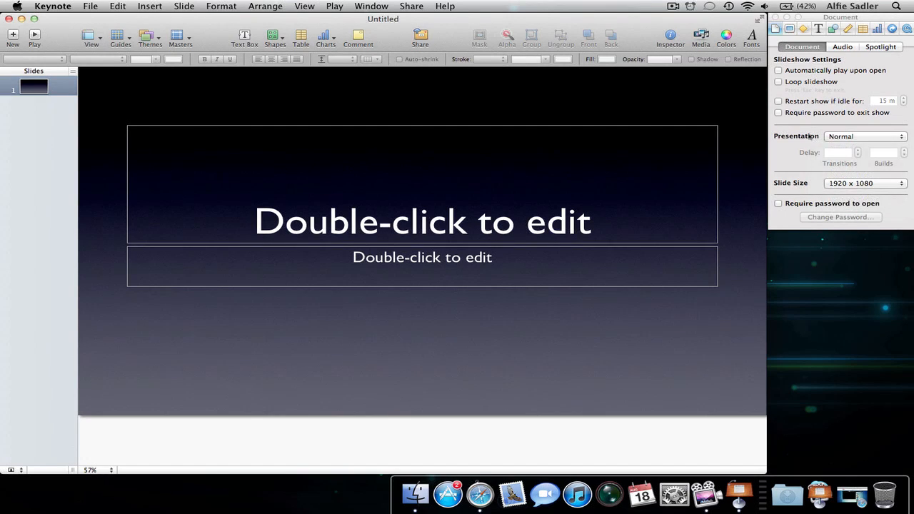
Show the Document inspector's Audio settings with soundtrack and recording options.
click(842, 45)
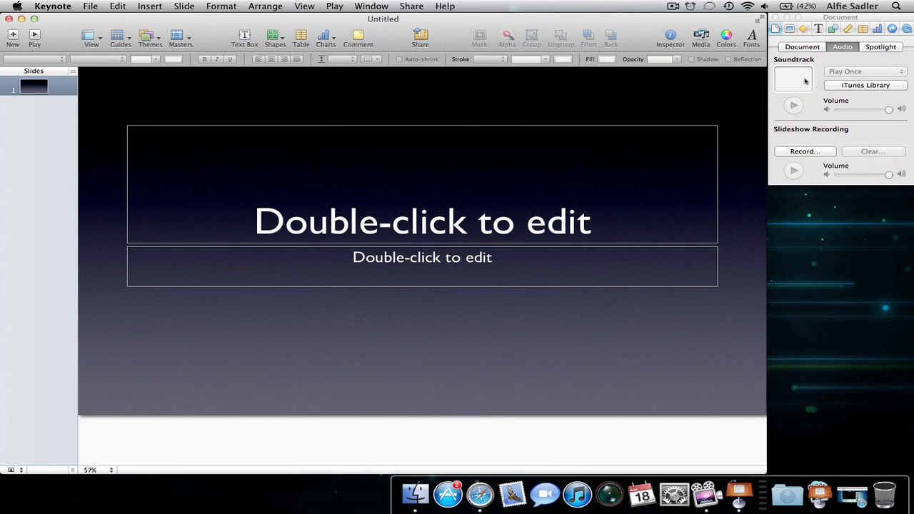
mouse_move(797, 88)
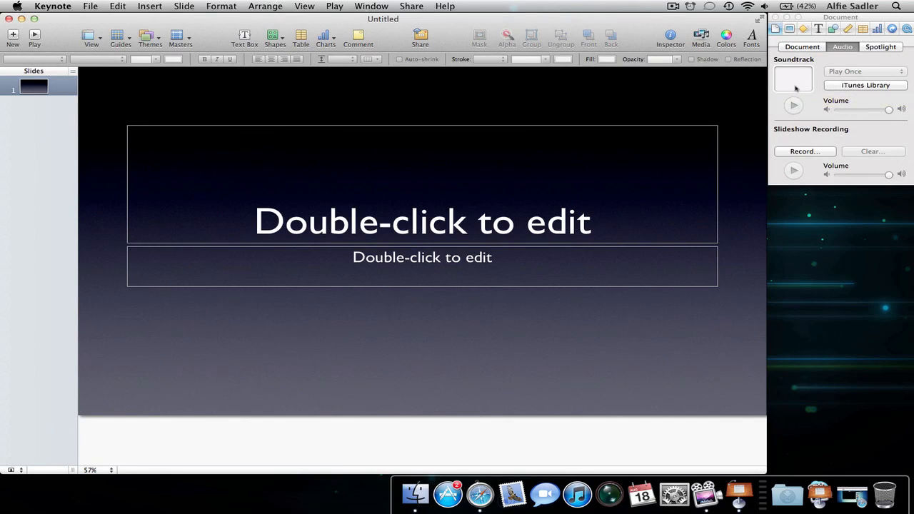
mouse_move(409, 493)
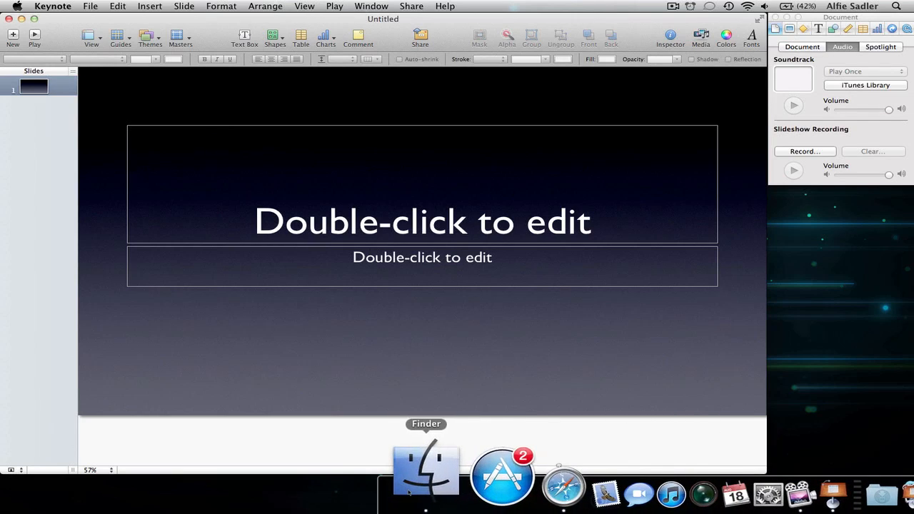
Browse Finder to Music > iTunes > iTunes Media > Music > Charlie Simpson.
click(426, 470)
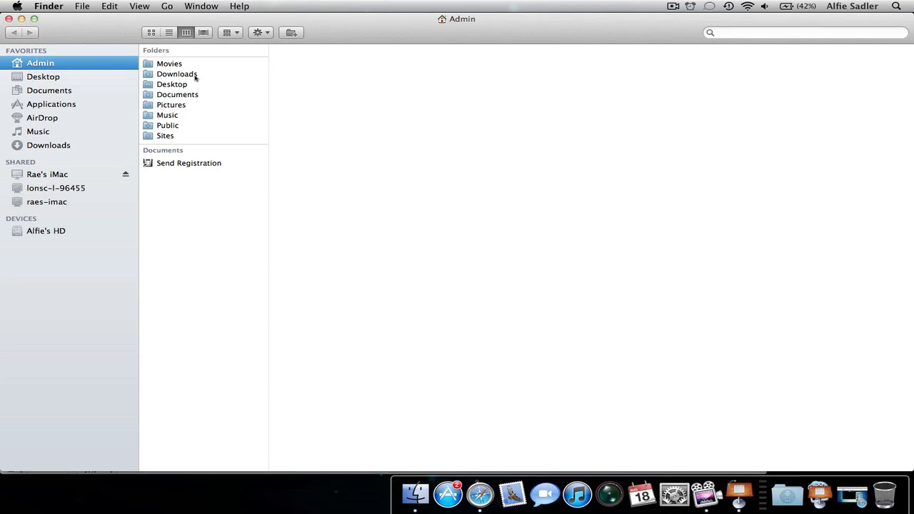
click(167, 115)
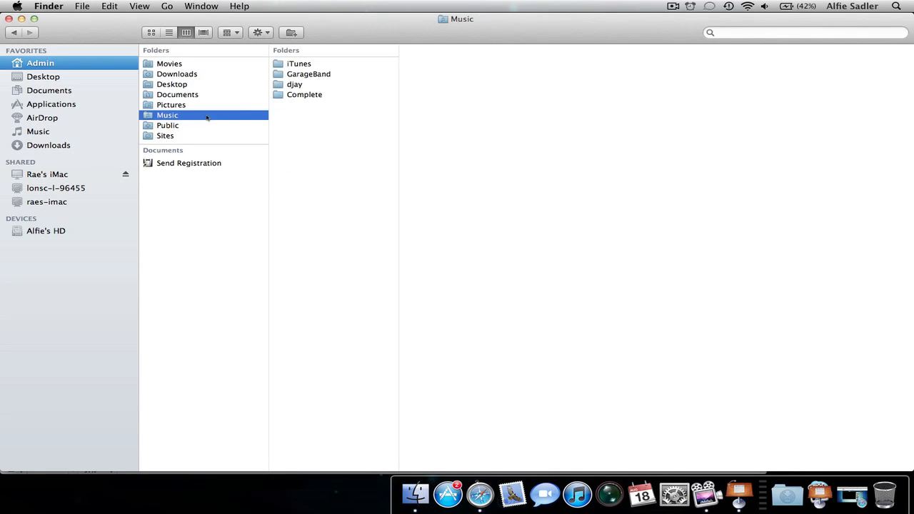
click(298, 63)
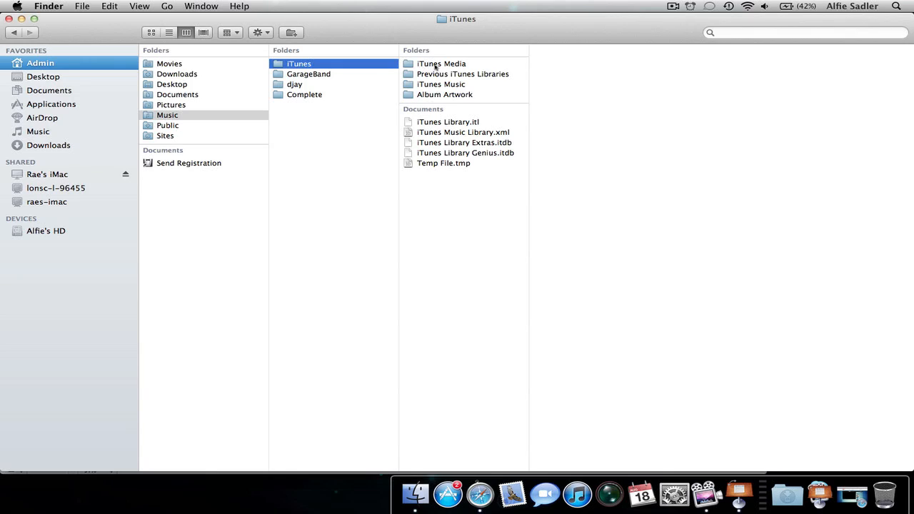
click(442, 63)
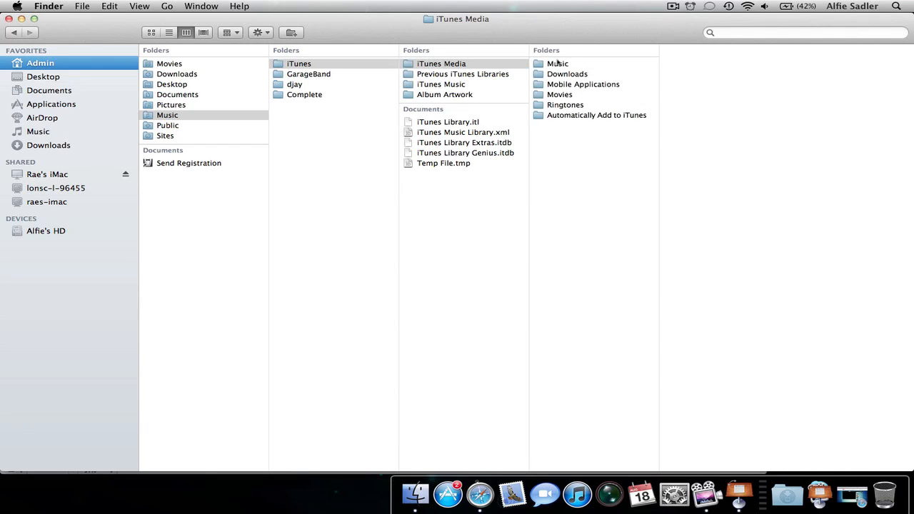
click(557, 63)
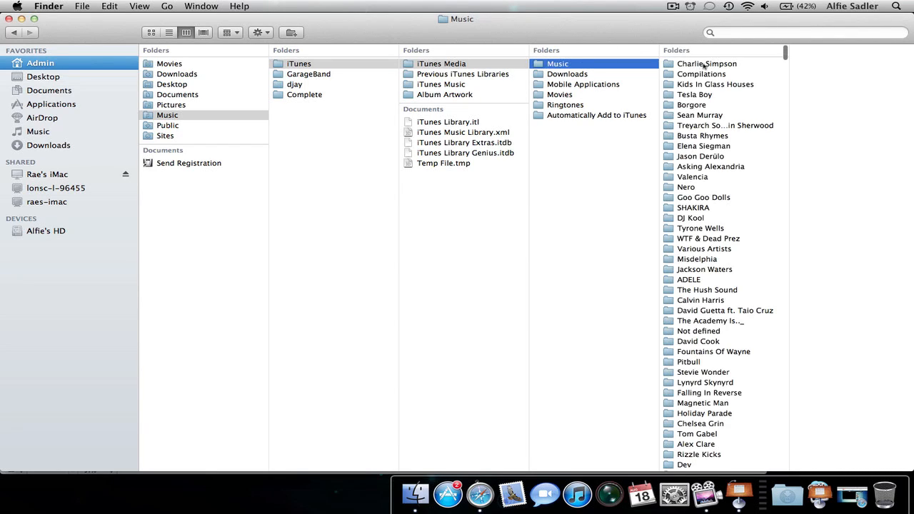
click(706, 63)
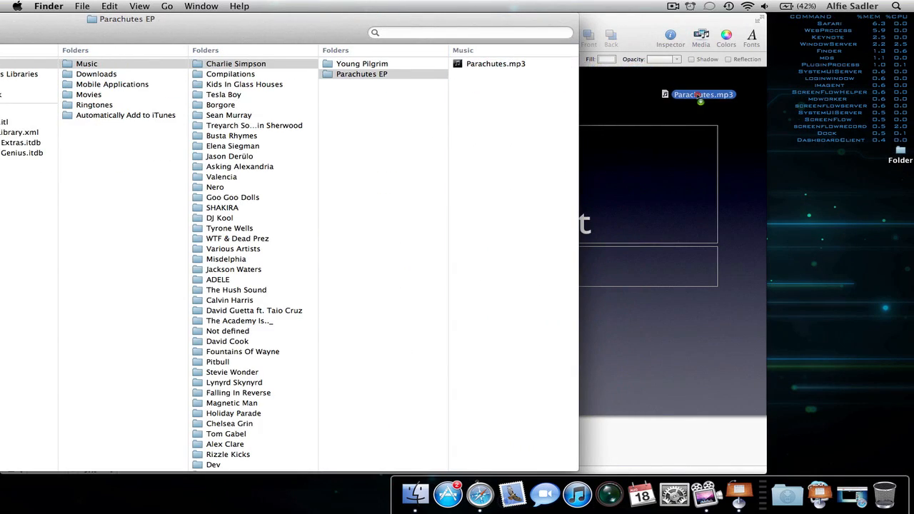
Drag Parachutes.mp3 from Finder into Keynote's Soundtrack well.
drag(703, 94, 729, 23)
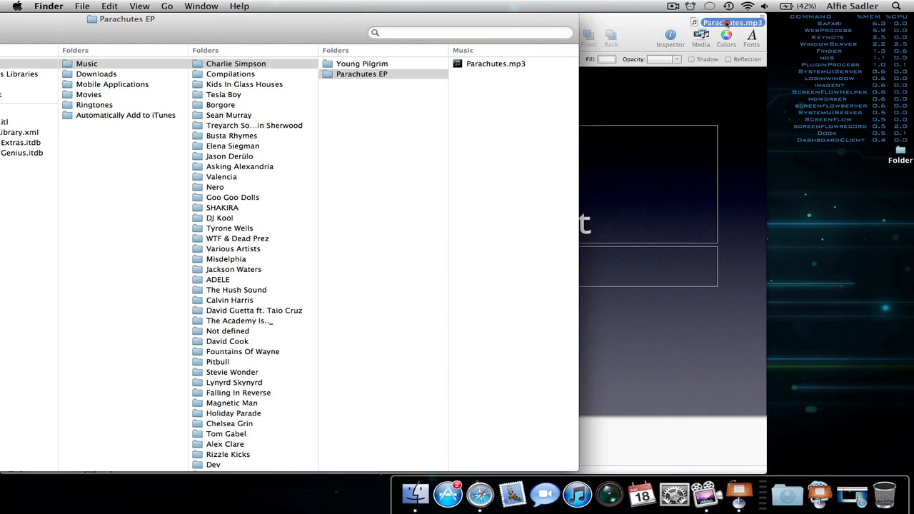
drag(731, 23, 699, 445)
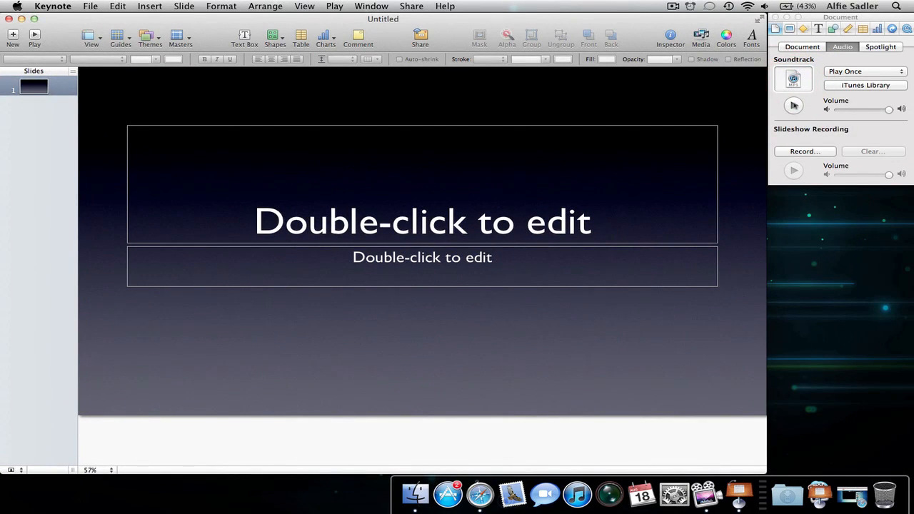
mouse_move(794, 106)
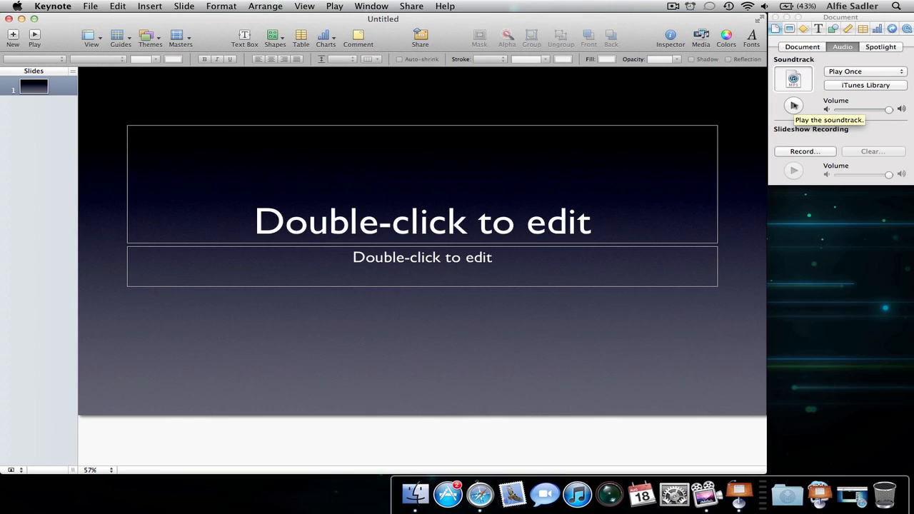
mouse_move(607, 138)
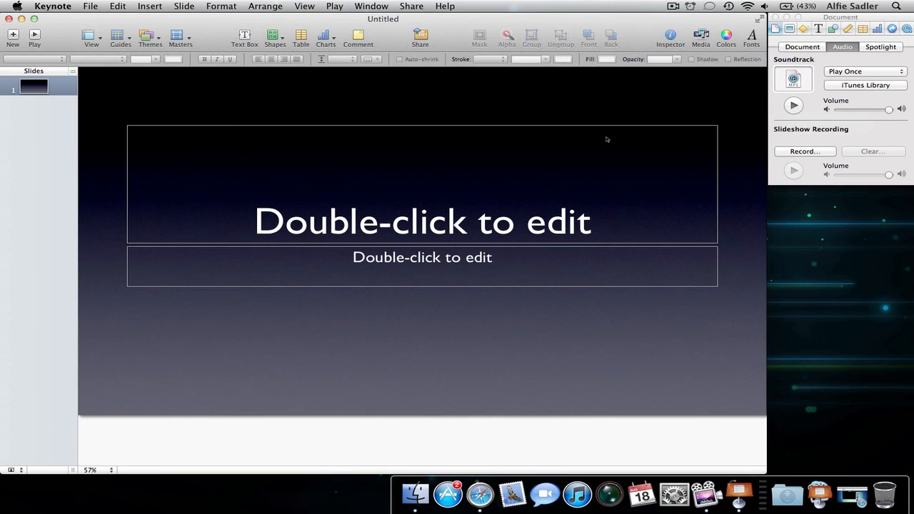
mouse_move(702, 91)
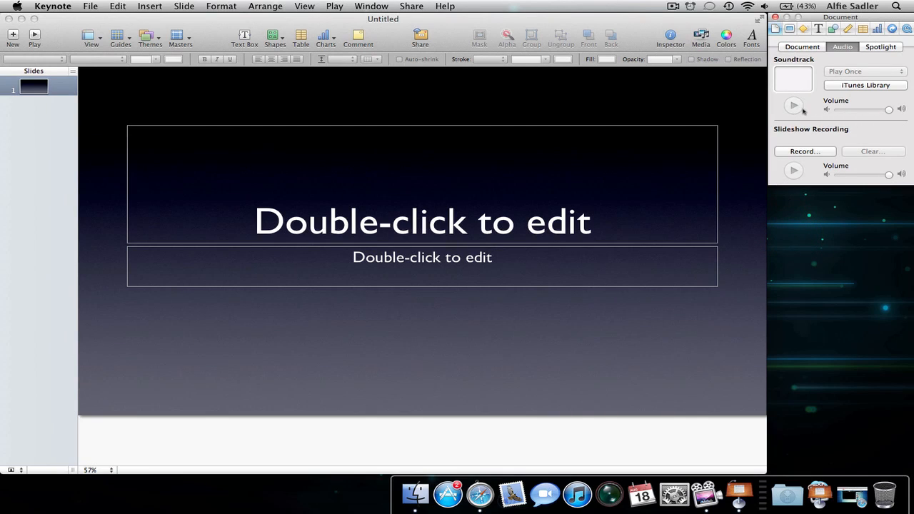
Bring up the media library browser for choosing a soundtrack.
click(866, 86)
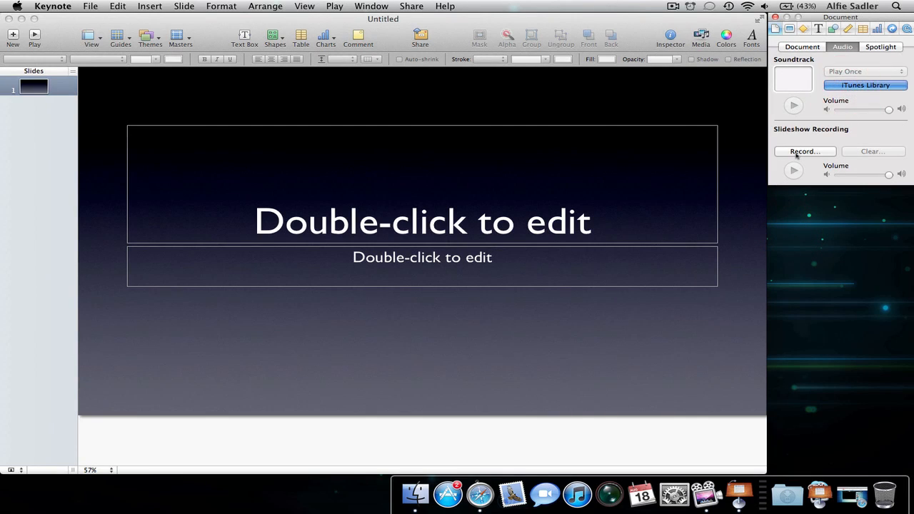
mouse_move(807, 140)
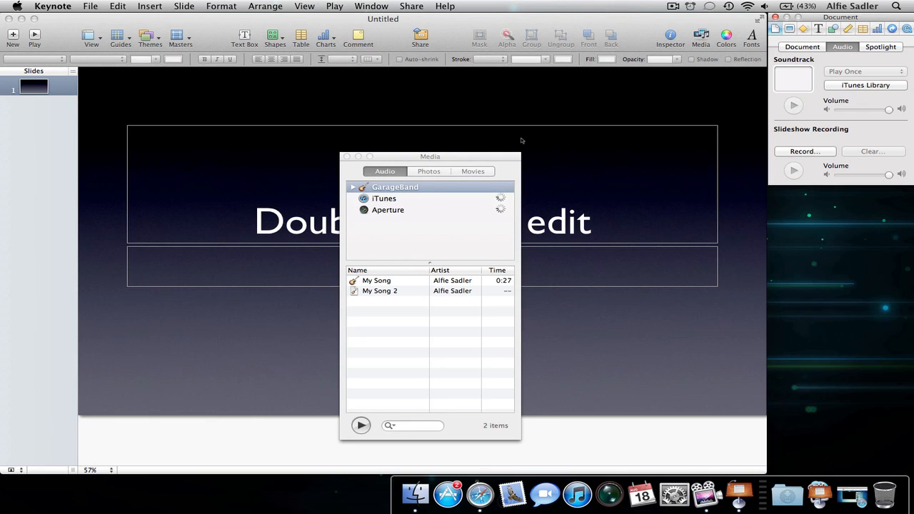
Search iTunes for 'parachutes' in the Media browser and make Charlie Simpson's Parachutes the soundtrack.
drag(430, 156, 456, 67)
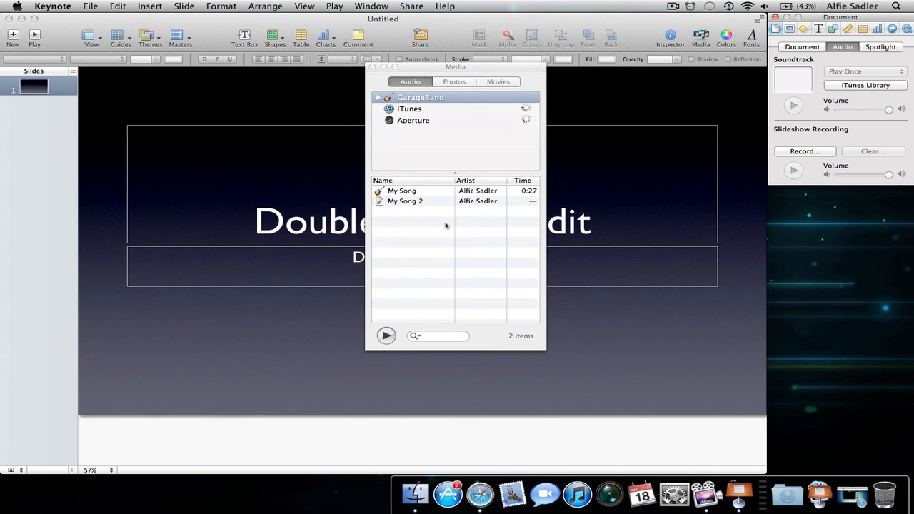
click(410, 109)
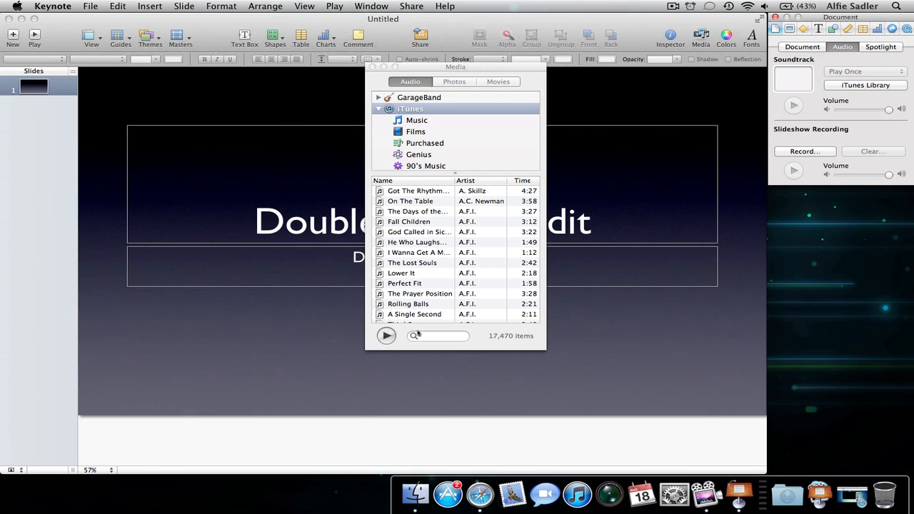
text(p)
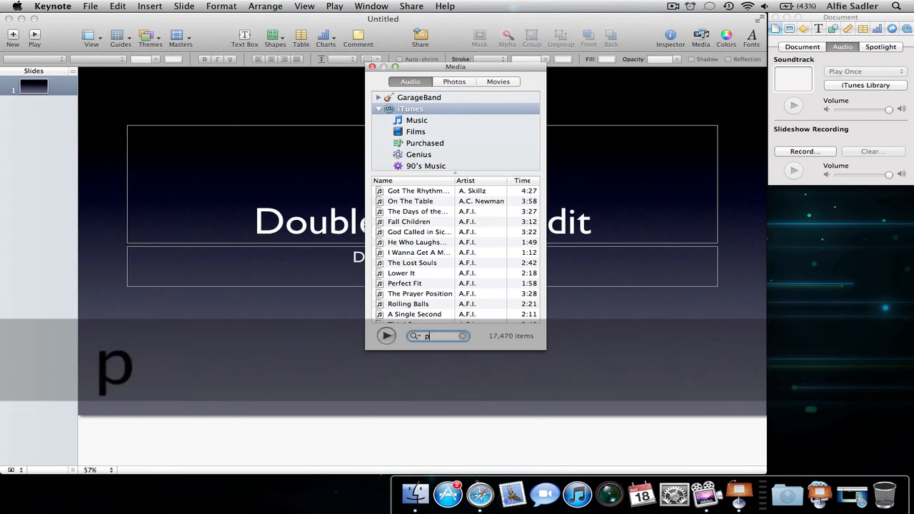
text(arachutes)
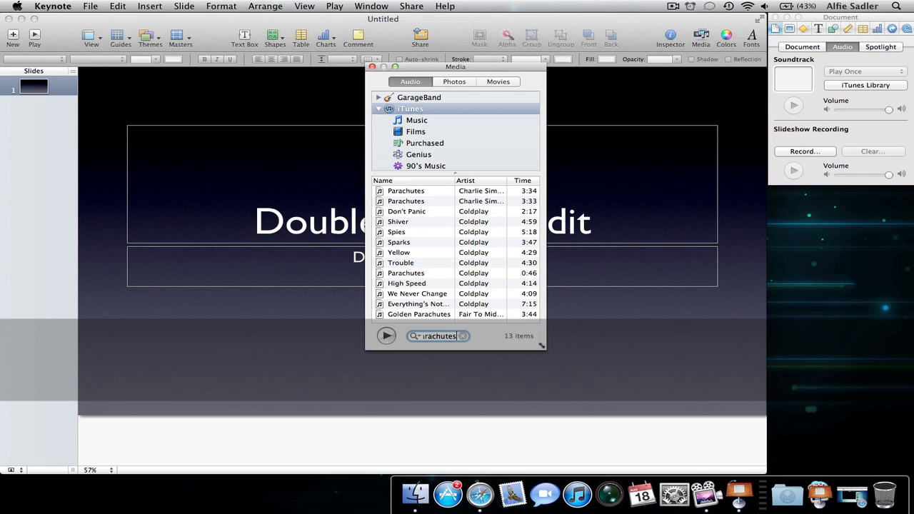
drag(542, 350, 670, 380)
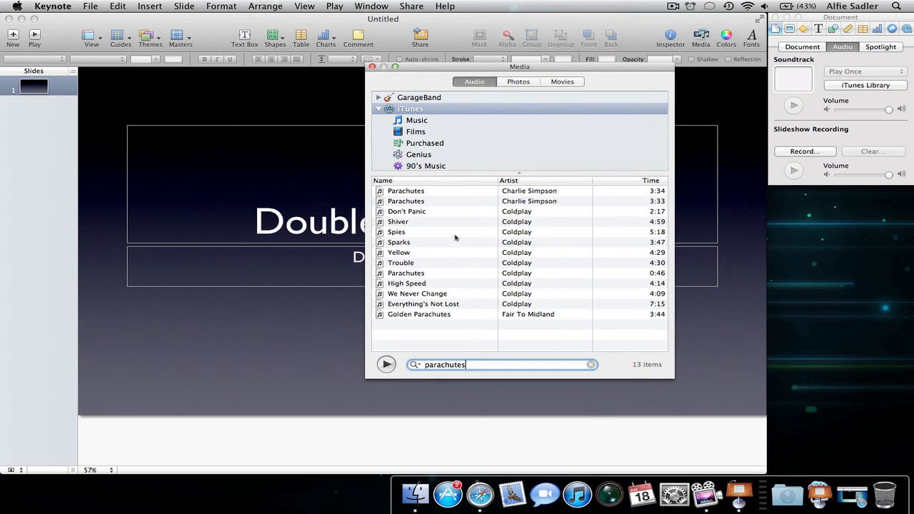
click(406, 200)
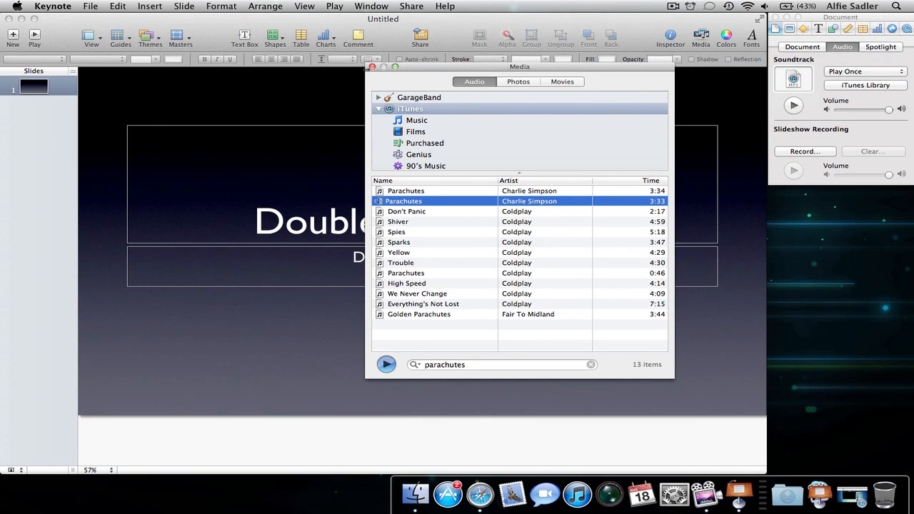
click(372, 67)
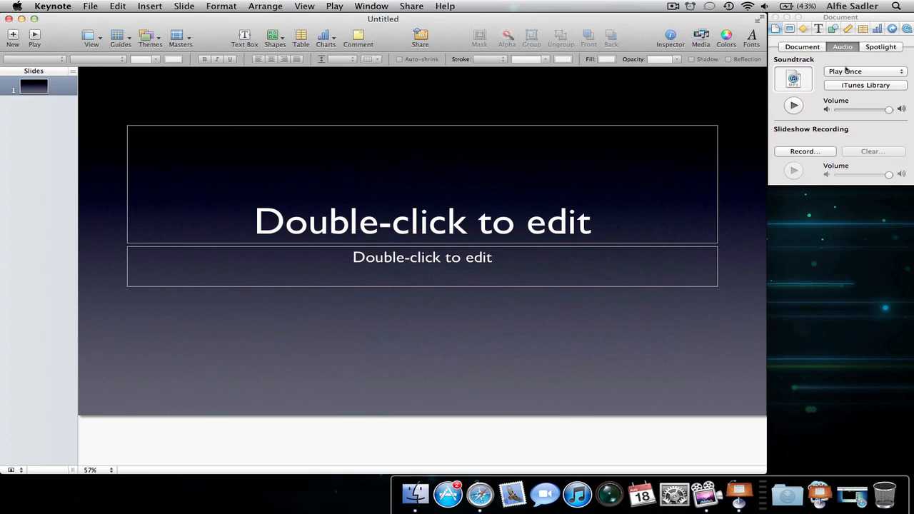
Adjust the soundtrack volume and record a slideshow narration.
click(866, 72)
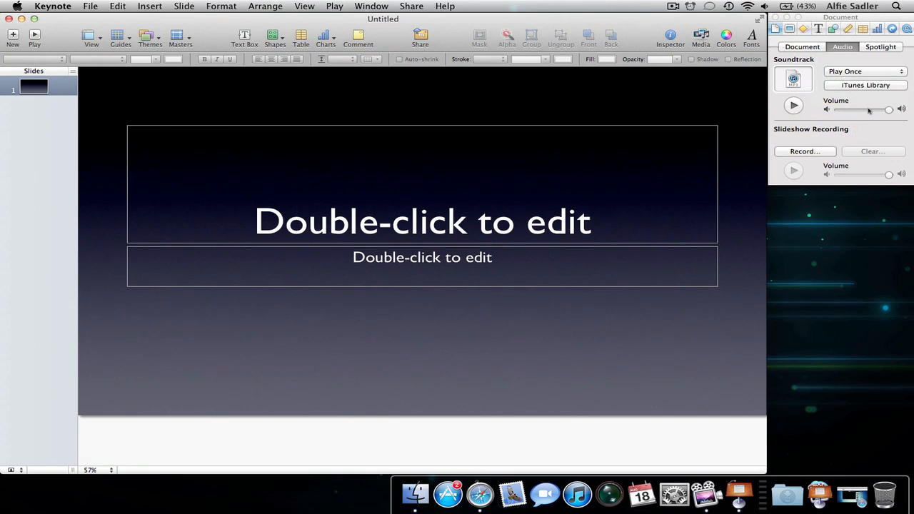
drag(889, 109, 871, 109)
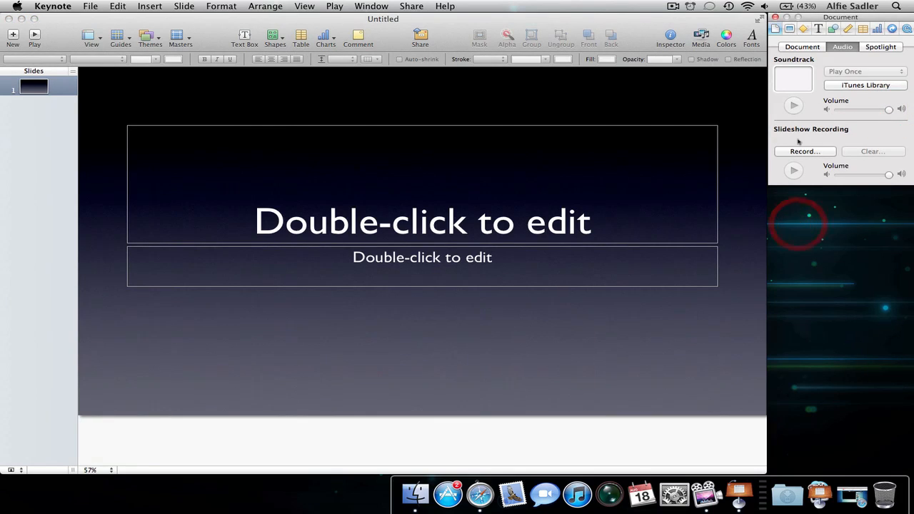
click(806, 152)
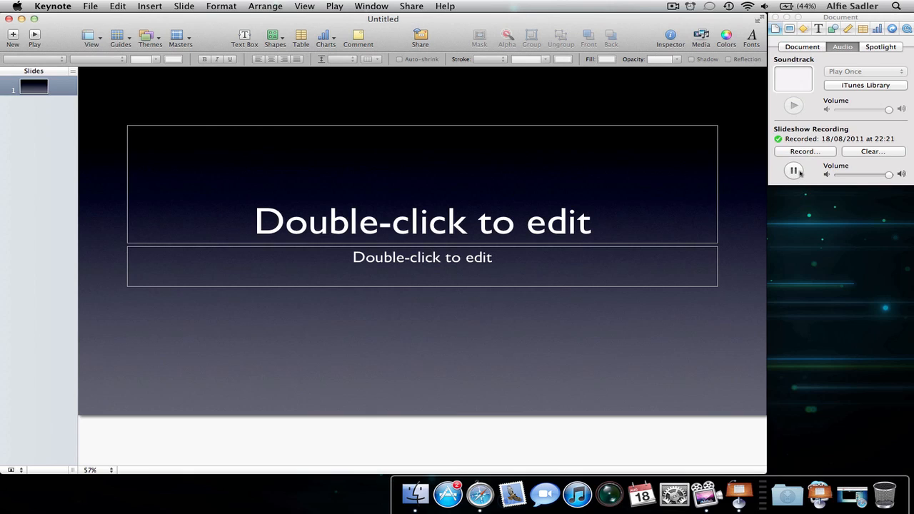
Clear the recorded narration, confirm, and show the Spotlight author and keyword fields.
click(873, 152)
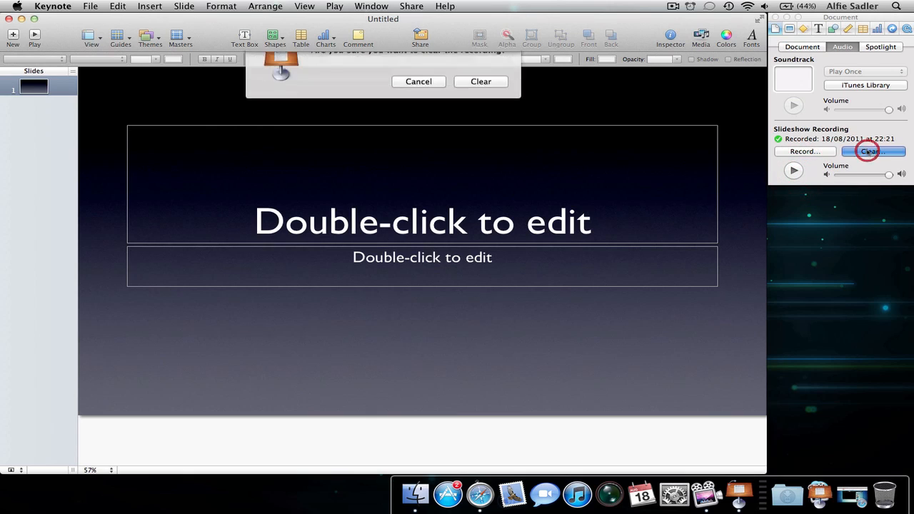
click(481, 80)
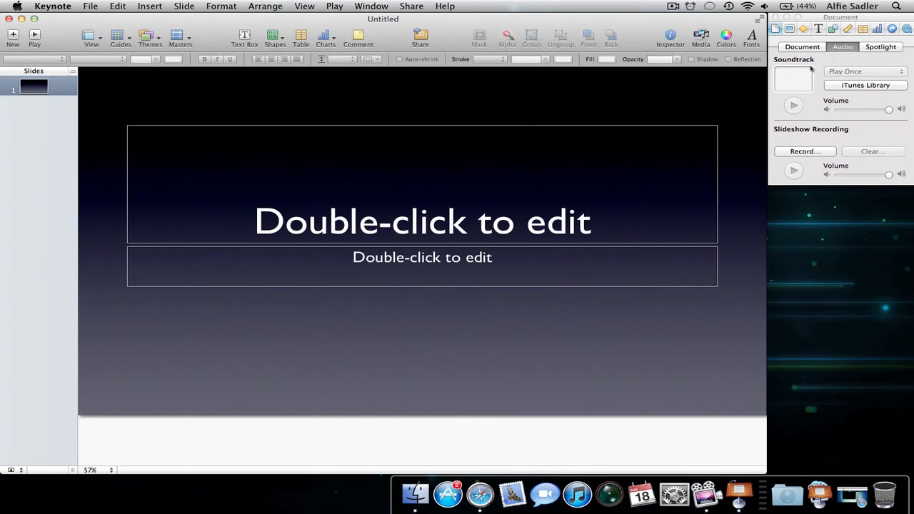
click(880, 45)
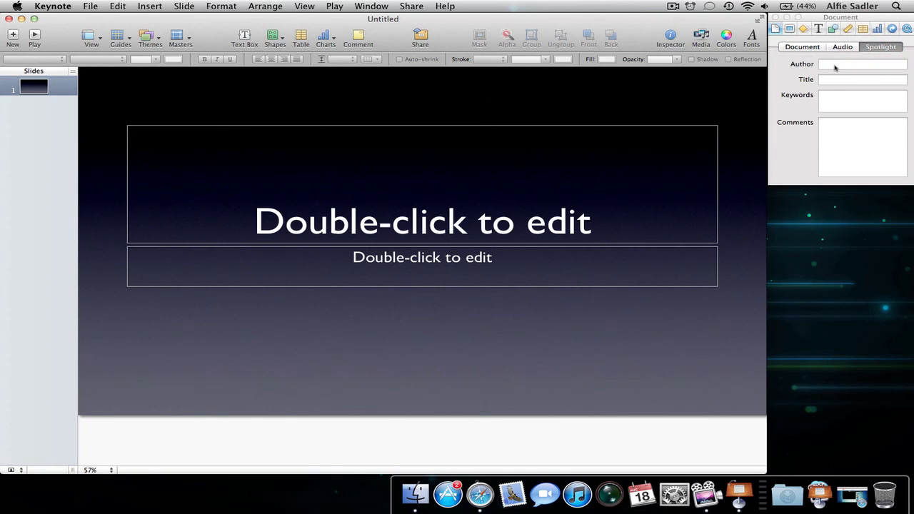
Enter the document author as SadBoy Productions.
click(863, 64)
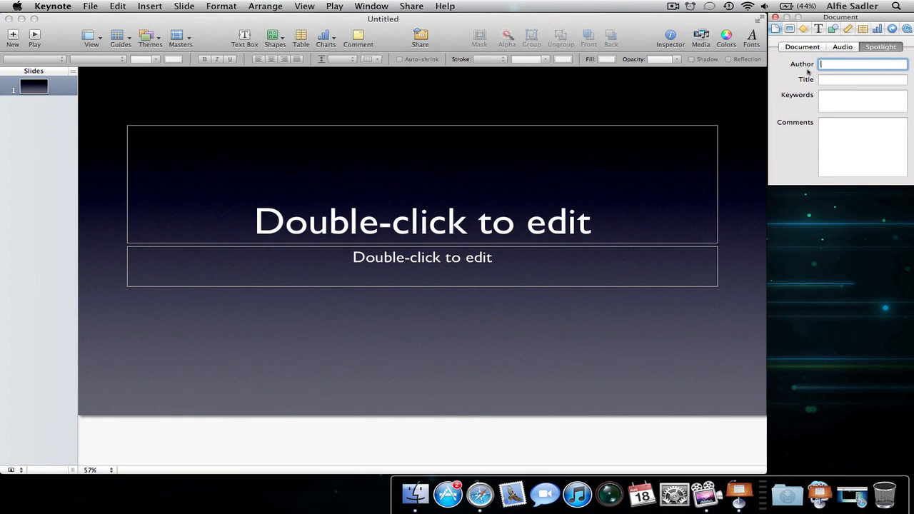
text(Alfie)
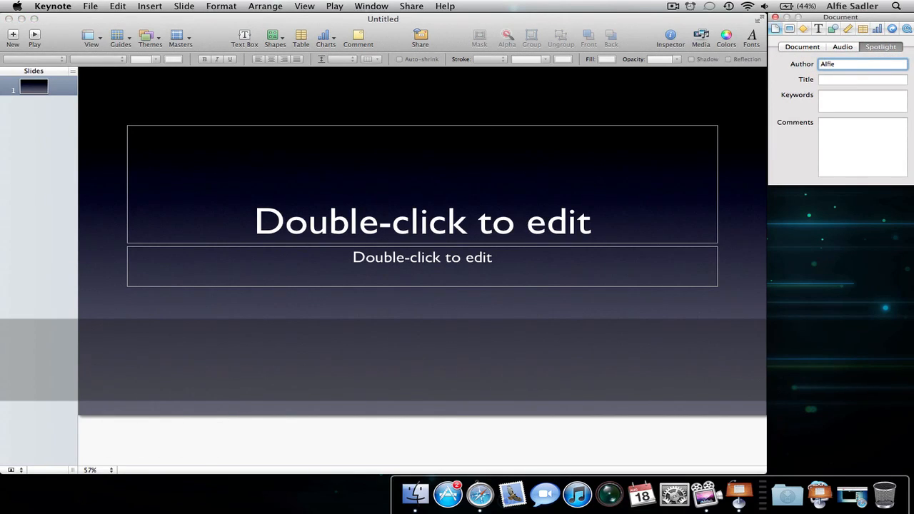
text(Sad)
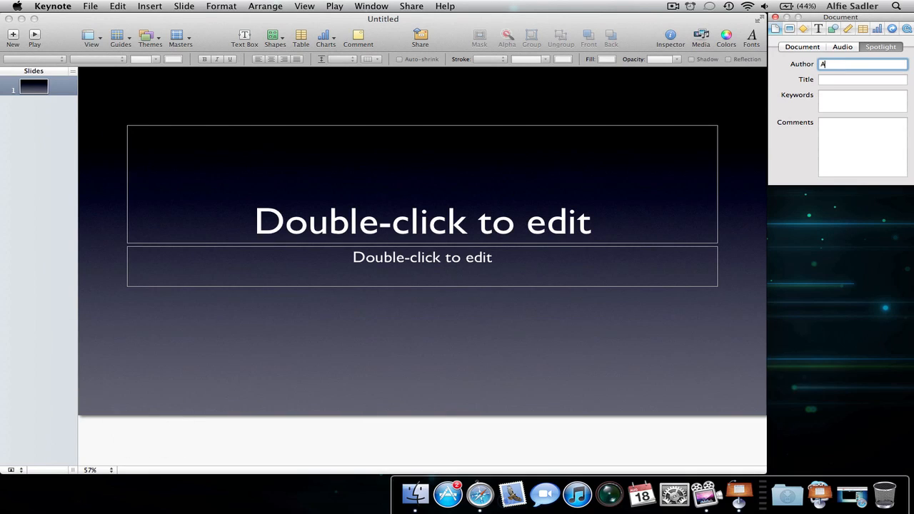
text(SadBoy P)
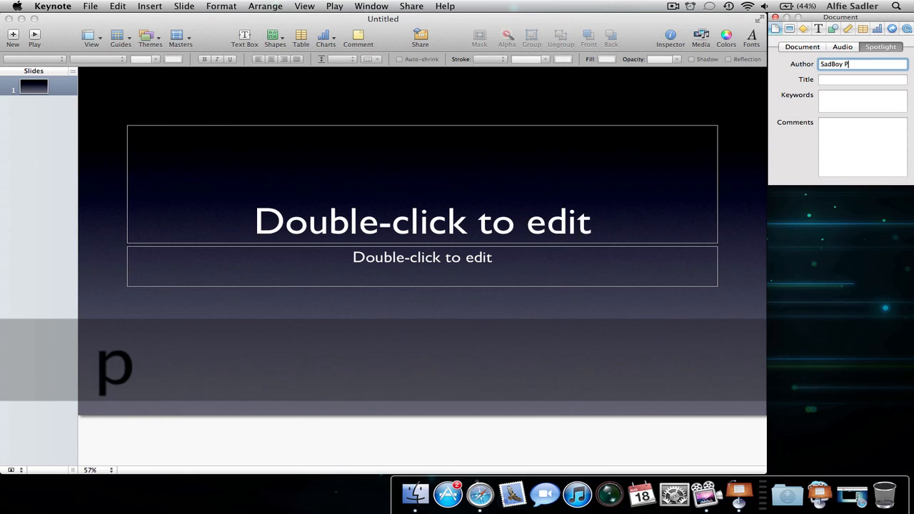
text(roductions)
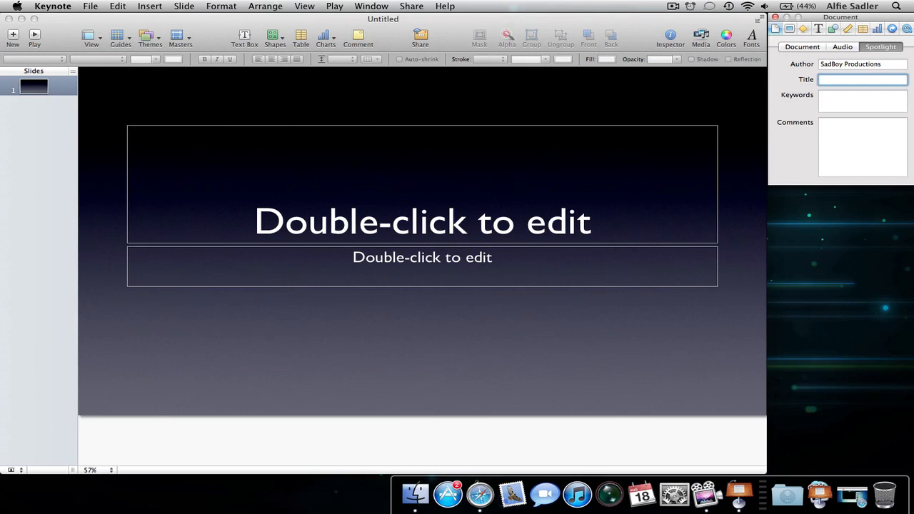
Enter title 'Tutorial', keyword 'Tutorial' and comment 'YouTube'.
text(Tutorial)
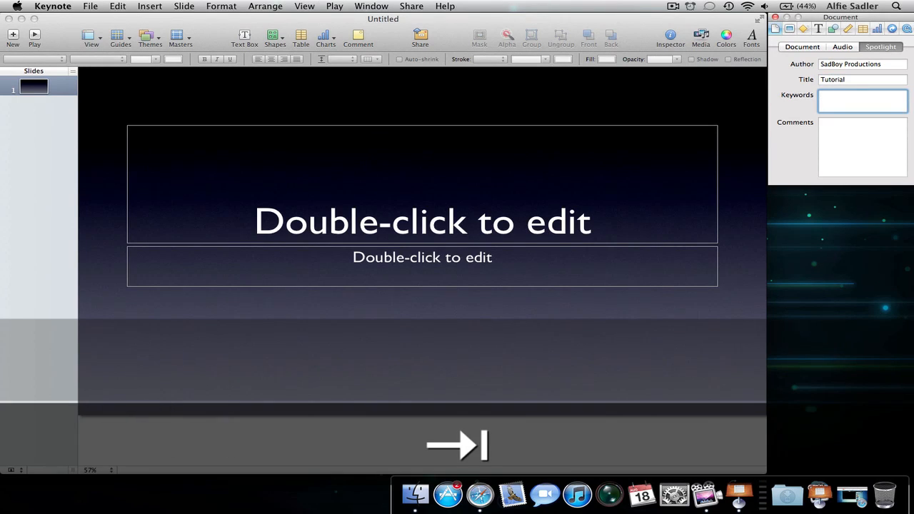
text(Tu)
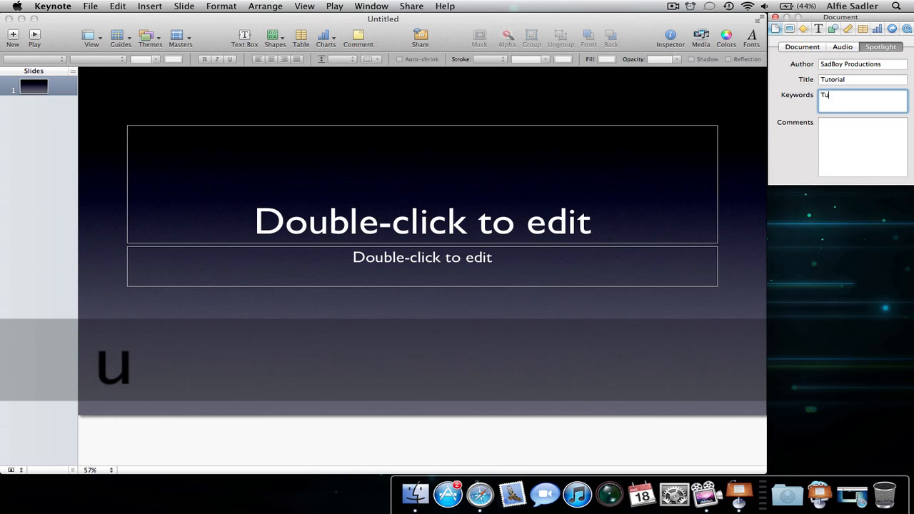
text(torial)
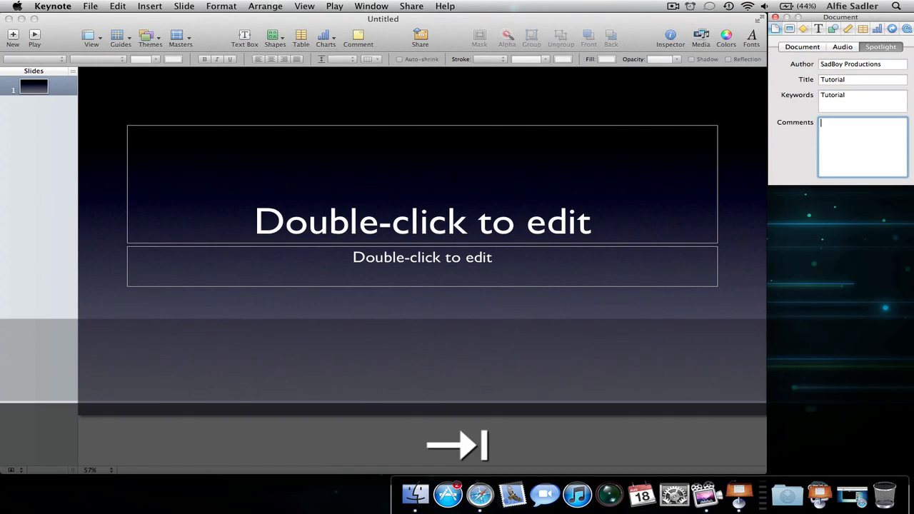
text(YouTu)
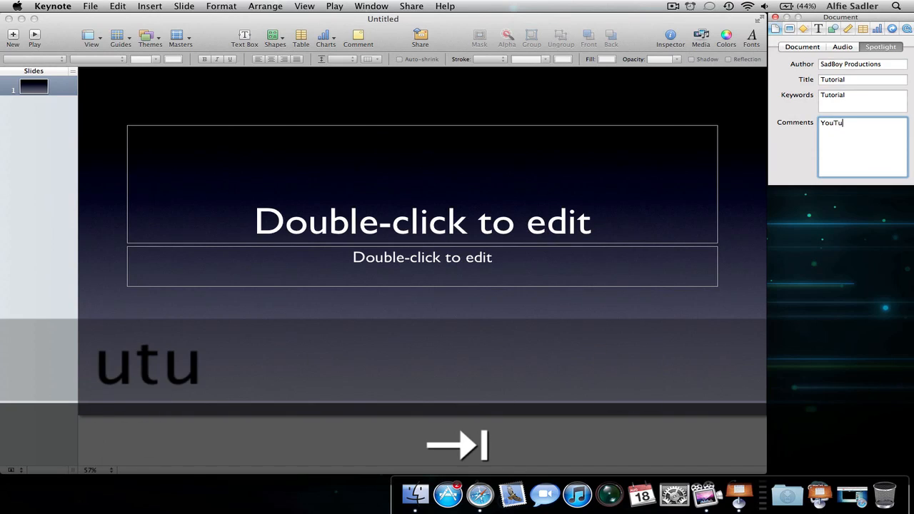
text(be)
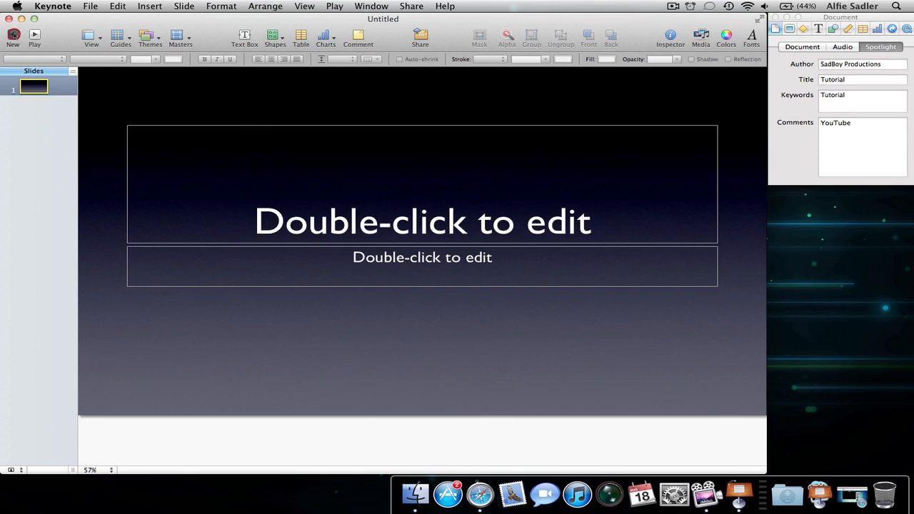
Add a second slide and try bullets-only, title-only and photo layouts on it.
click(12, 36)
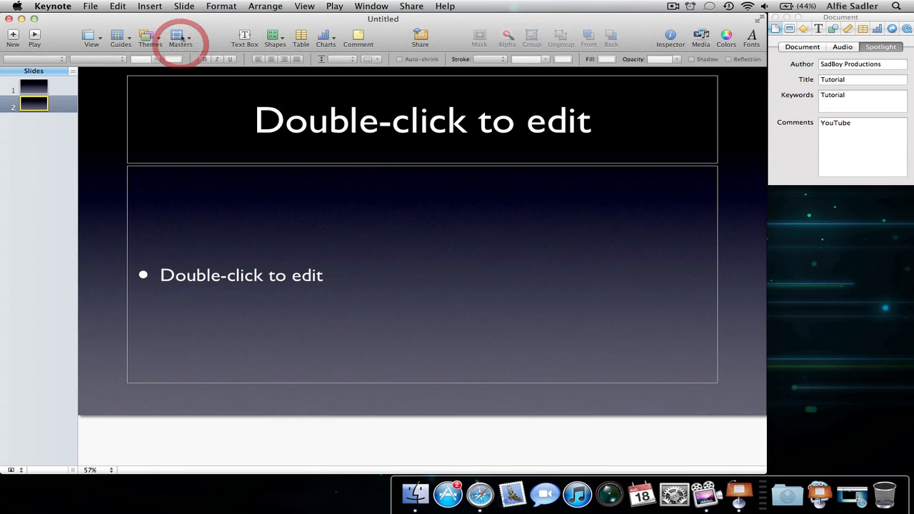
click(180, 37)
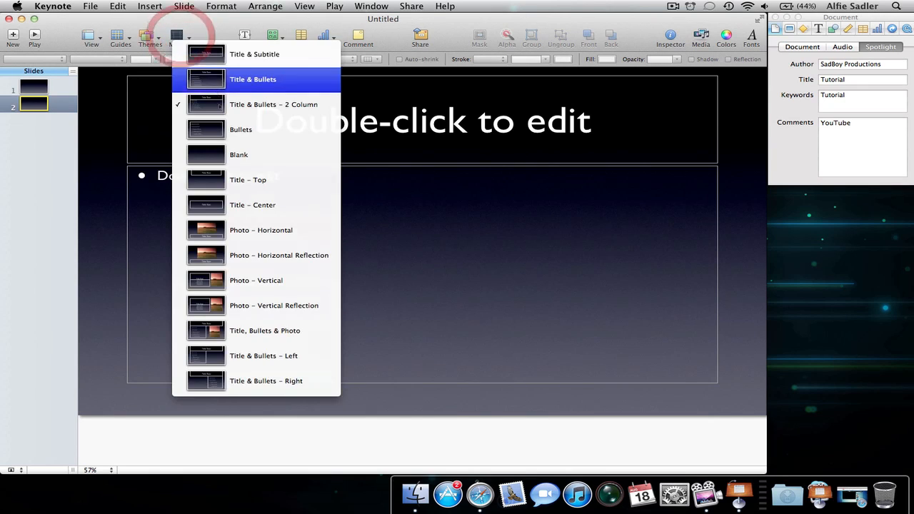
click(241, 129)
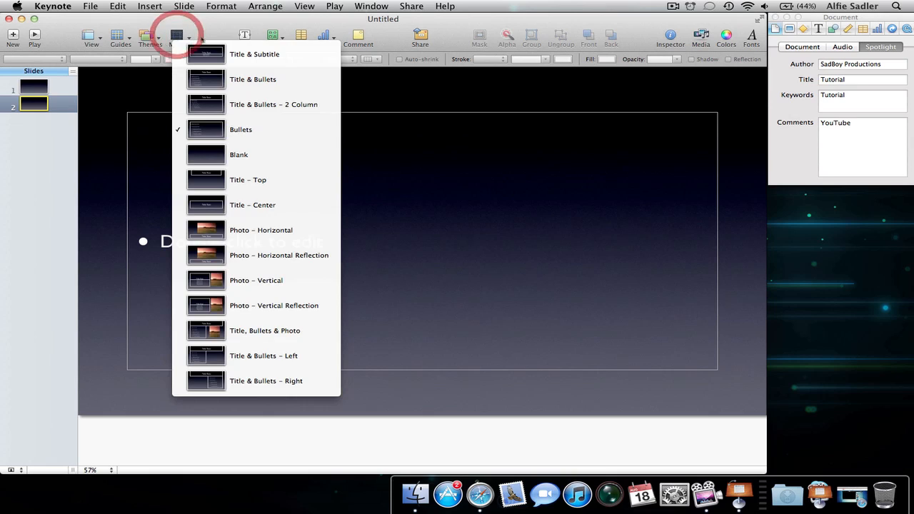
click(238, 154)
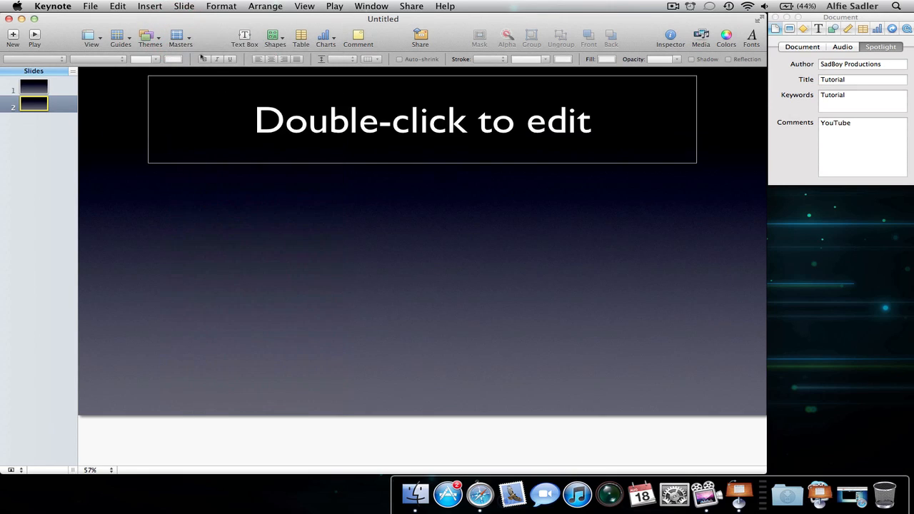
click(180, 37)
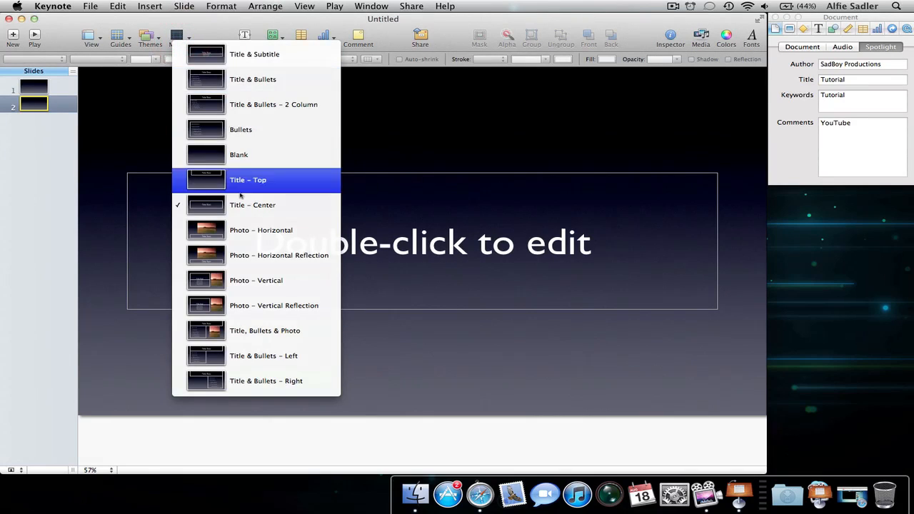
click(260, 230)
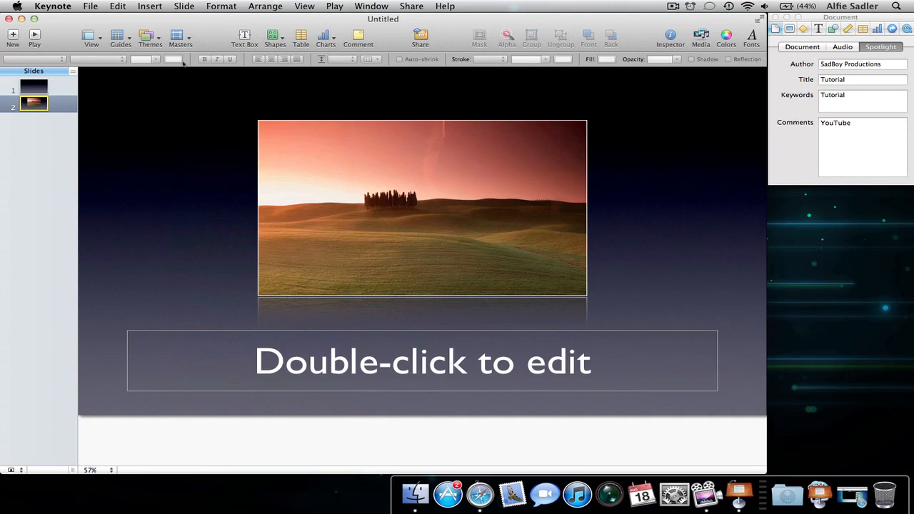
click(180, 37)
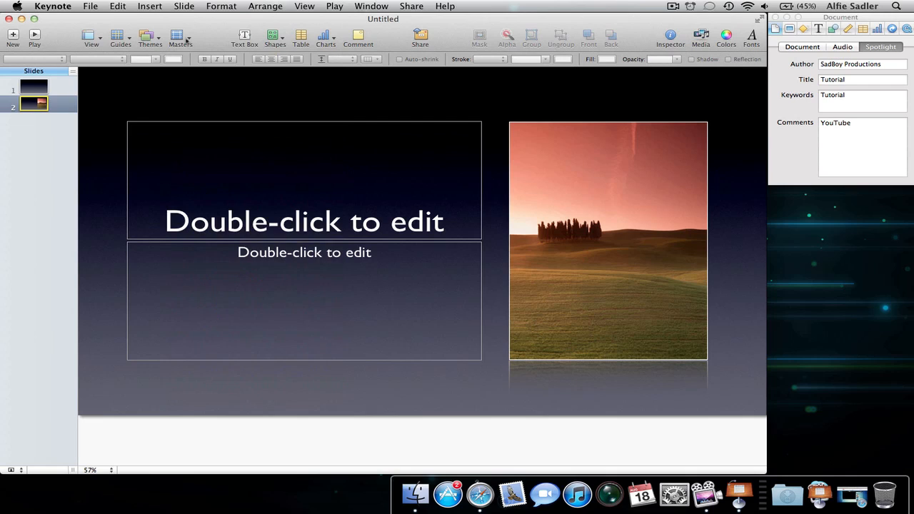
Try two-column bullet layouts, then settle on the plain Title & Bullets master.
click(180, 37)
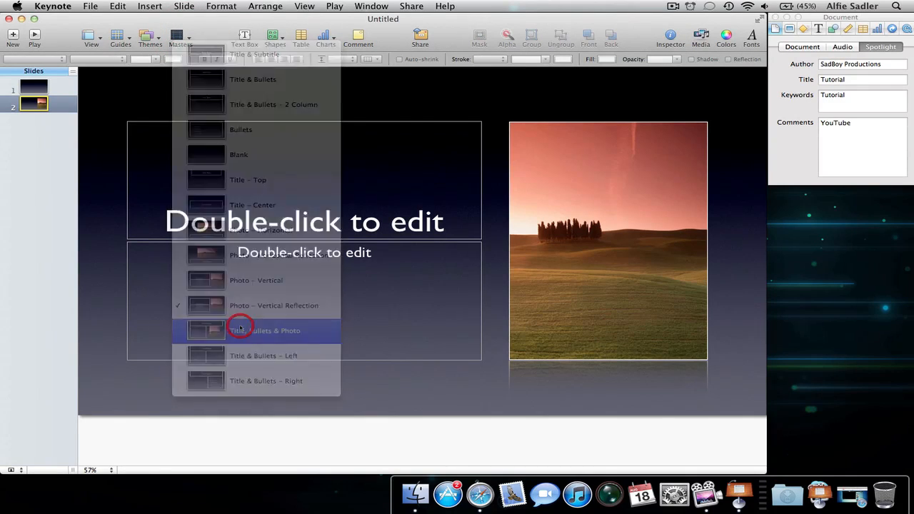
click(266, 330)
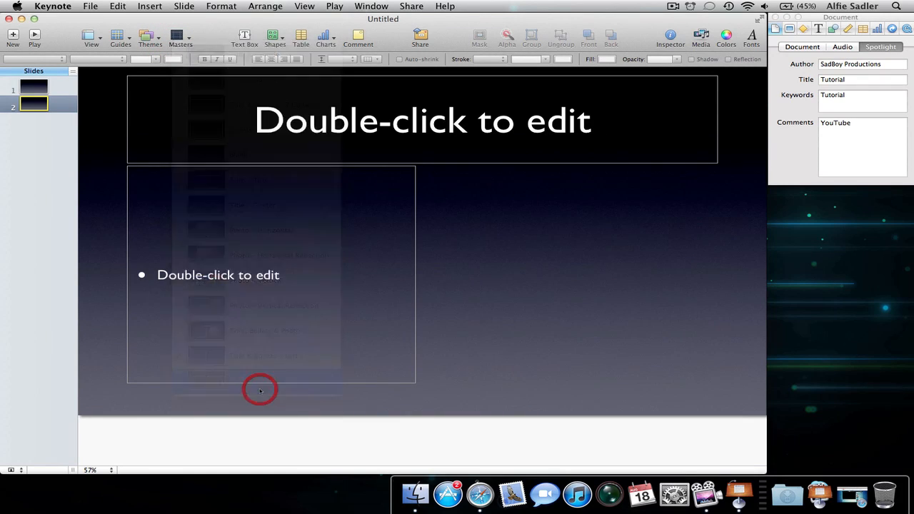
click(180, 36)
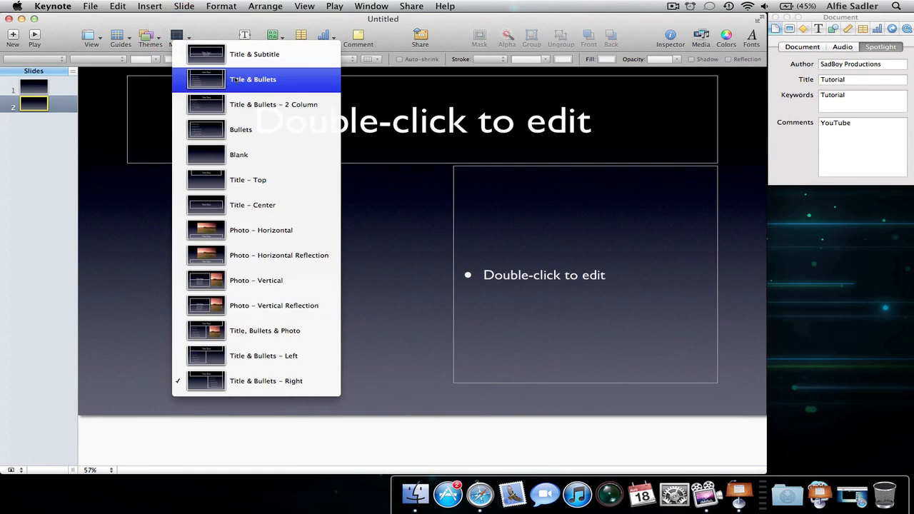
click(252, 78)
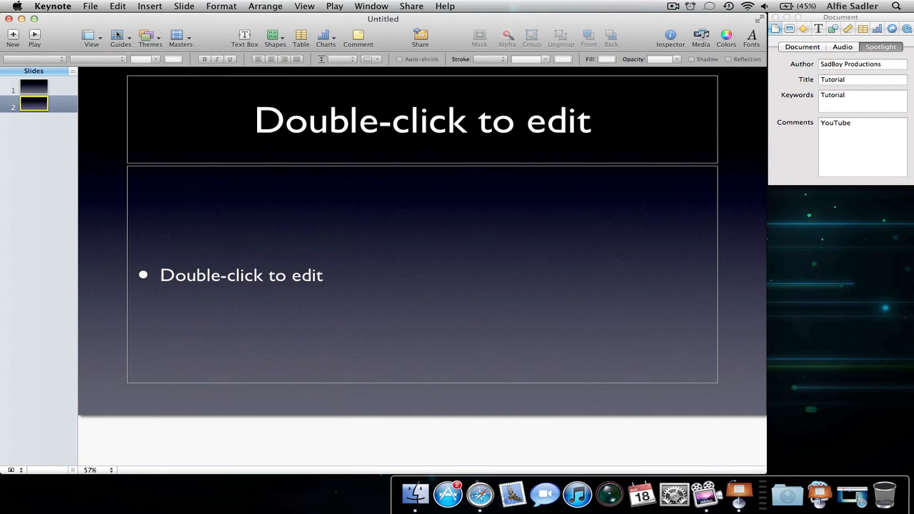
click(120, 38)
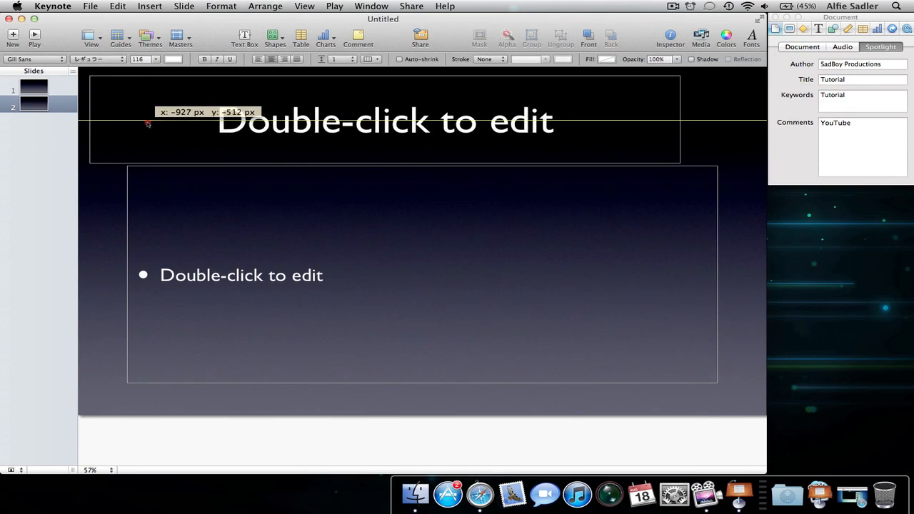
drag(148, 123, 191, 209)
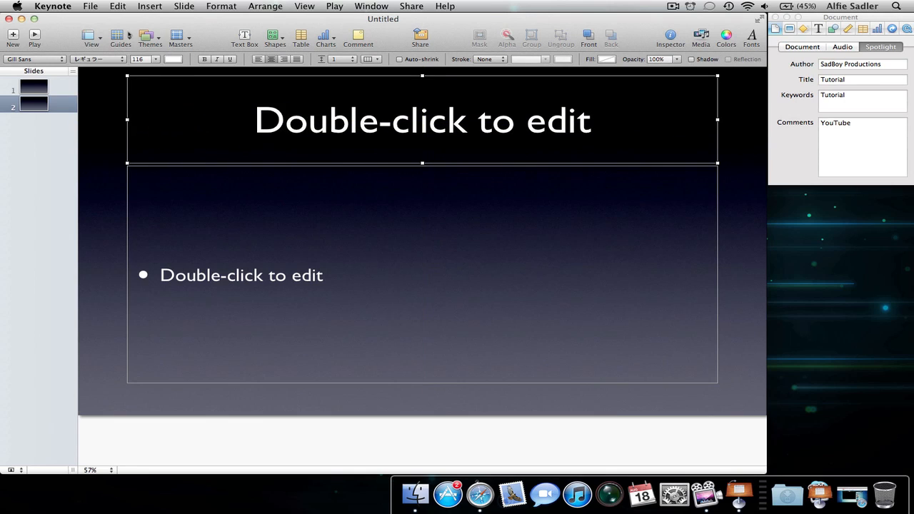
click(92, 37)
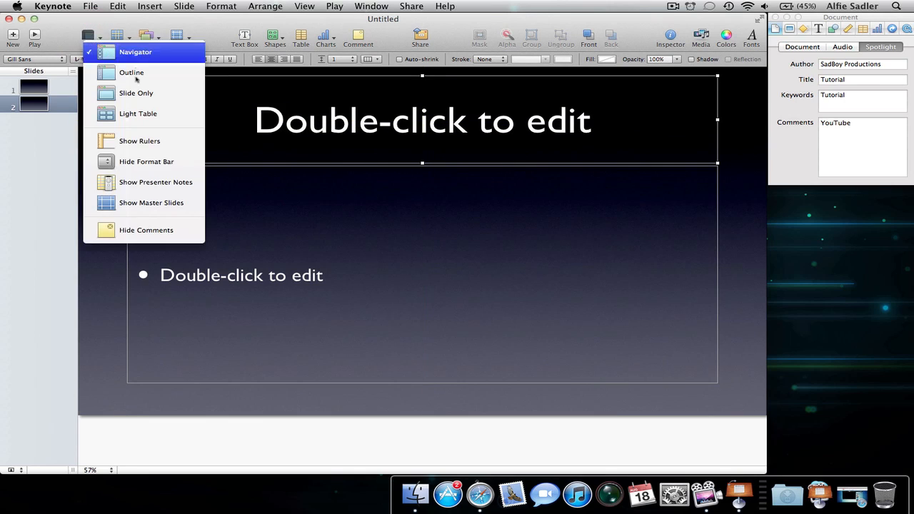
click(131, 71)
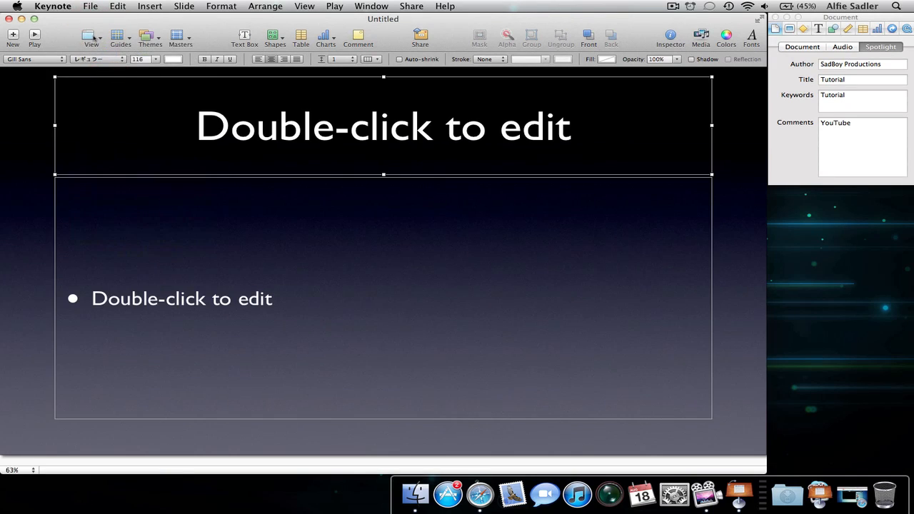
click(92, 36)
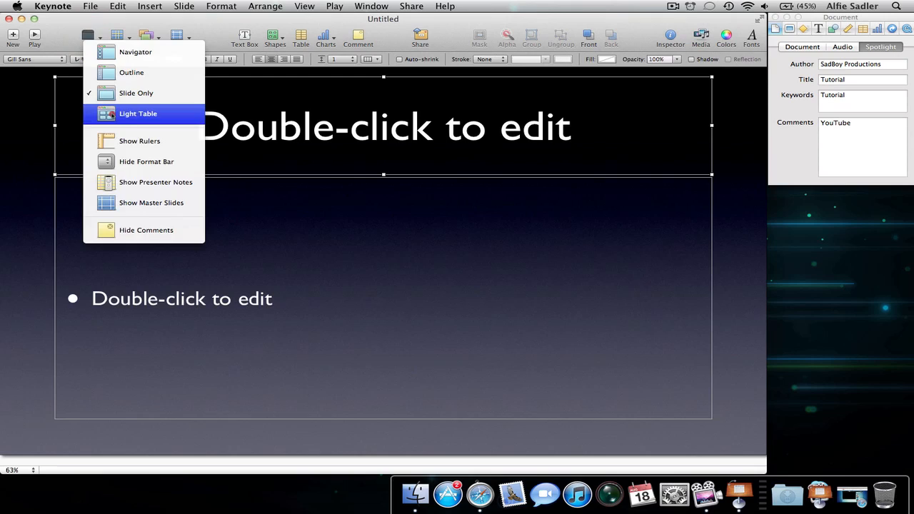
click(138, 114)
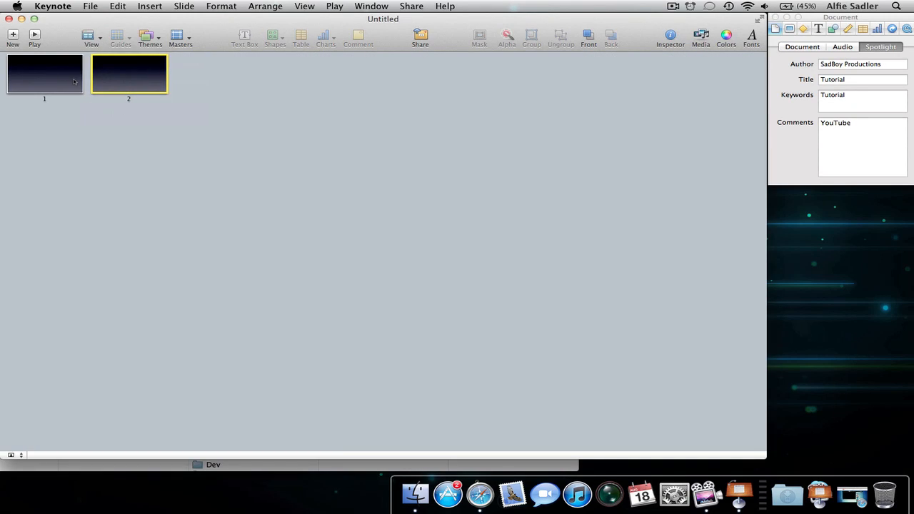
click(44, 74)
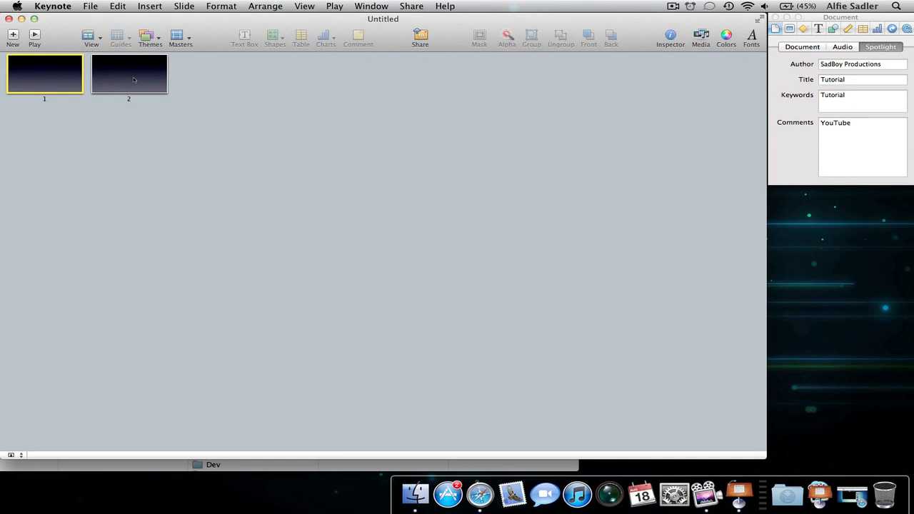
click(91, 35)
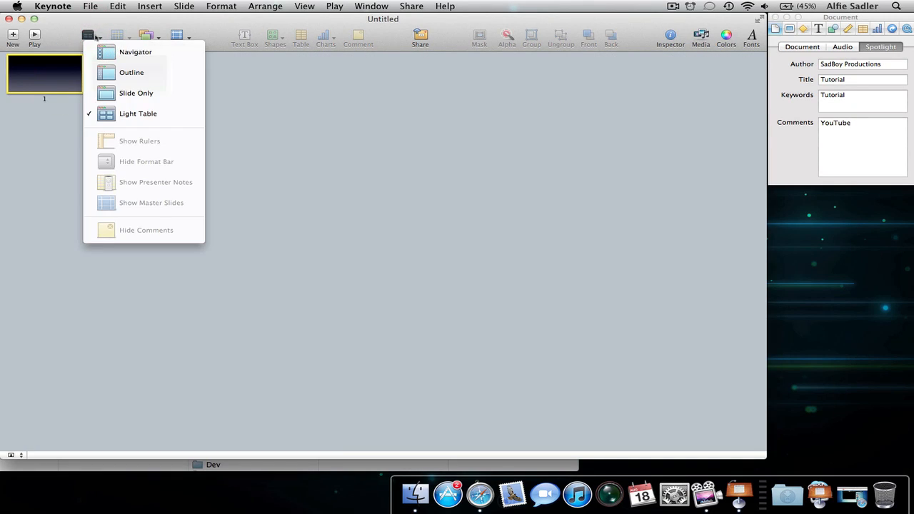
mouse_move(136, 52)
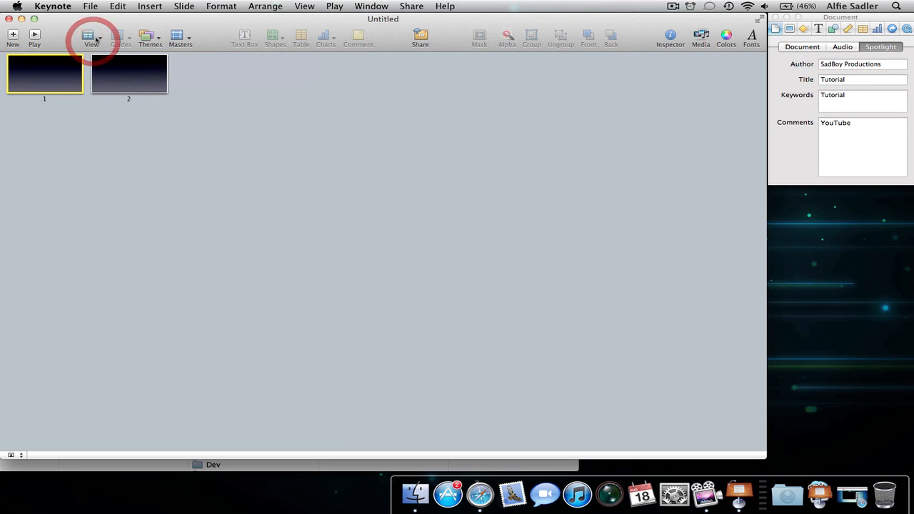
click(91, 36)
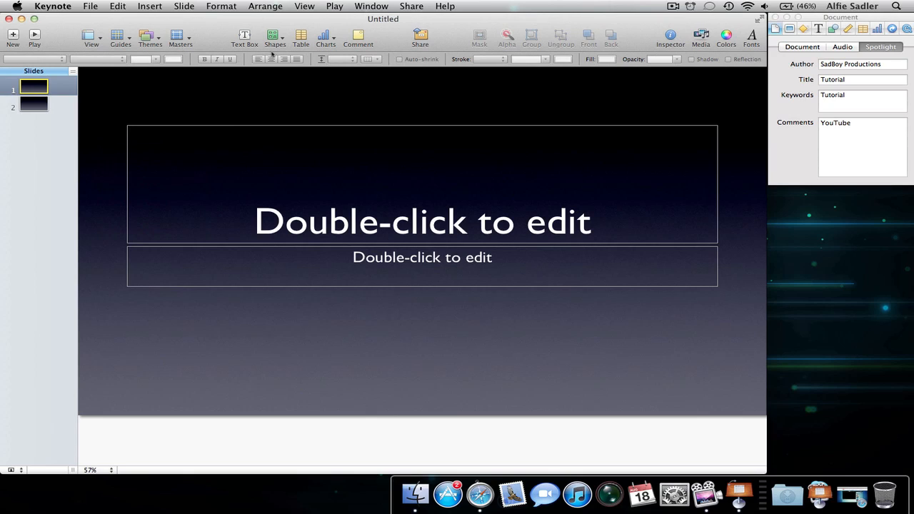
mouse_move(272, 86)
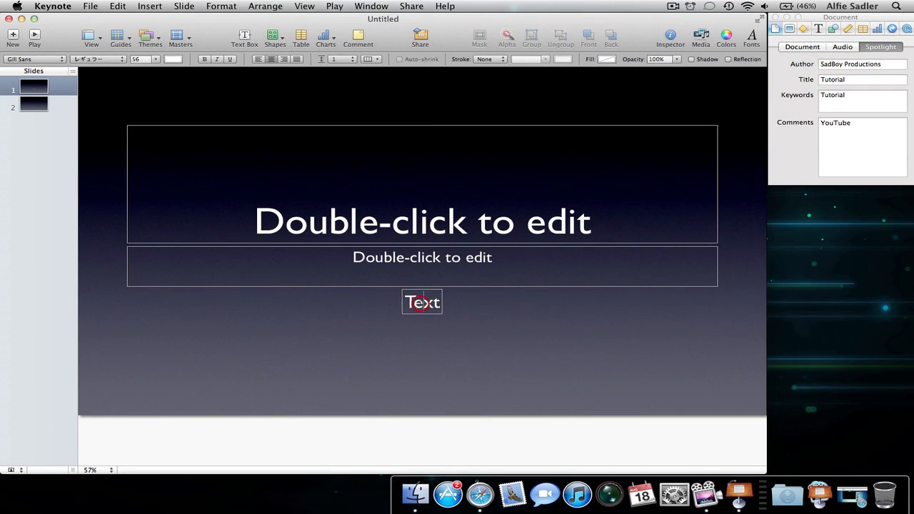
text(He)
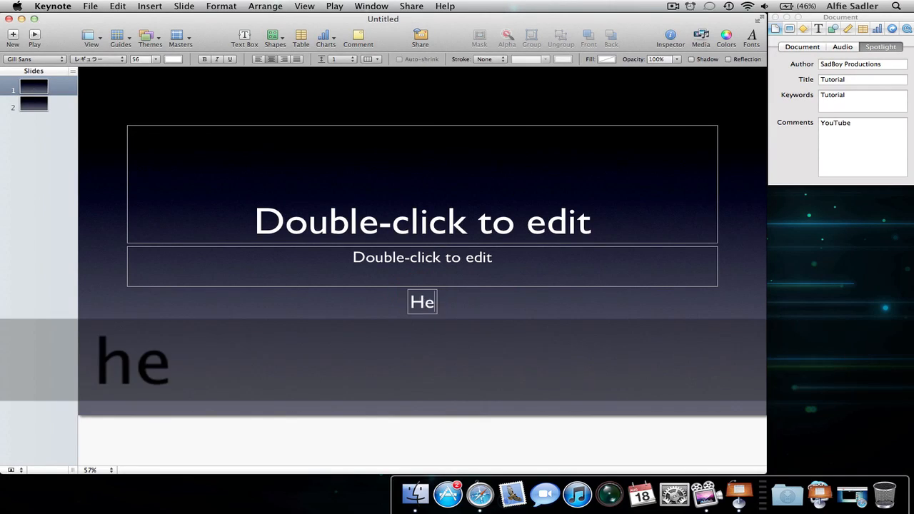
text(llo)
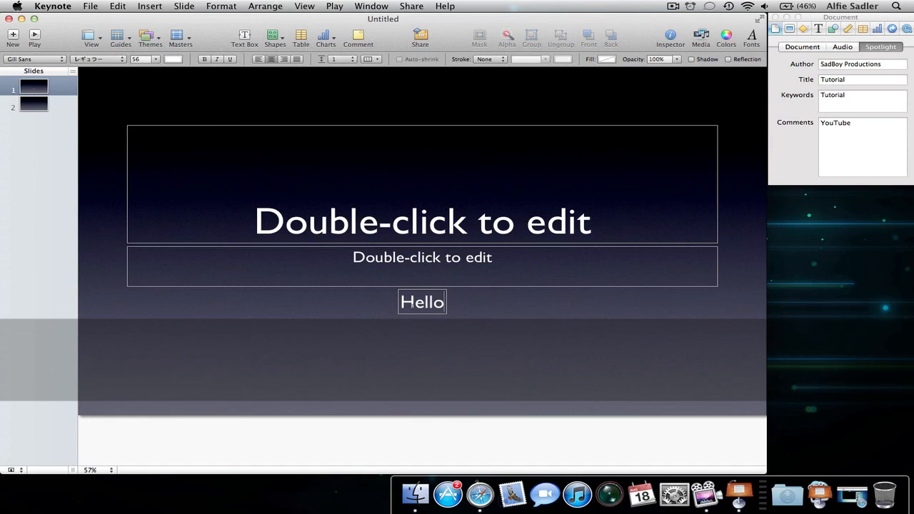
key(cmd+z)
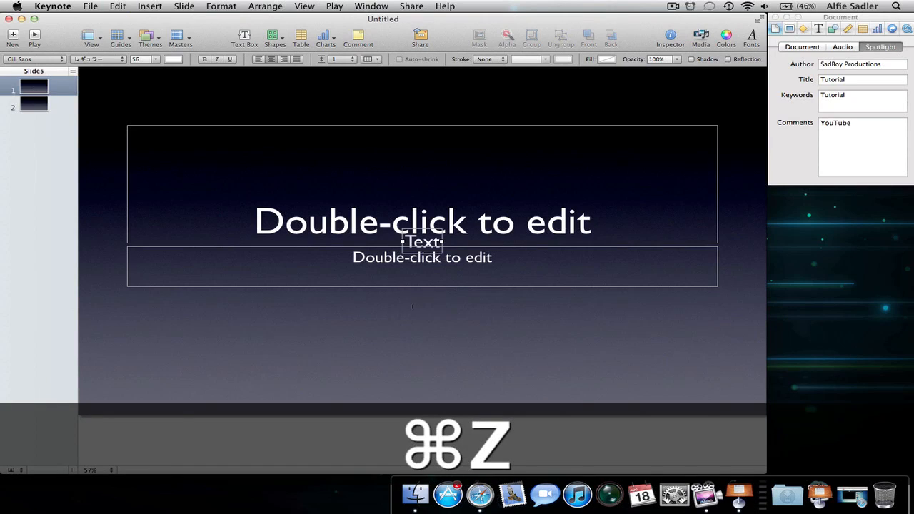
key(cmd+z)
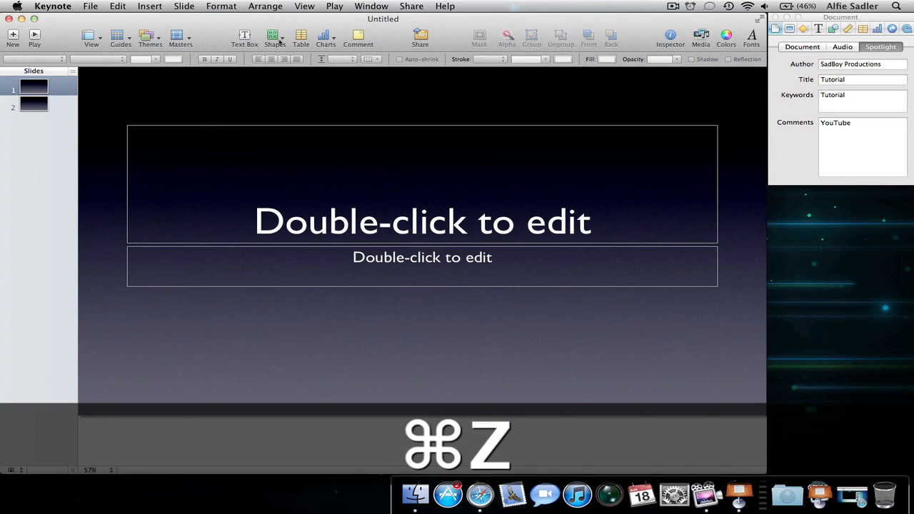
click(274, 39)
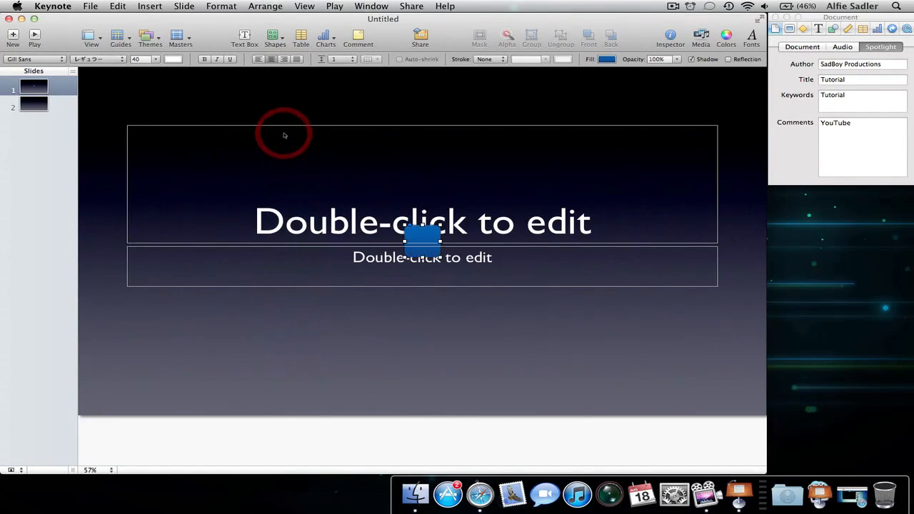
drag(421, 240, 422, 344)
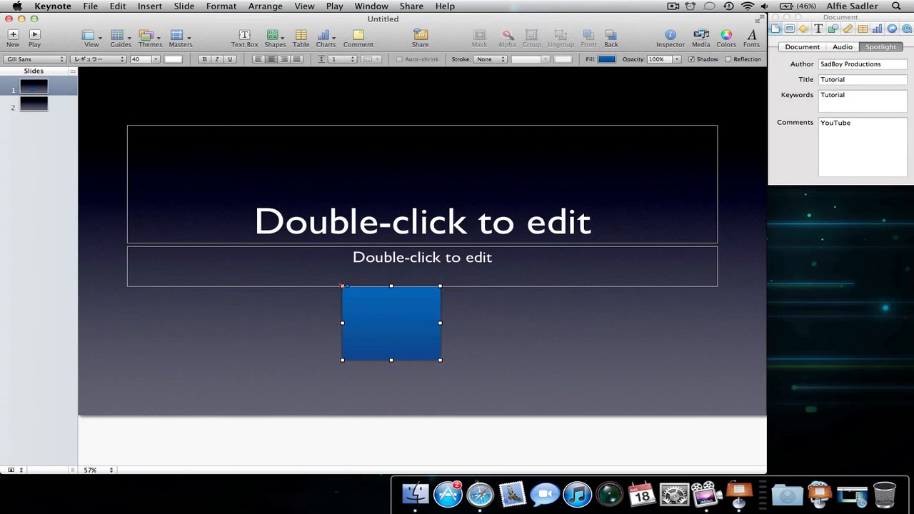
drag(391, 323, 423, 360)
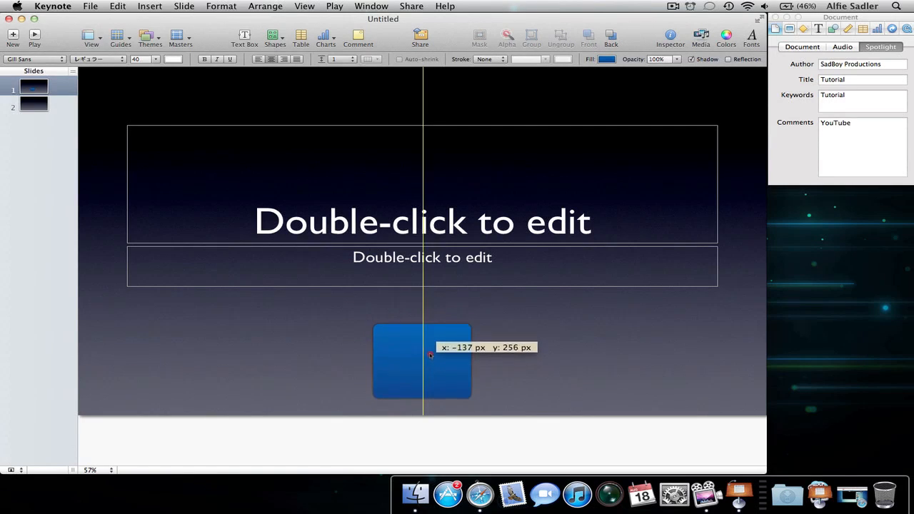
drag(431, 356, 432, 348)
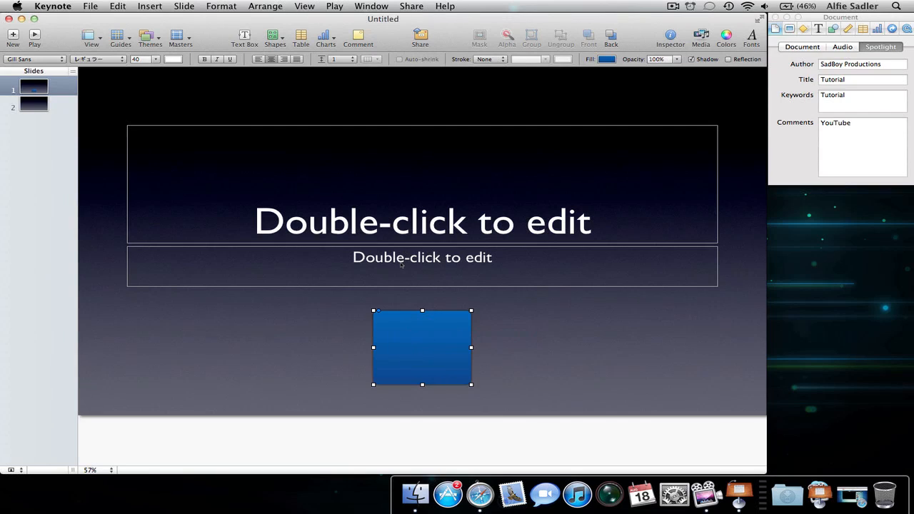
key(delete)
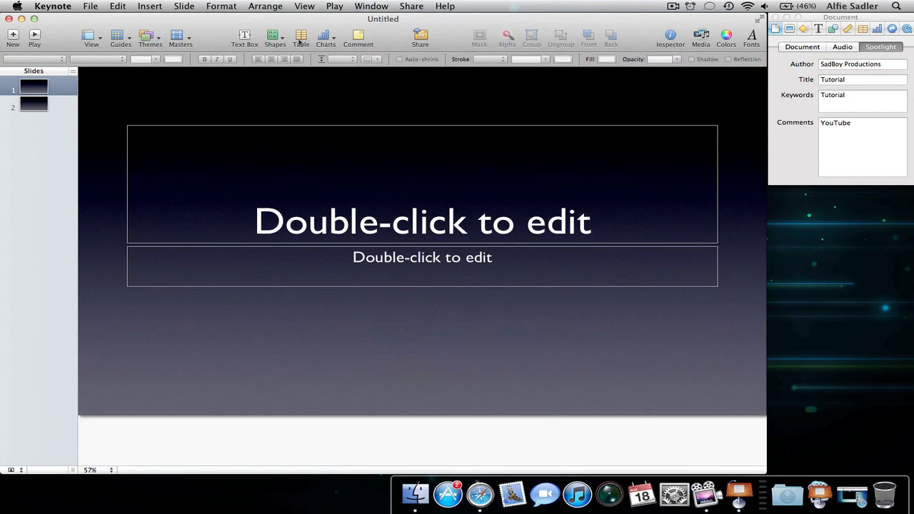
click(300, 35)
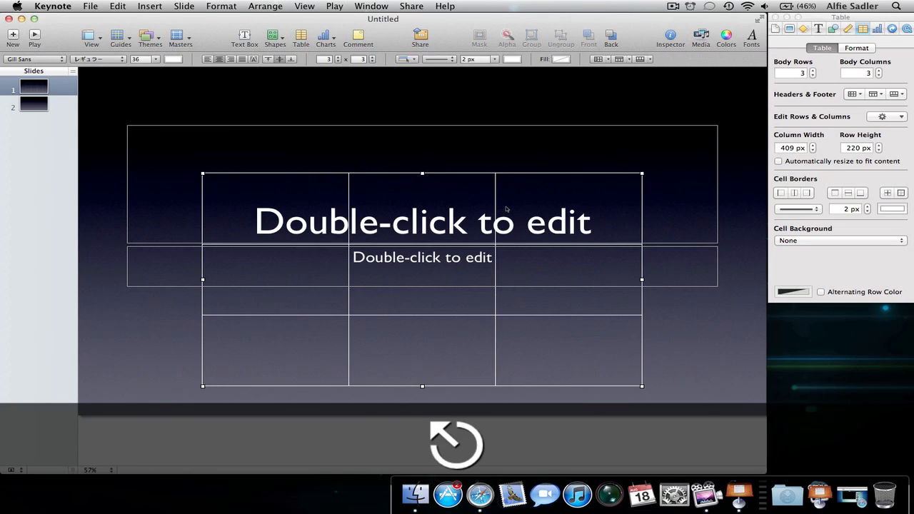
key(cmd+z)
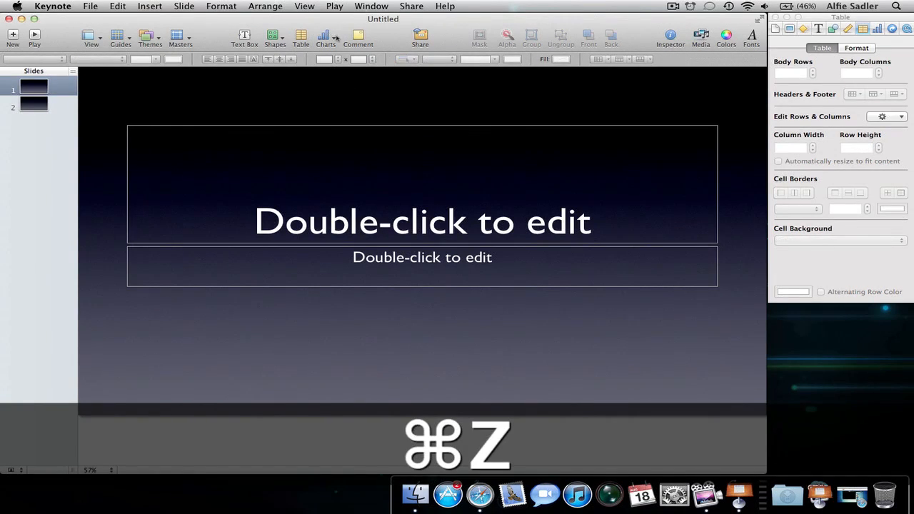
key(cmd+z)
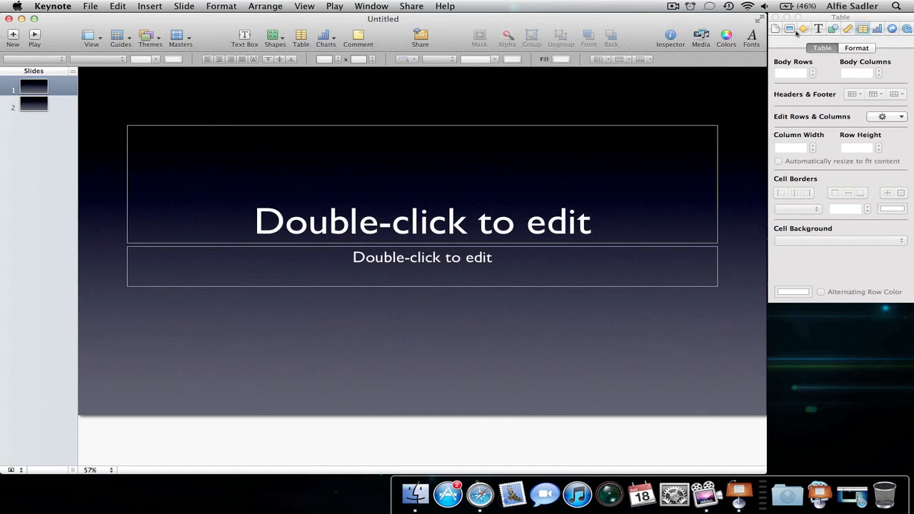
click(774, 29)
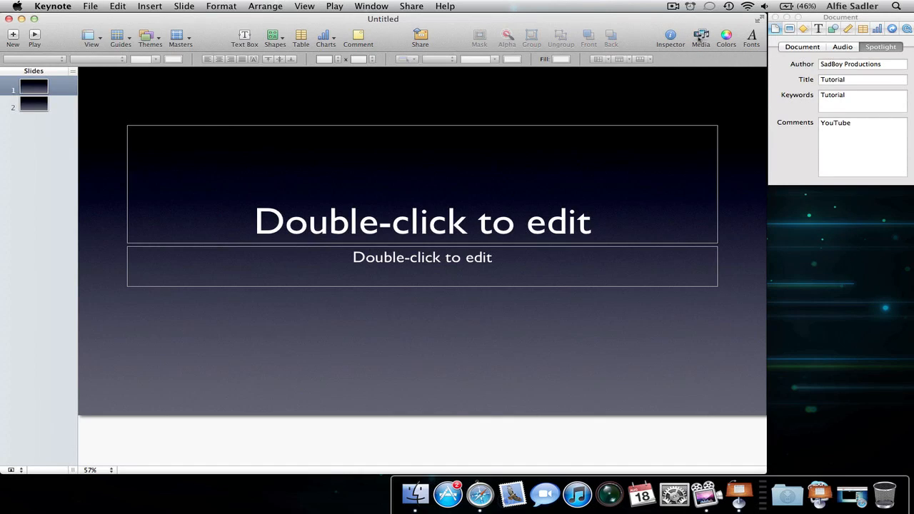
click(726, 36)
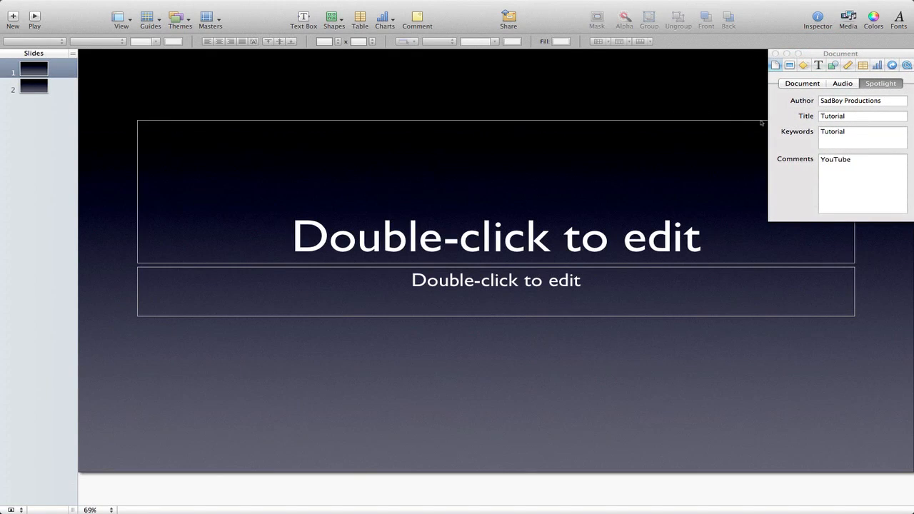
mouse_move(800, 126)
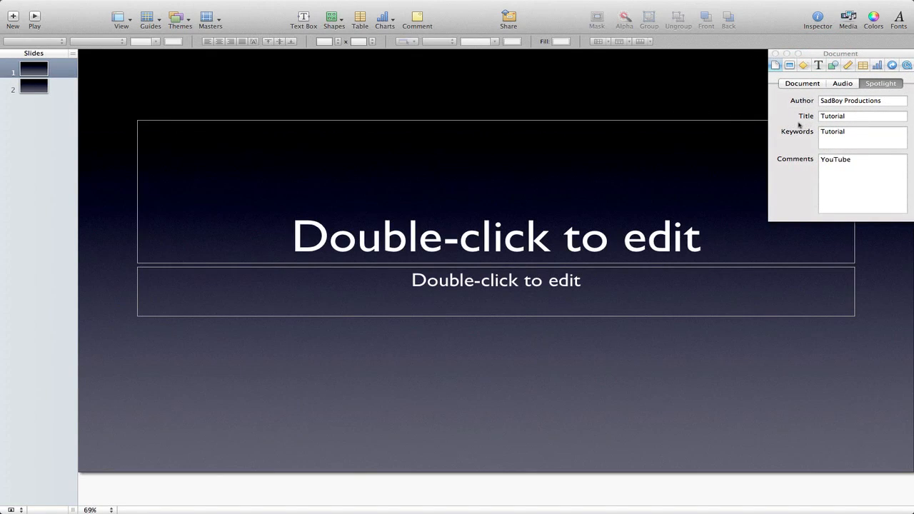
mouse_move(135, 351)
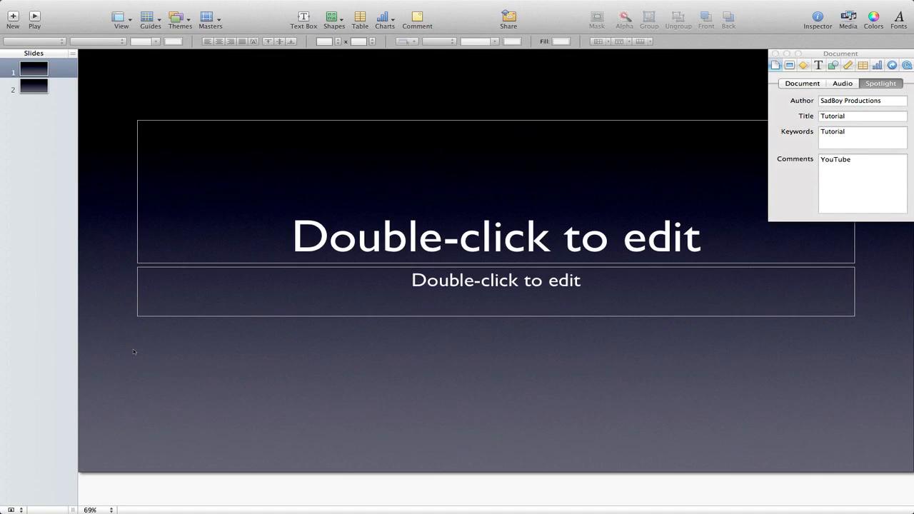
mouse_move(158, 251)
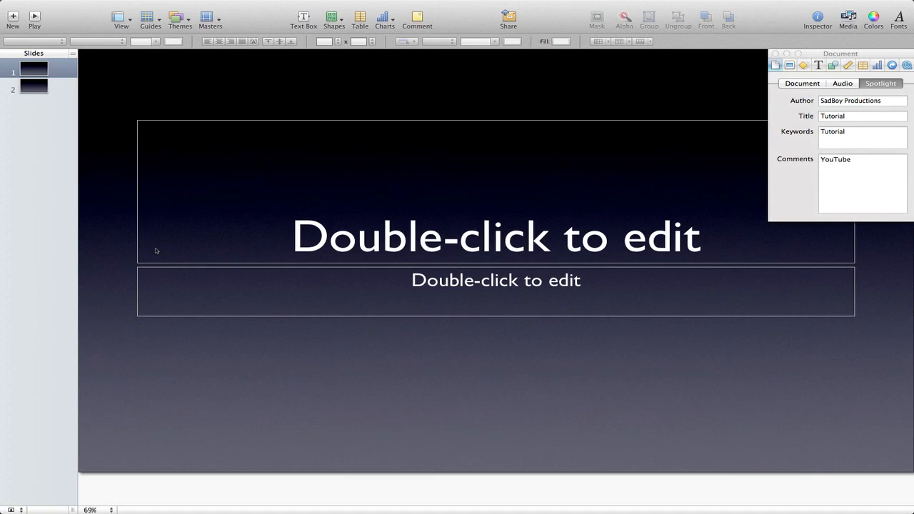
mouse_move(200, 94)
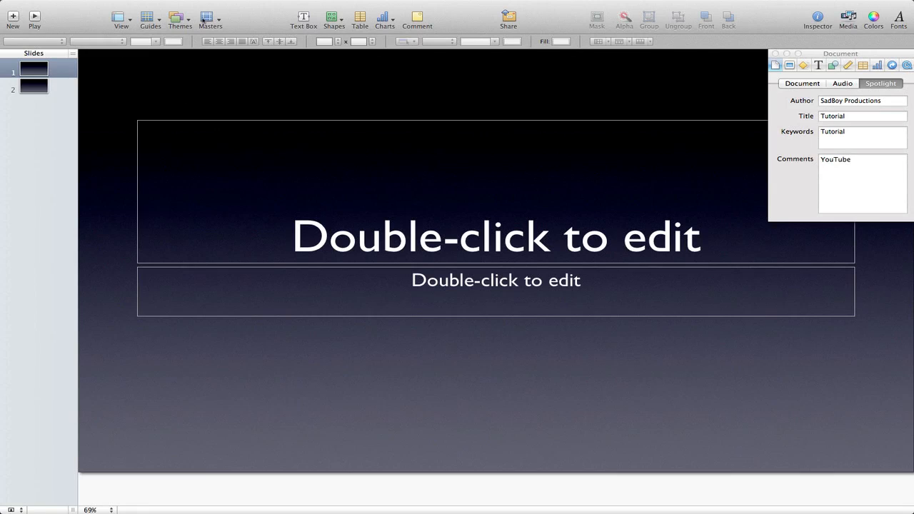
mouse_move(468, 26)
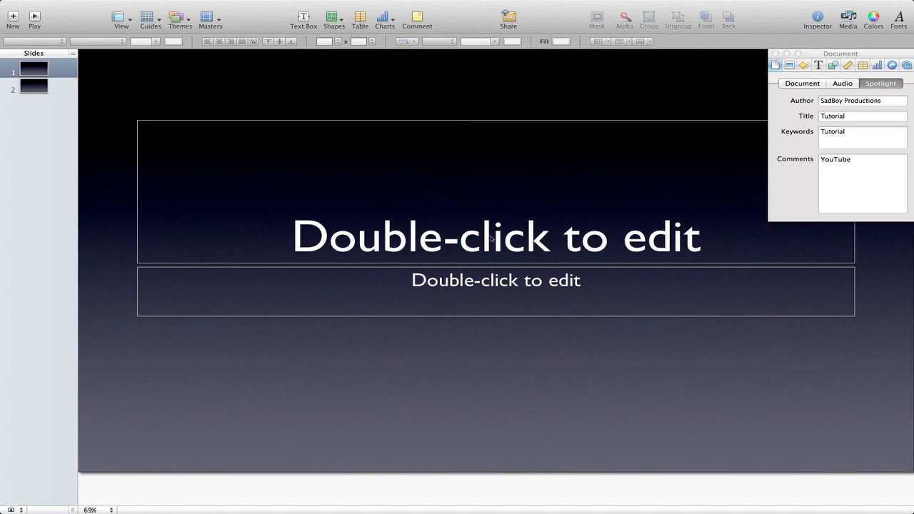
Make the slide title read 'Tutorial - YouTube'.
double_click(496, 237)
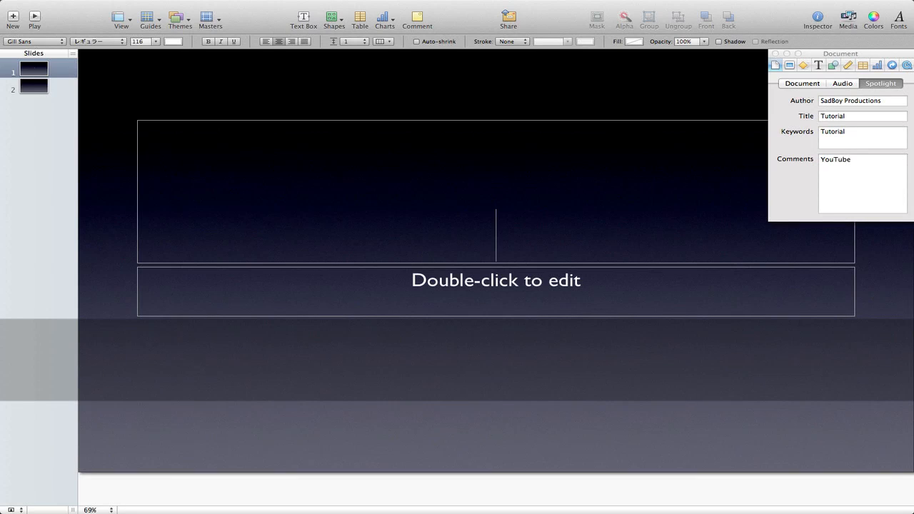
text(Tutoria)
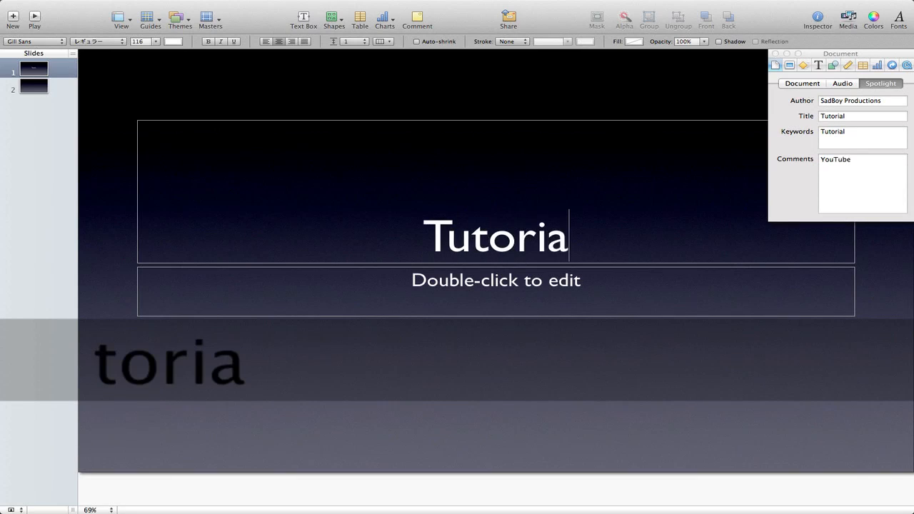
text(l)
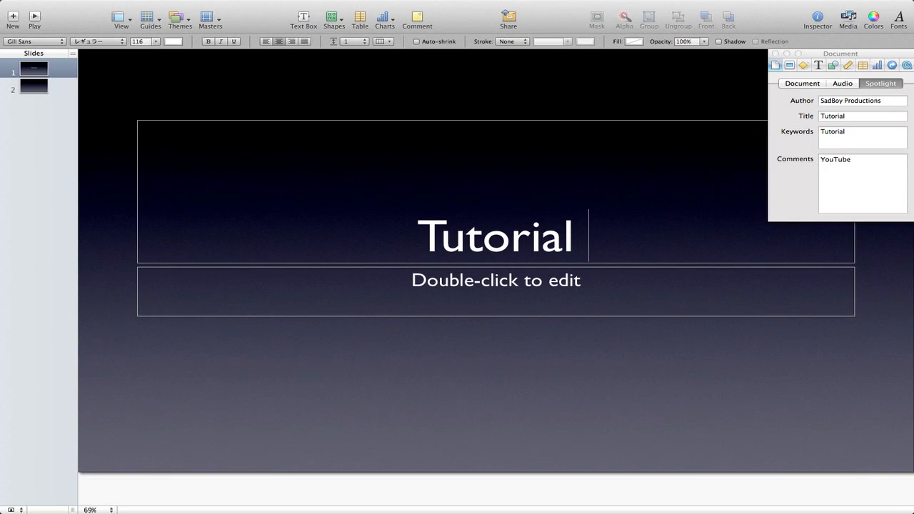
text(- YouTube)
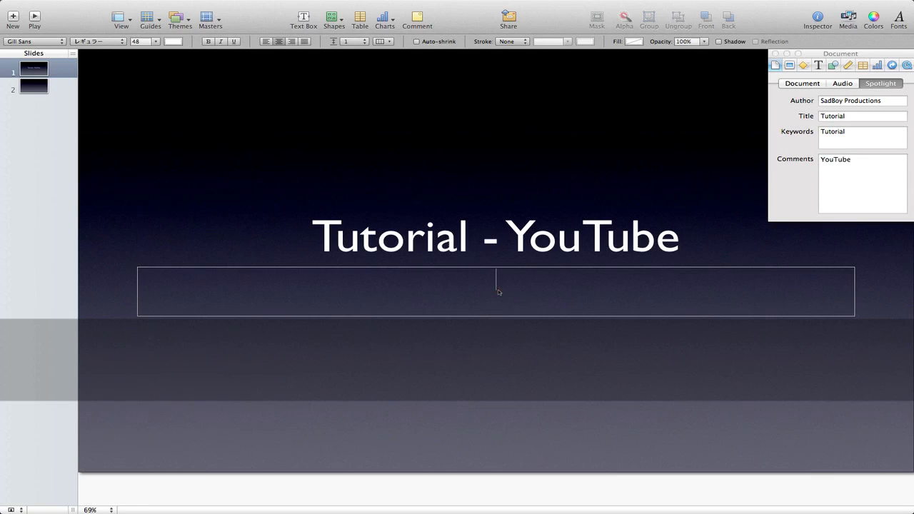
Type the subtitle 'By SadBoy Produtions' beneath the title.
text(By)
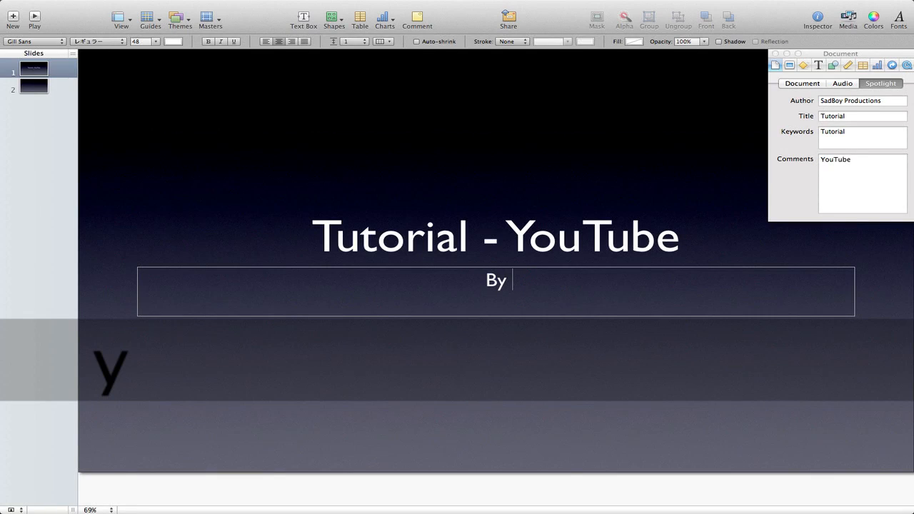
text(SadBoy Produtio)
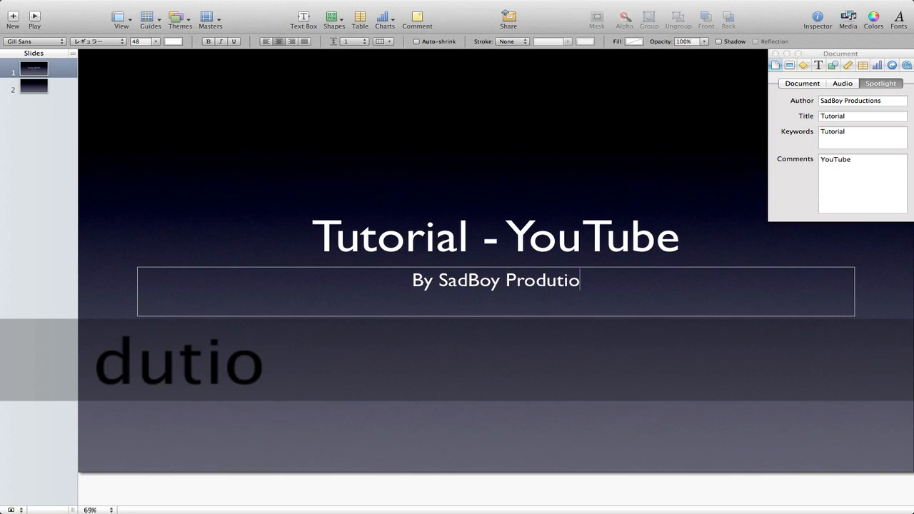
text(ns)
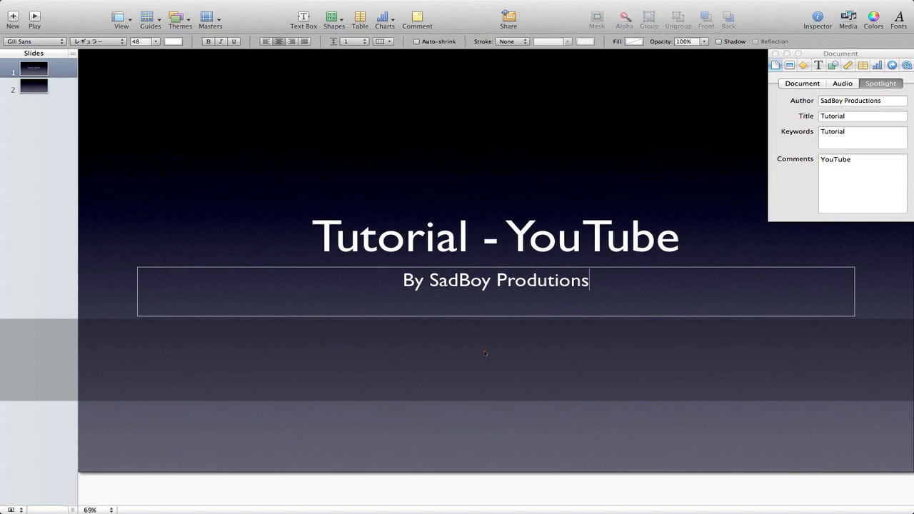
click(531, 383)
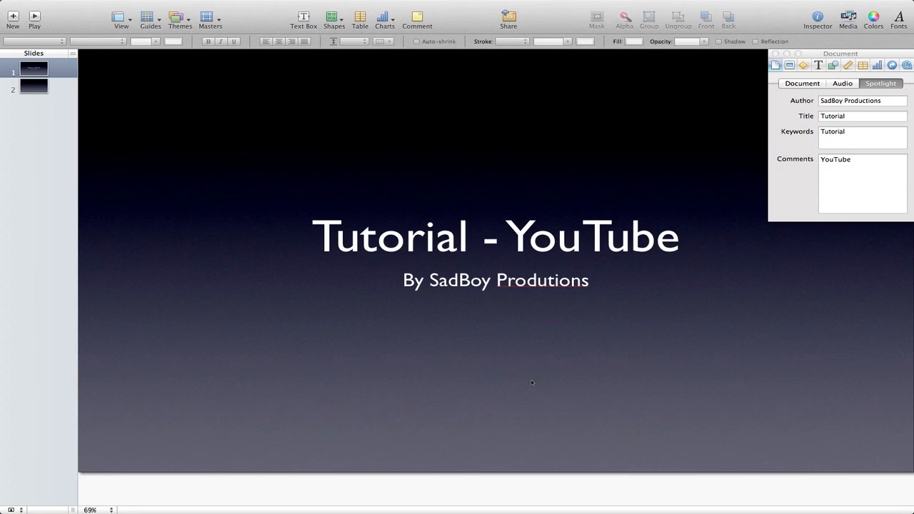
Accept the spelling suggestion to correct 'Produtions' to 'Productions'.
click(543, 280)
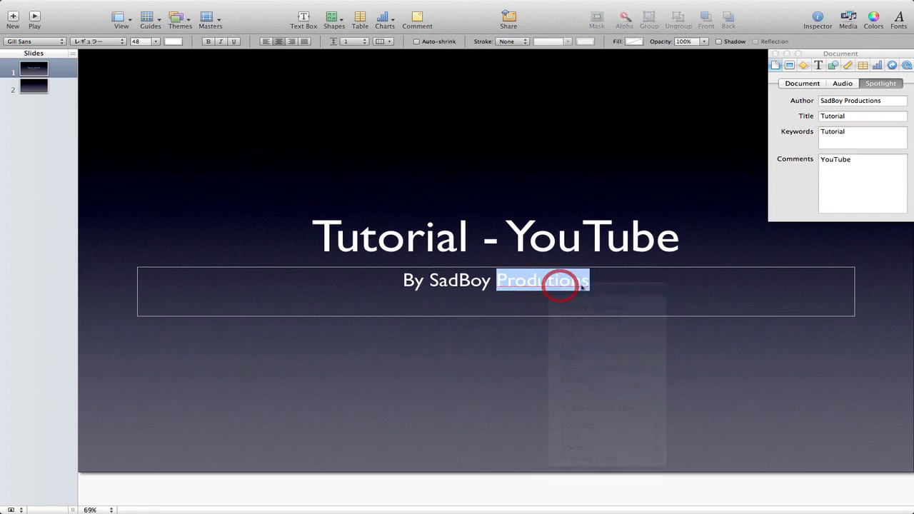
click(520, 380)
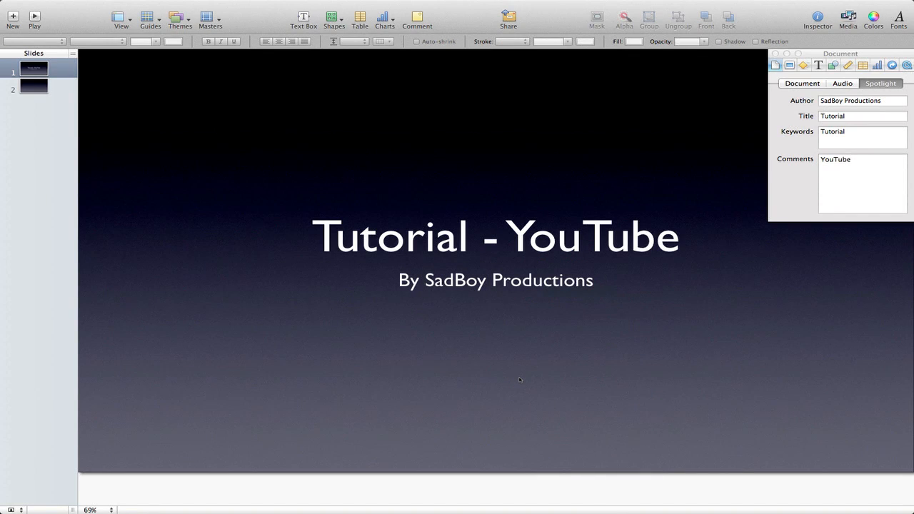
mouse_move(640, 197)
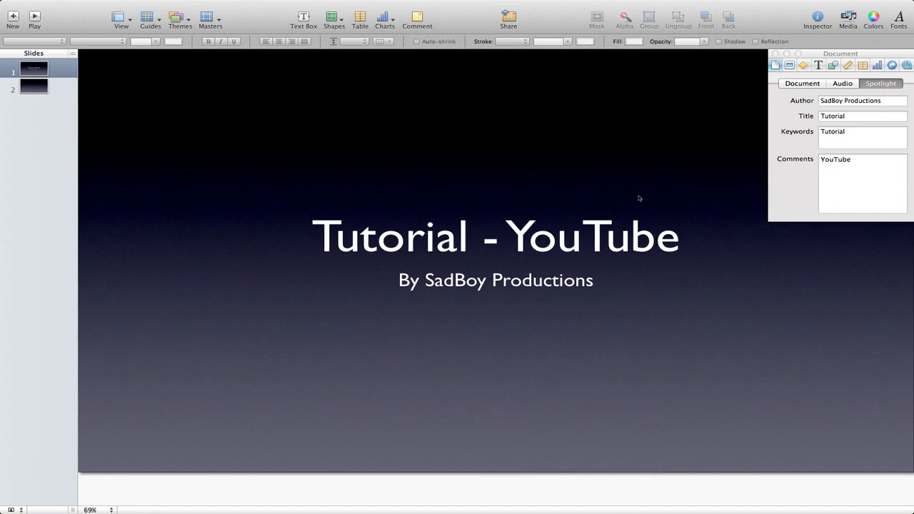
mouse_move(614, 199)
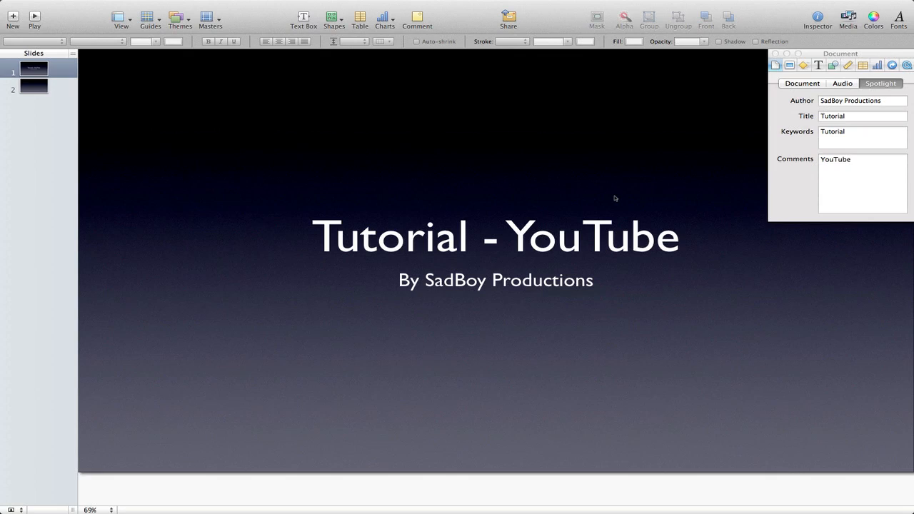